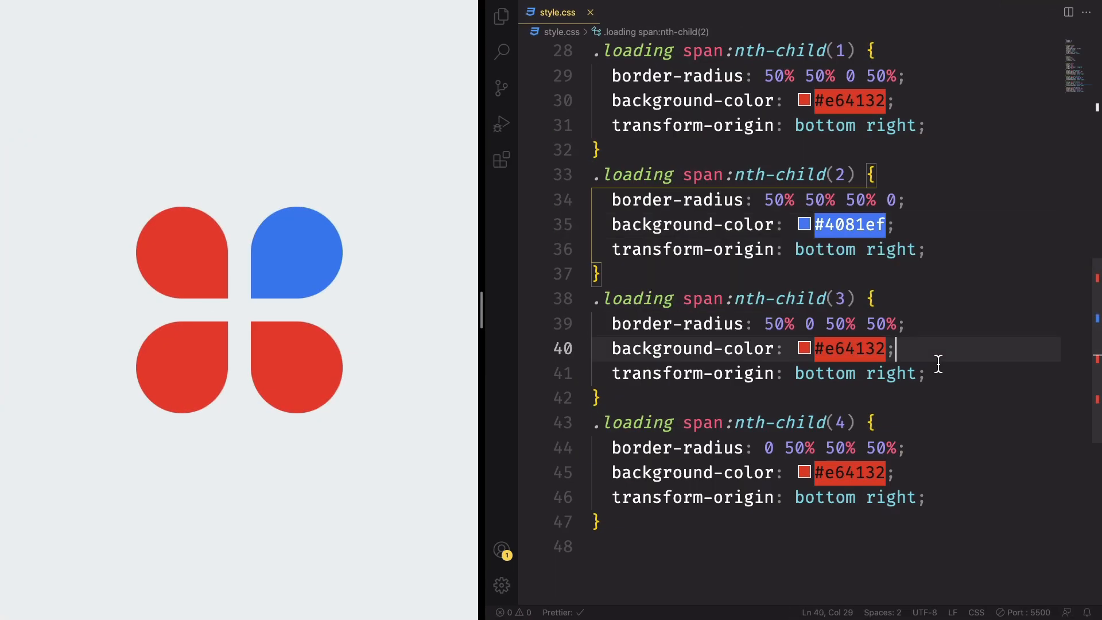
Step: Recolour the third petal and set the .loading rotate animation duration to 2.5s
double_click(849, 349)
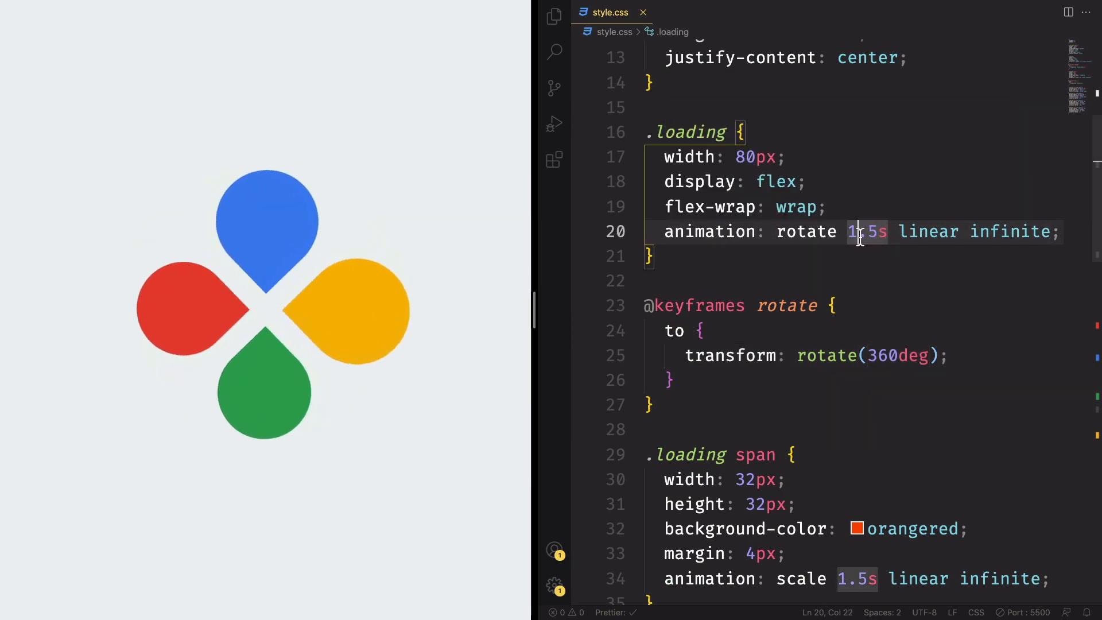
type("2.5s")
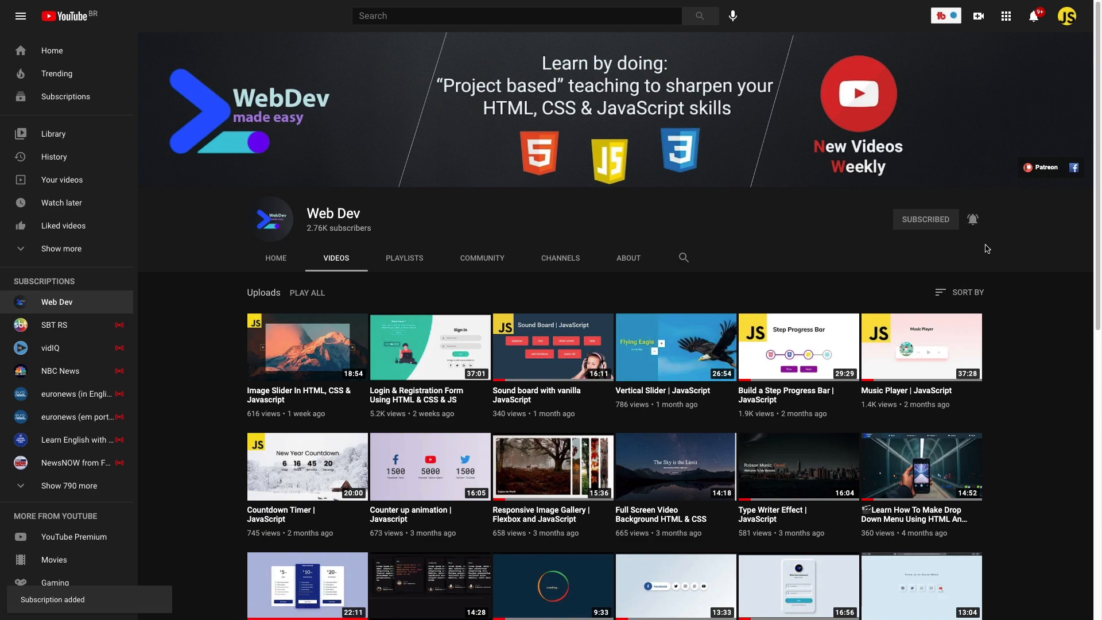
Step: Turn on all notifications for the Web Dev channel
left_click(972, 219)
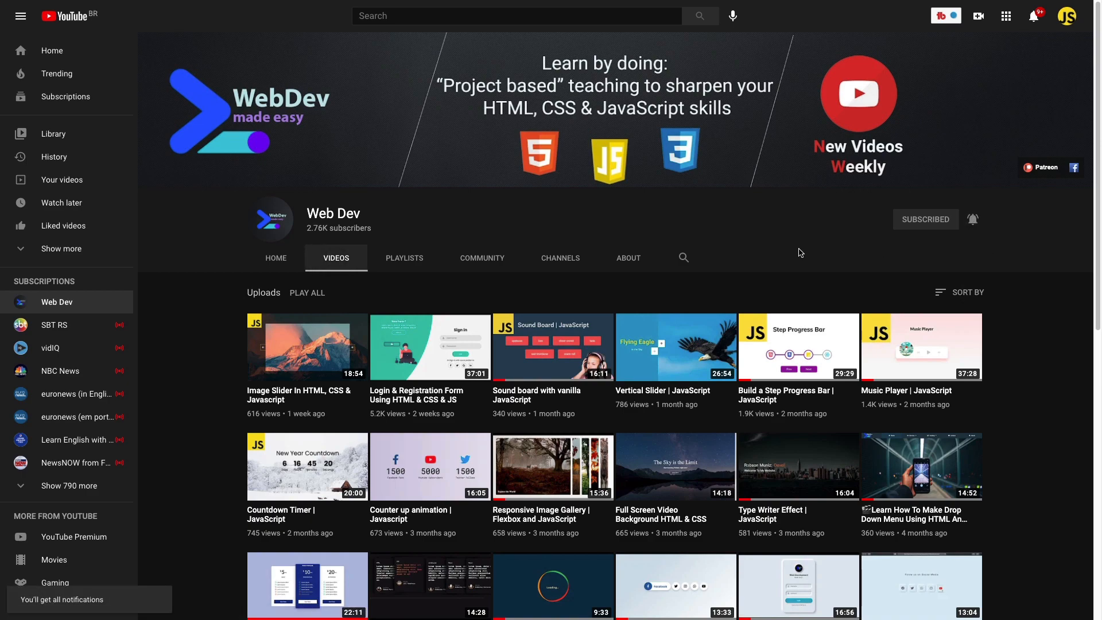
scroll("down", 3)
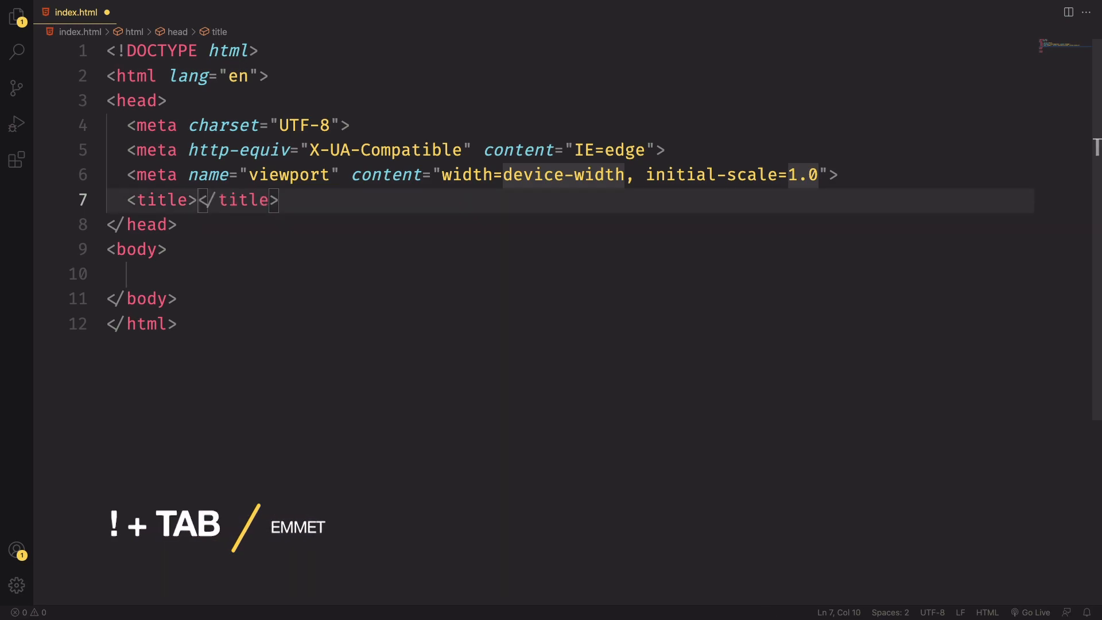
Step: Title the page 'Awesome Loading Animation | HTML CSS' and link style.css via the Emmet link abbreviation
type("Awe")
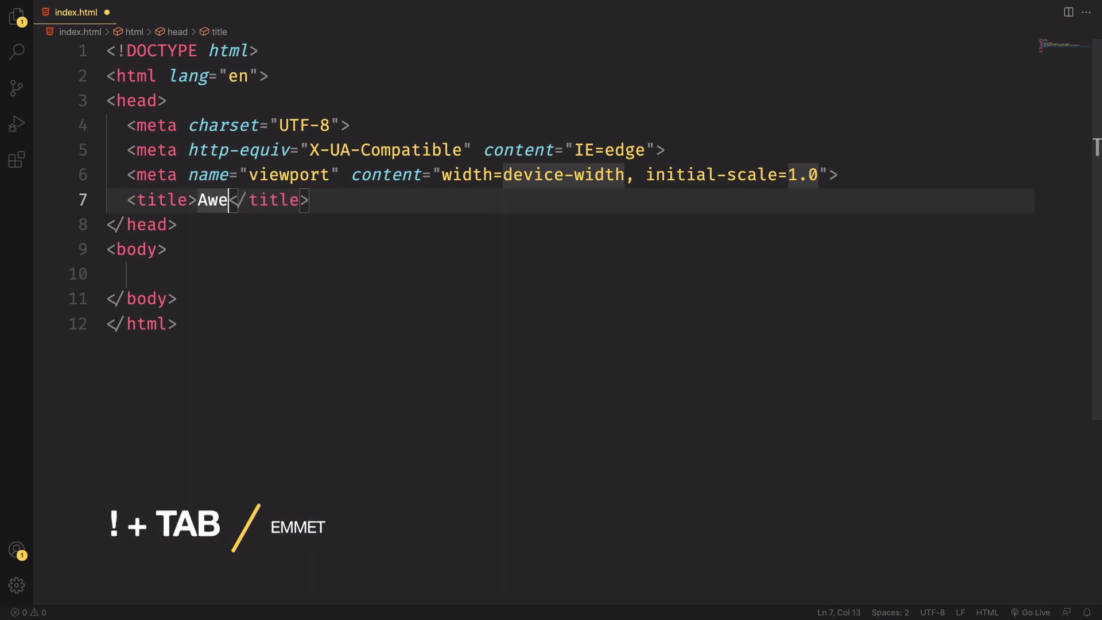
type("some Loading Animation | HTML")
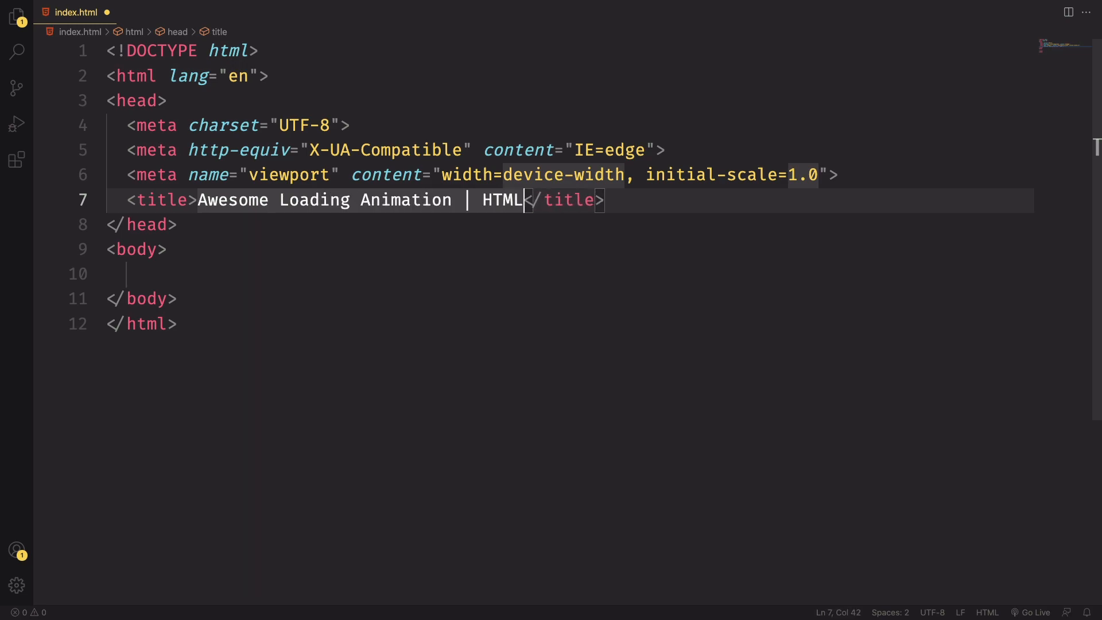
type("CSS")
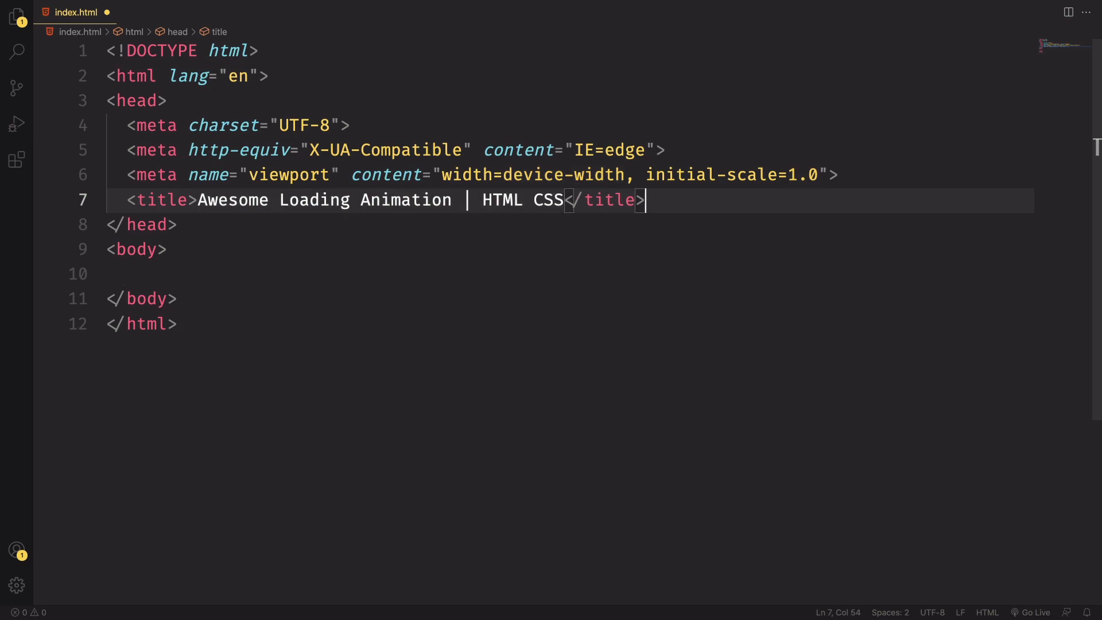
type("link rel=\"stylesheet\" href=\"style.css\">")
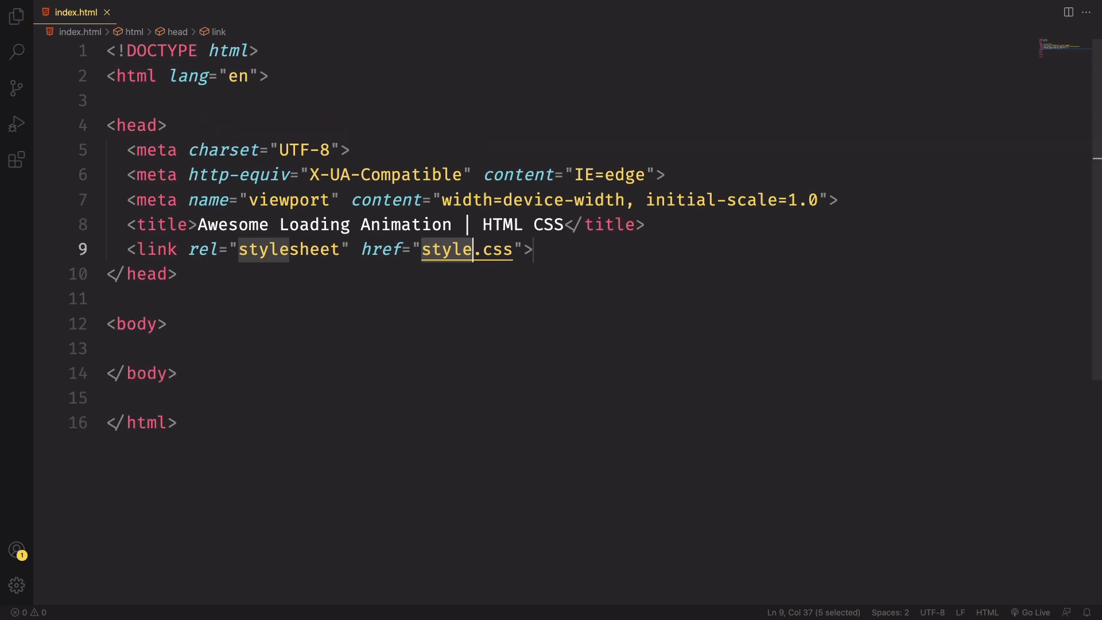
type(".")
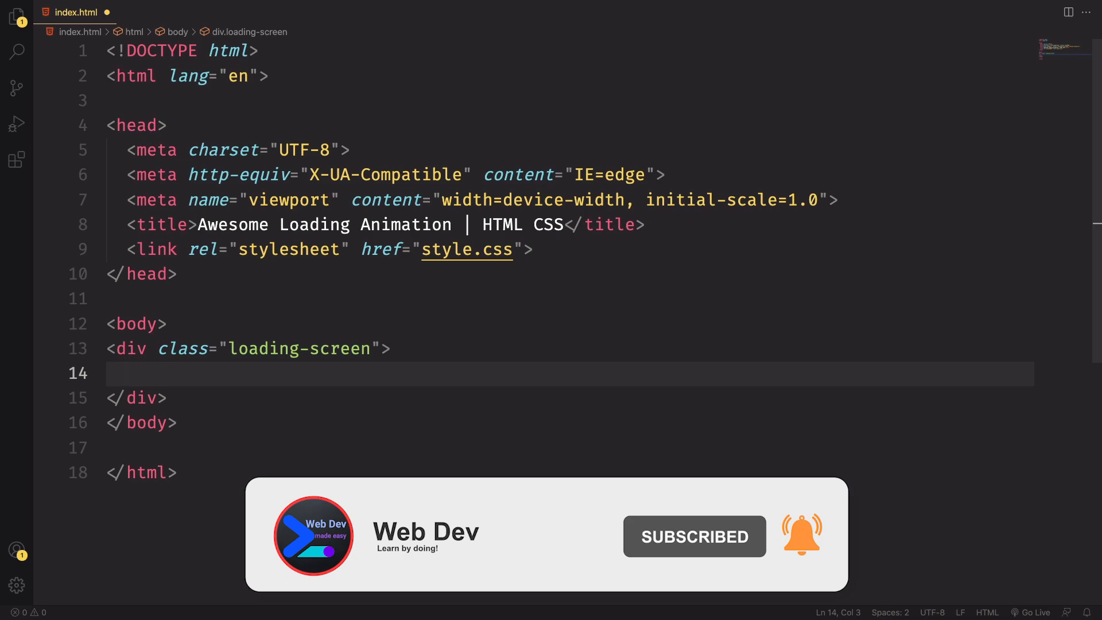
Step: Add a .loading-screen div wrapping a .loading div with four empty spans
type(".loa")
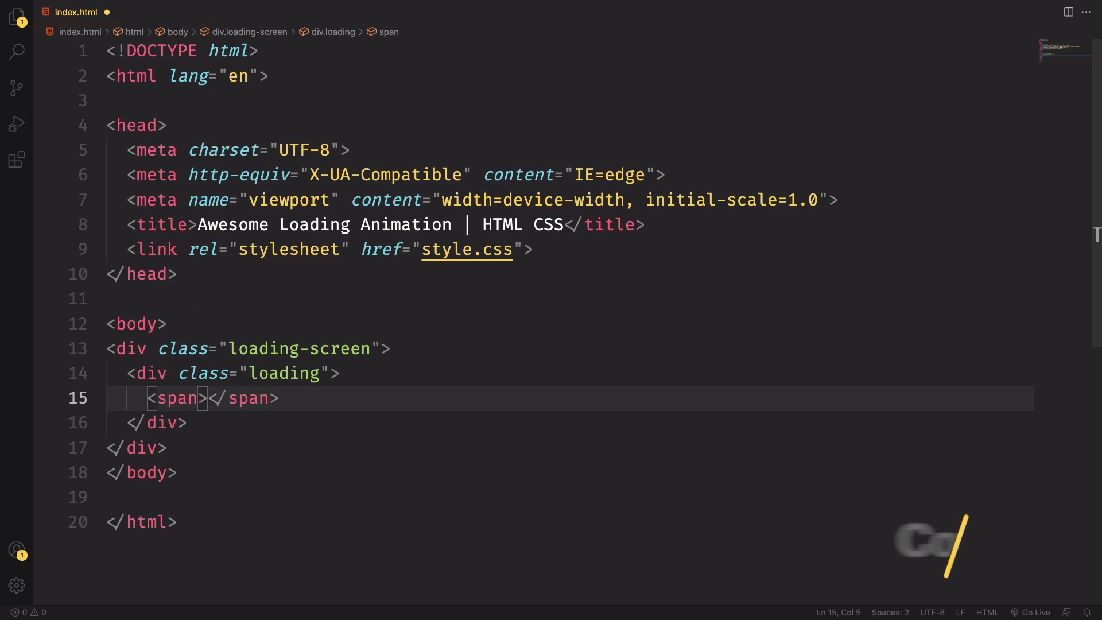
key("Cmd+Shift+Down")
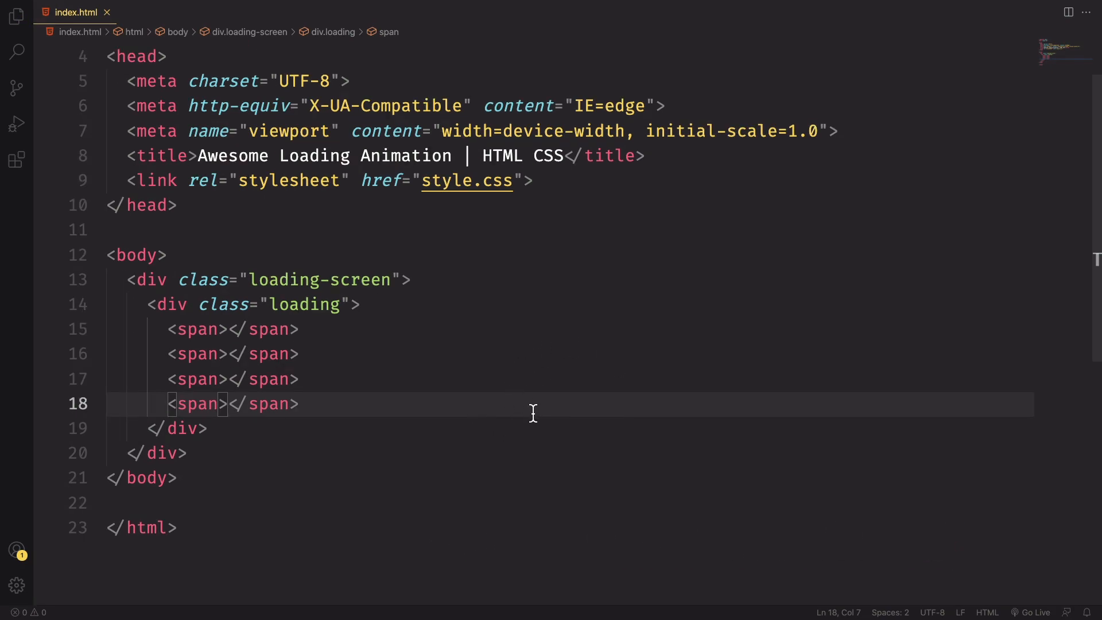
left_click(1033, 611)
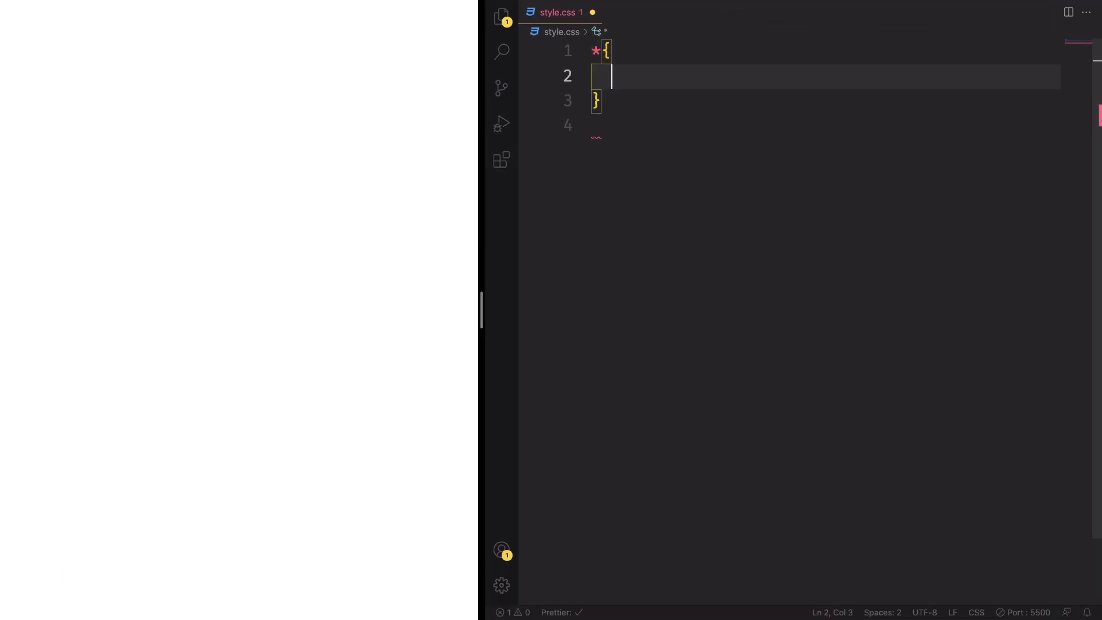
Step: Reset margin and padding to 0 in the universal-selector rule
type("margin: 0;")
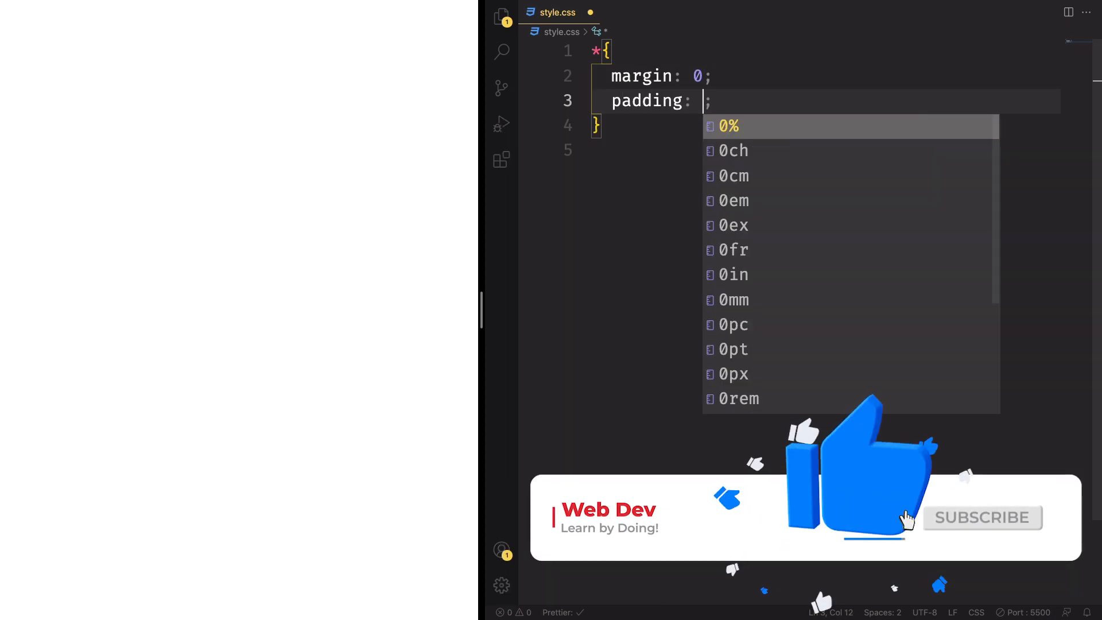
type("0")
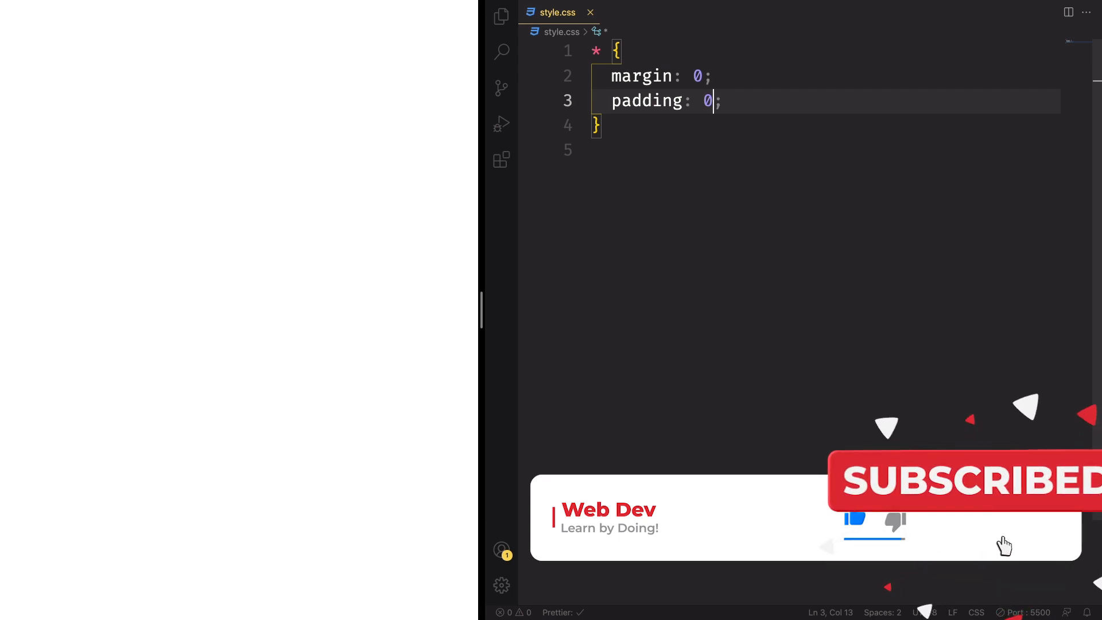
Step: Give .loading-screen height 100vh, width 100% and background-color #ecf0f1
type(".lo")
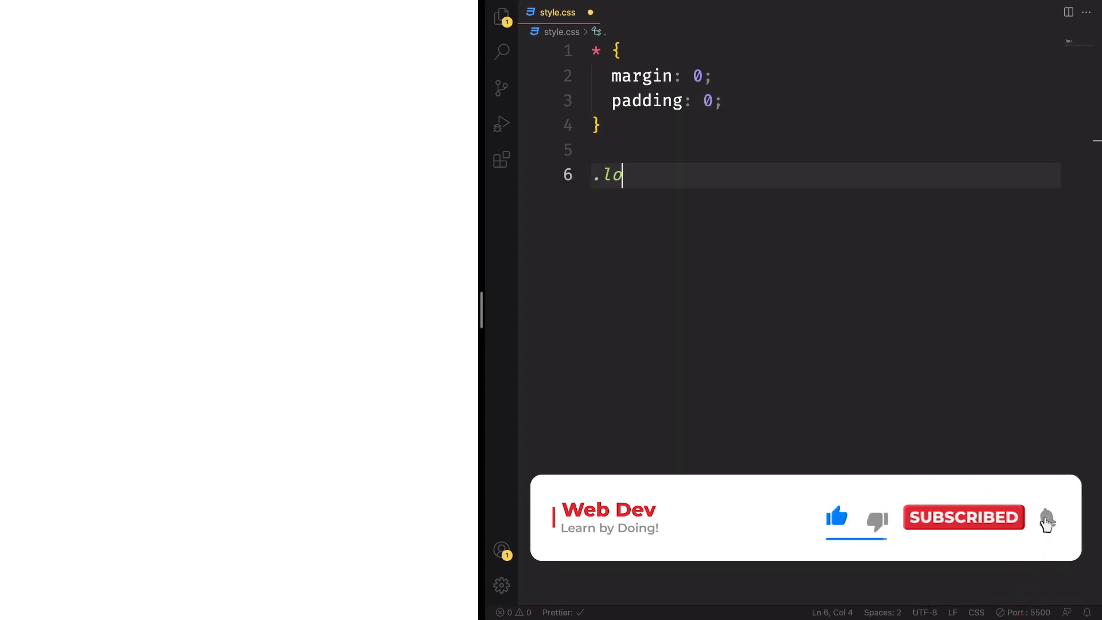
type("ading-sc")
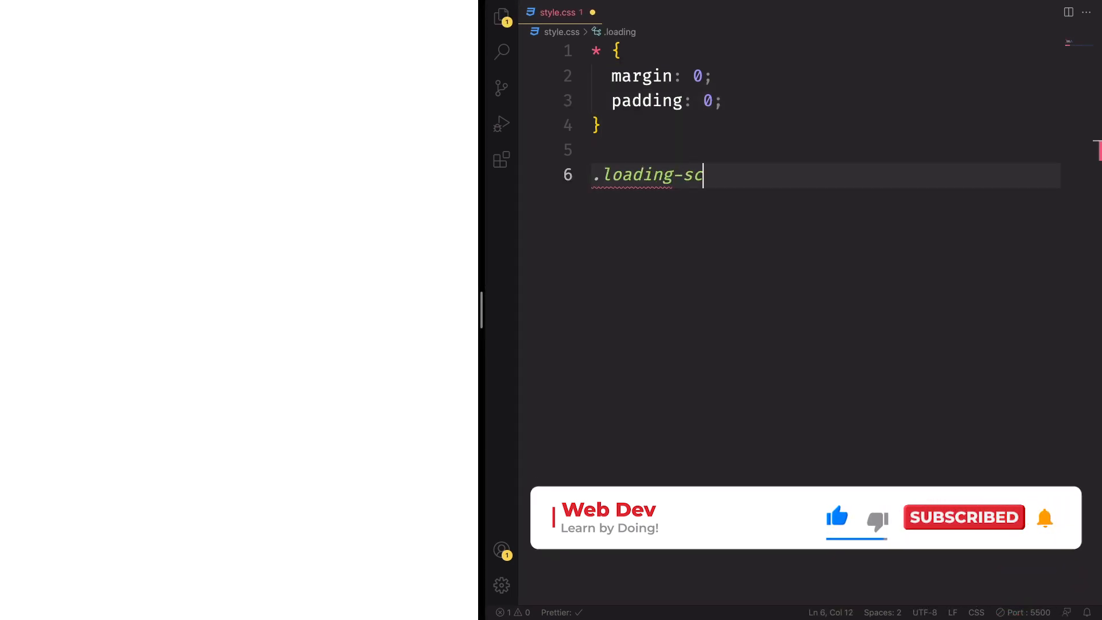
type("reen{")
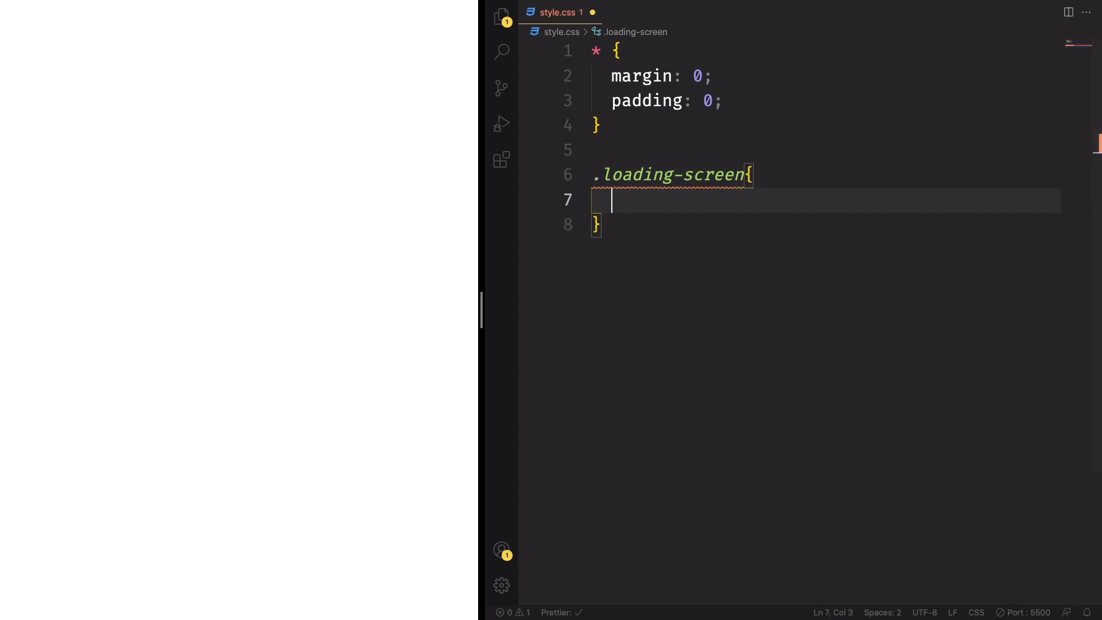
type("height: 1;")
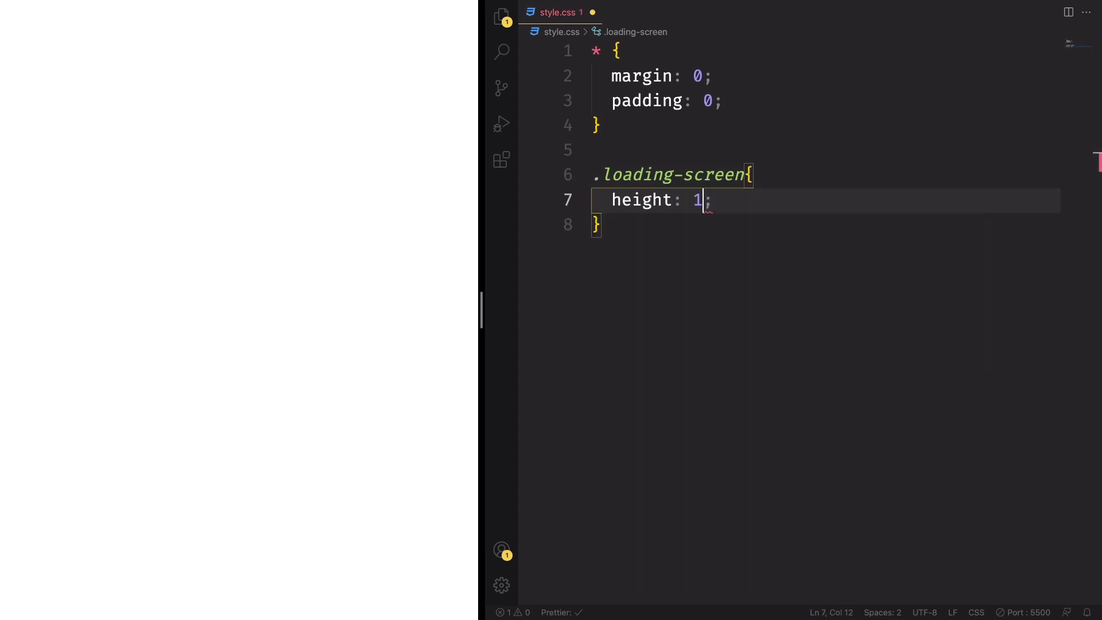
type("00vh")
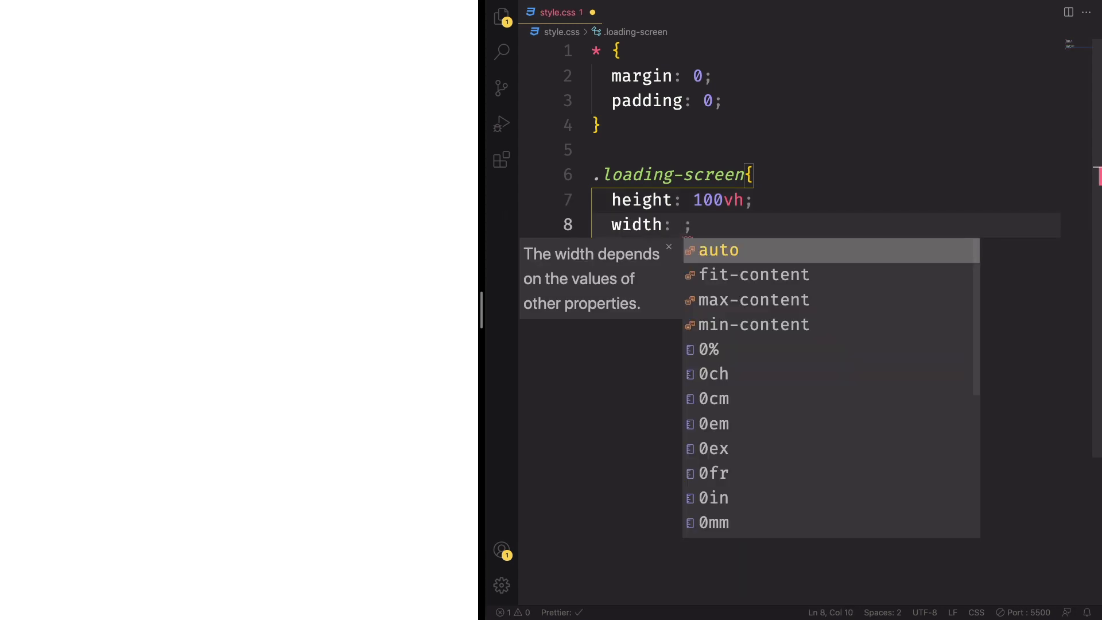
type("100%")
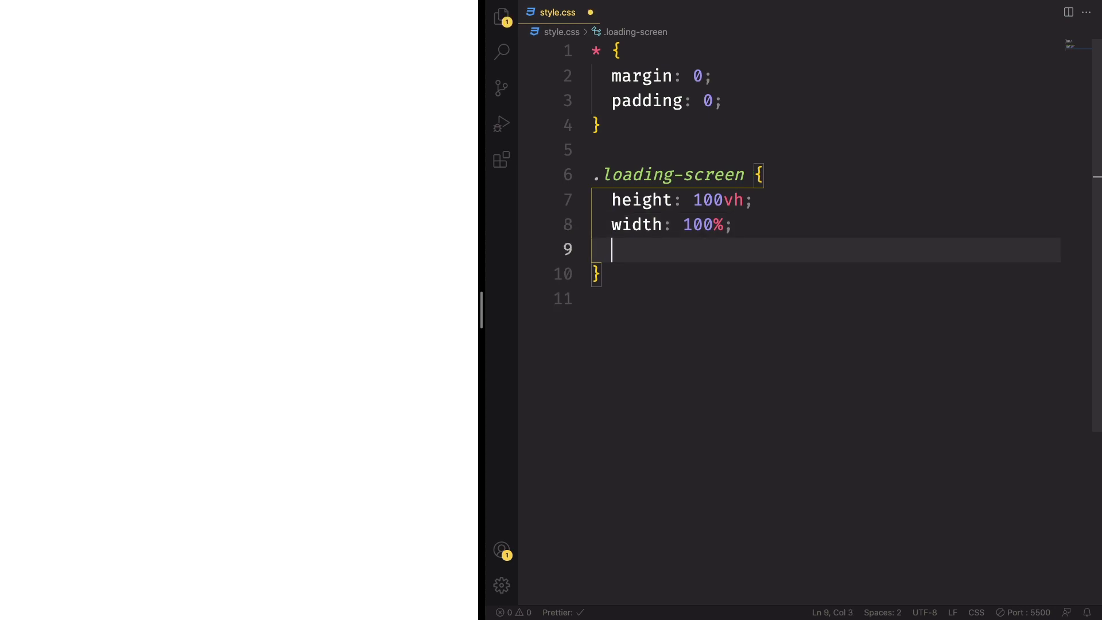
type("background-color: #;")
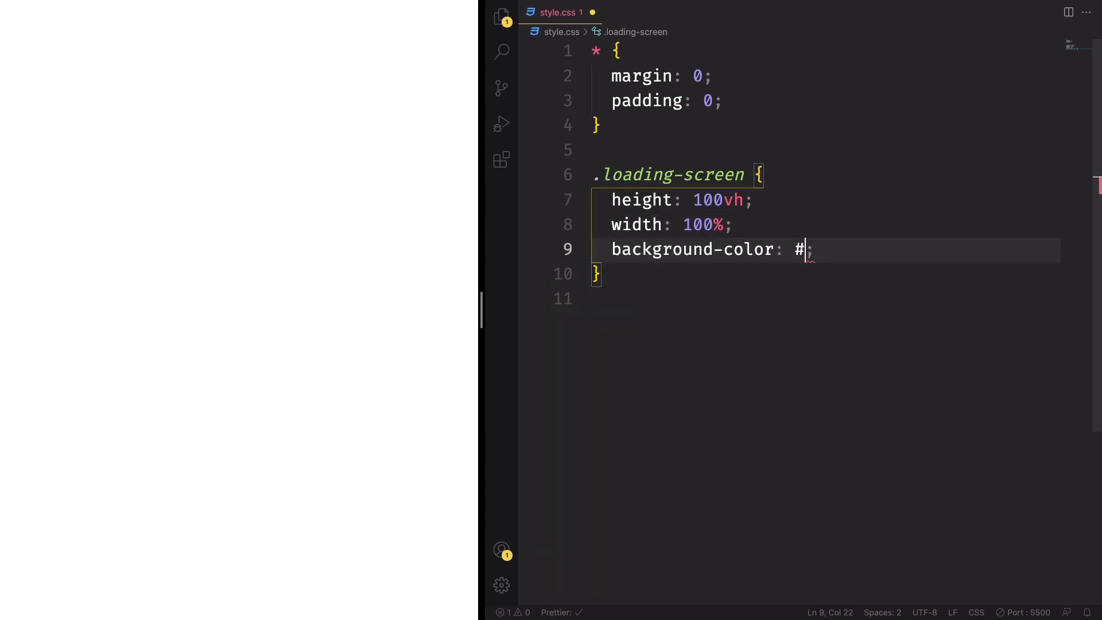
type("ecf")
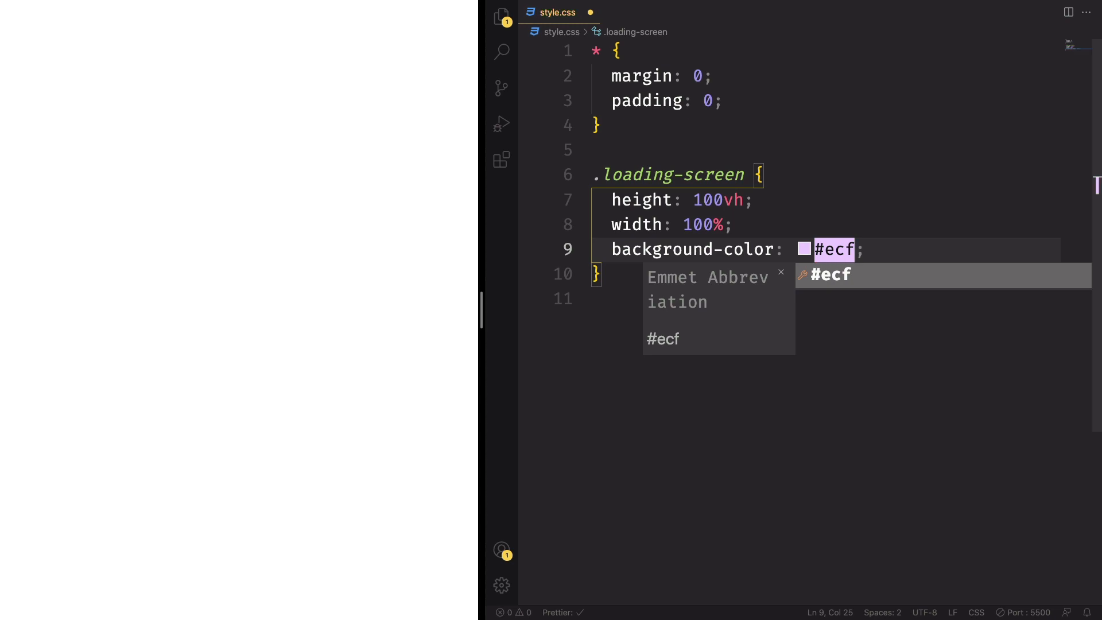
type("0f1")
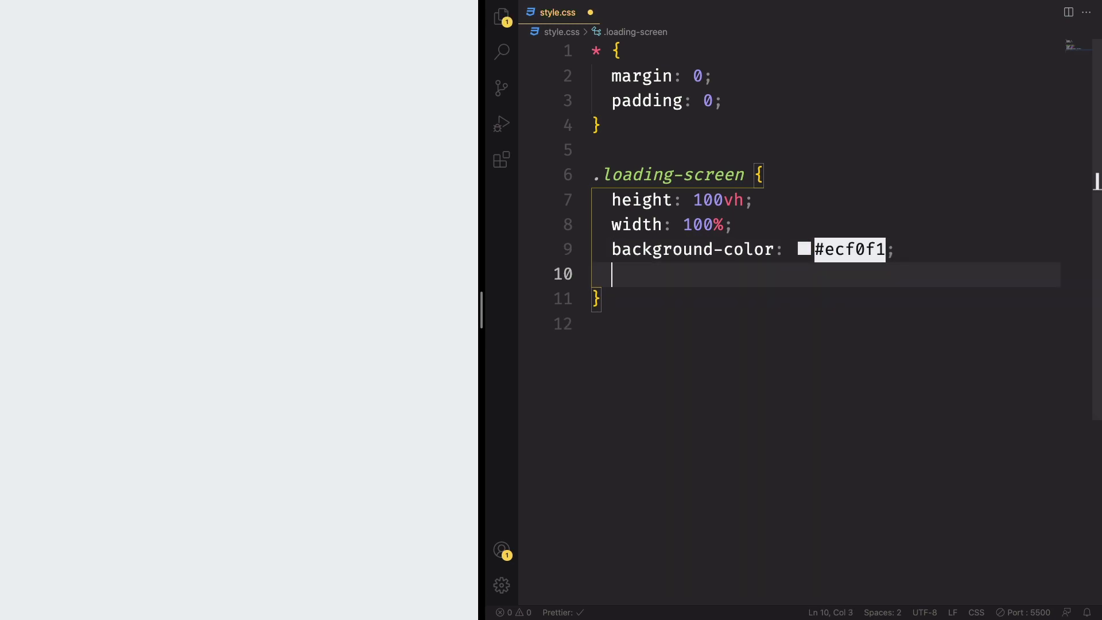
Step: Make .loading-screen position fixed, display flex with align-items and justify-content center
type("position: fixed;")
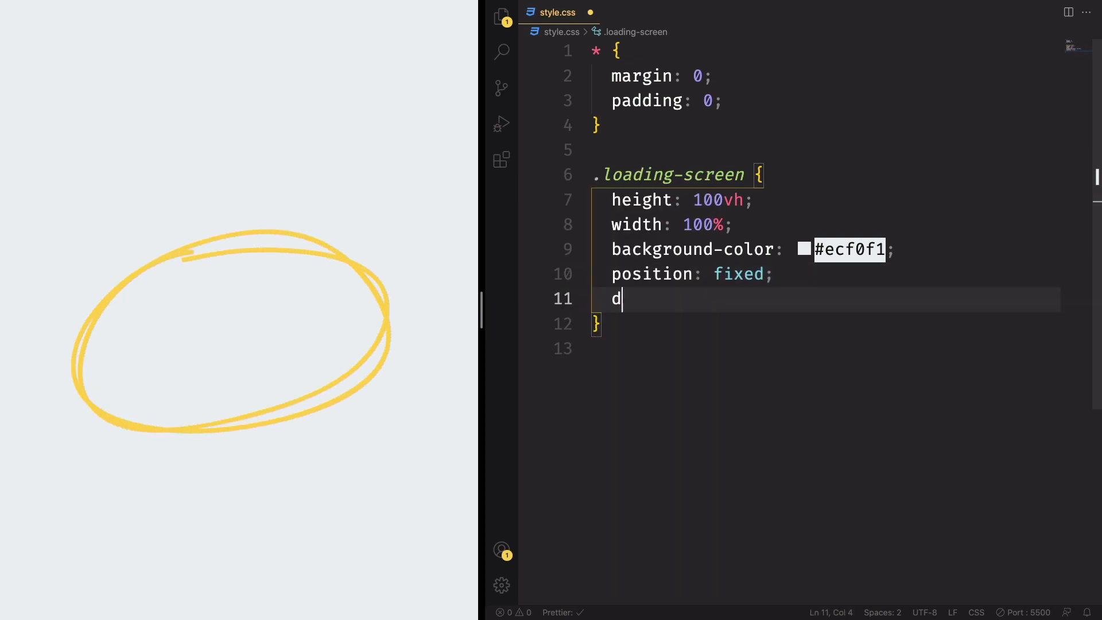
type("isplay: flex;")
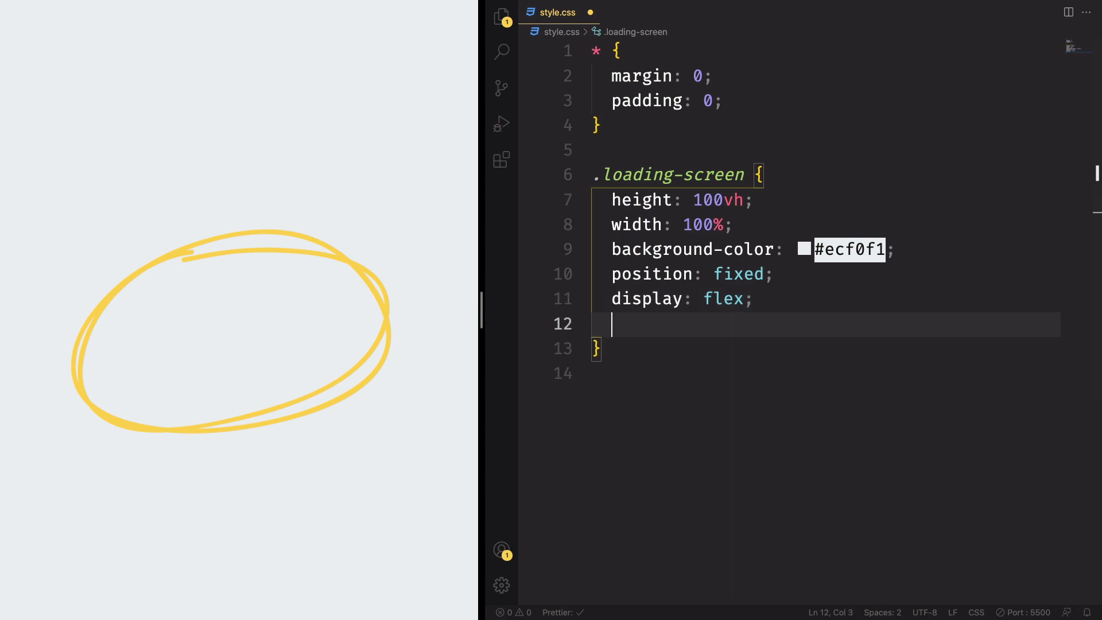
type("align-items: center;")
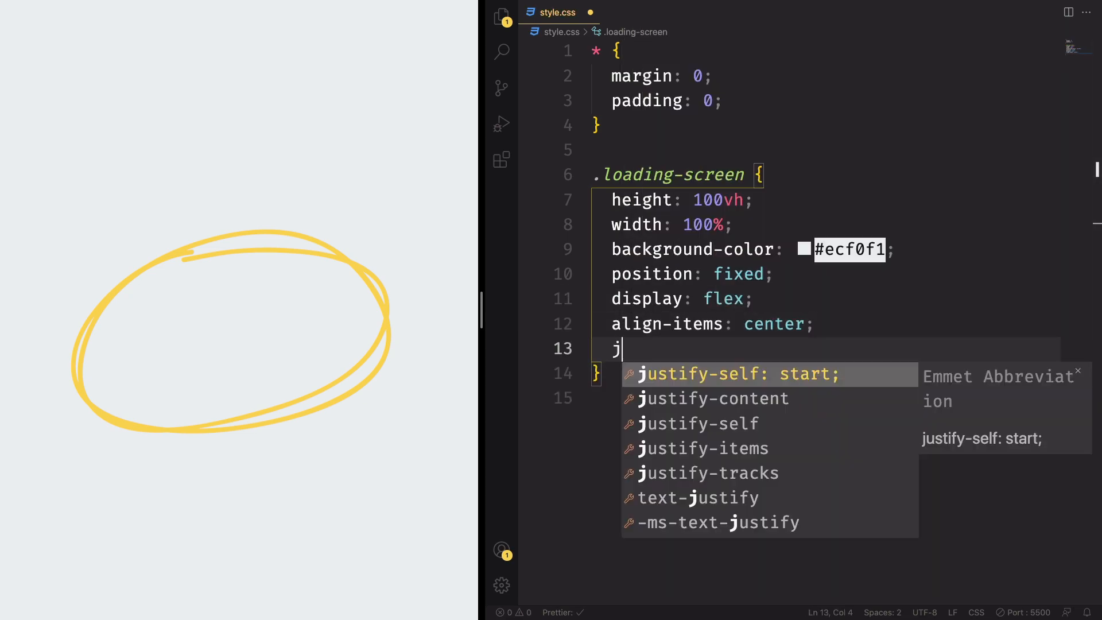
type("ustify-content: center;")
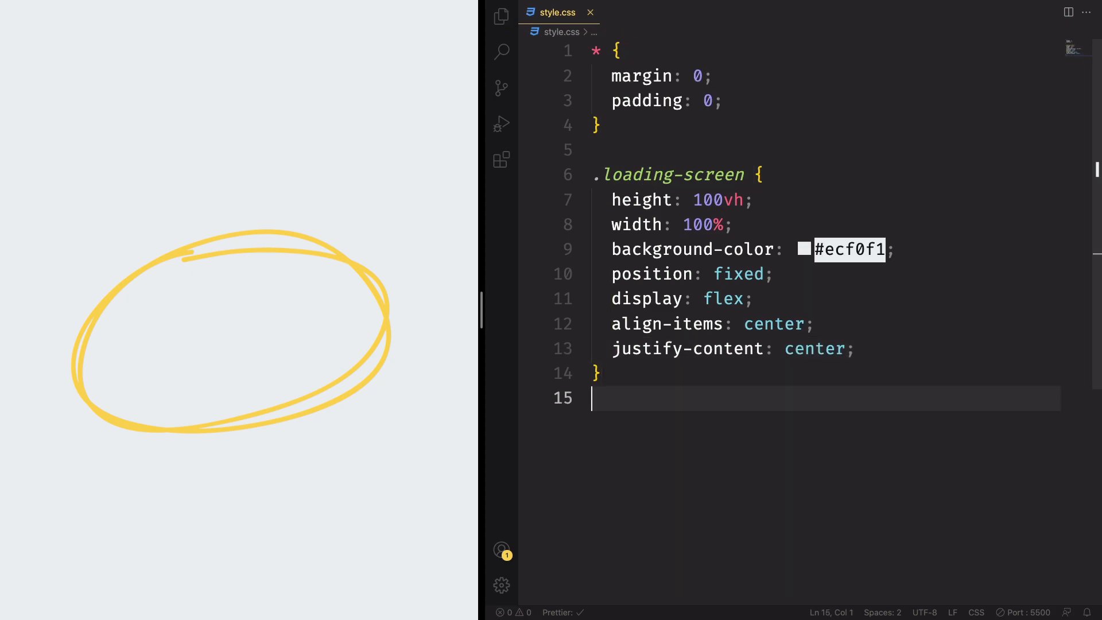
type(".")
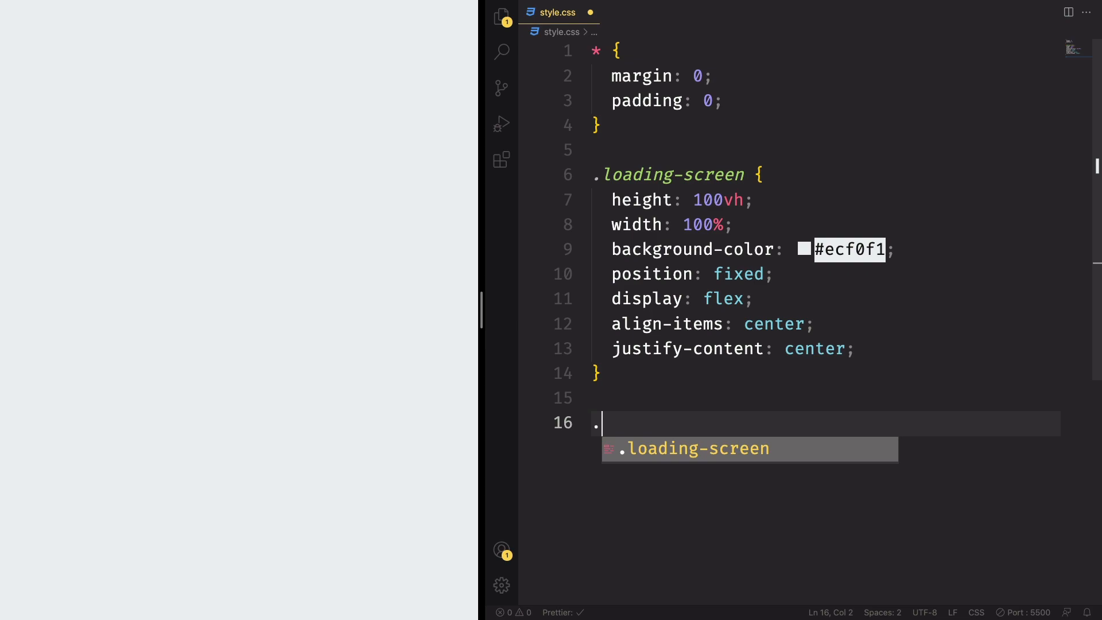
Step: Add a .loading rule with width 80px, display flex and flex-wrap wrap, then save
type("loading{")
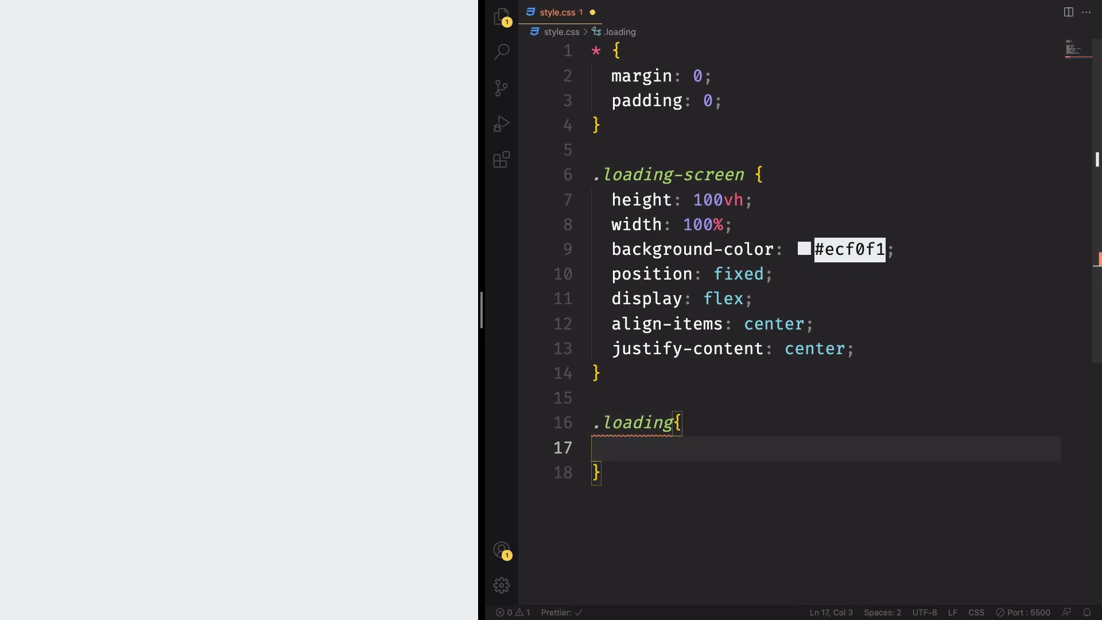
type("width: 80px;")
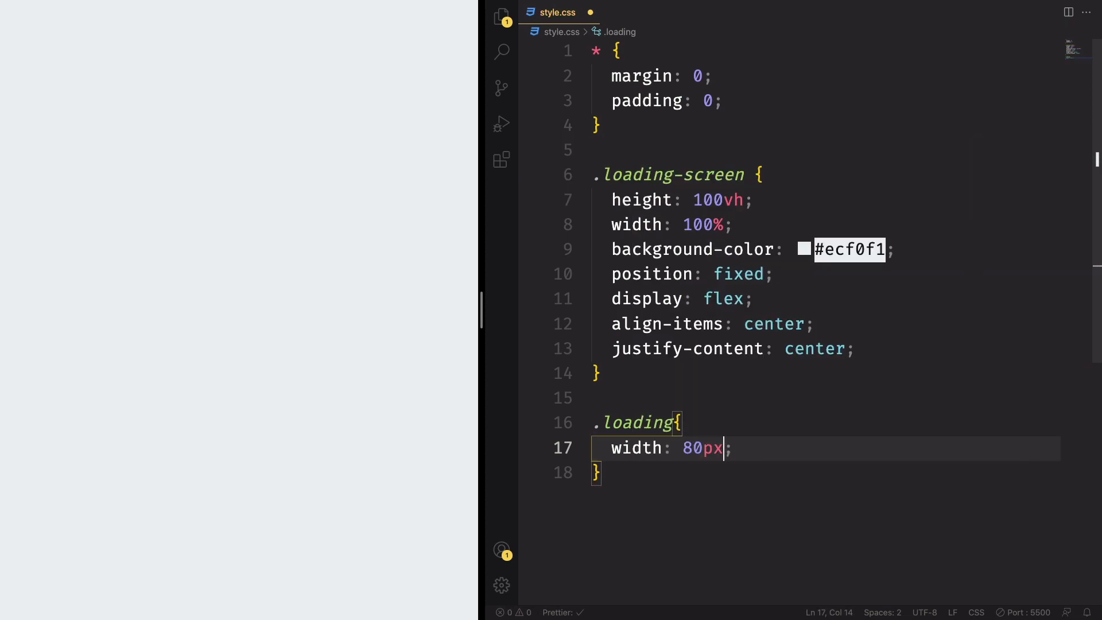
type("display: f;")
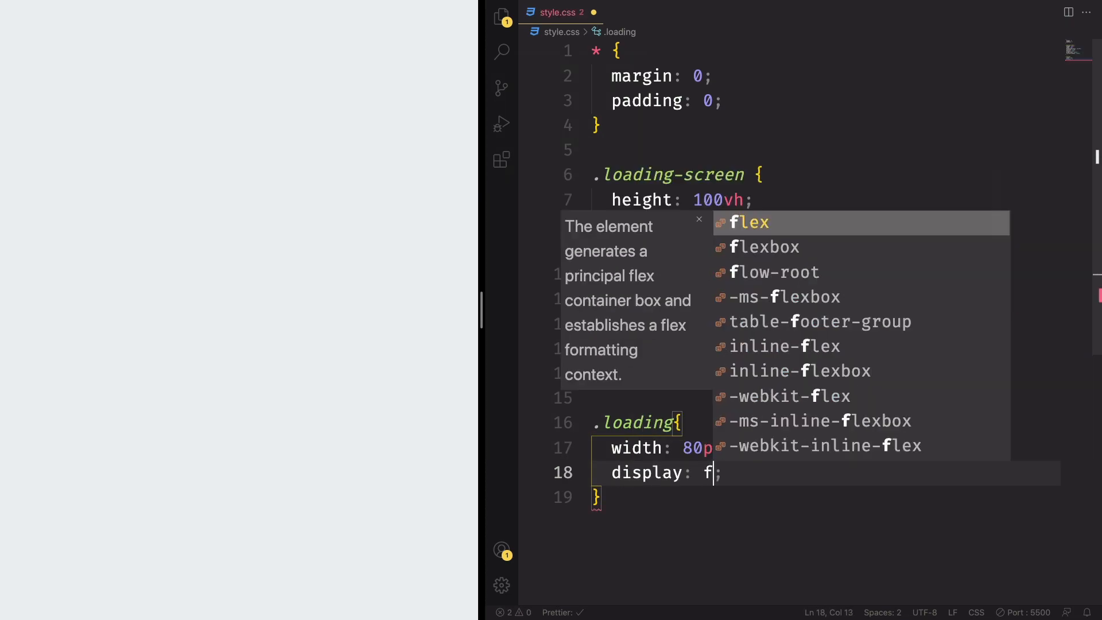
key("Enter")
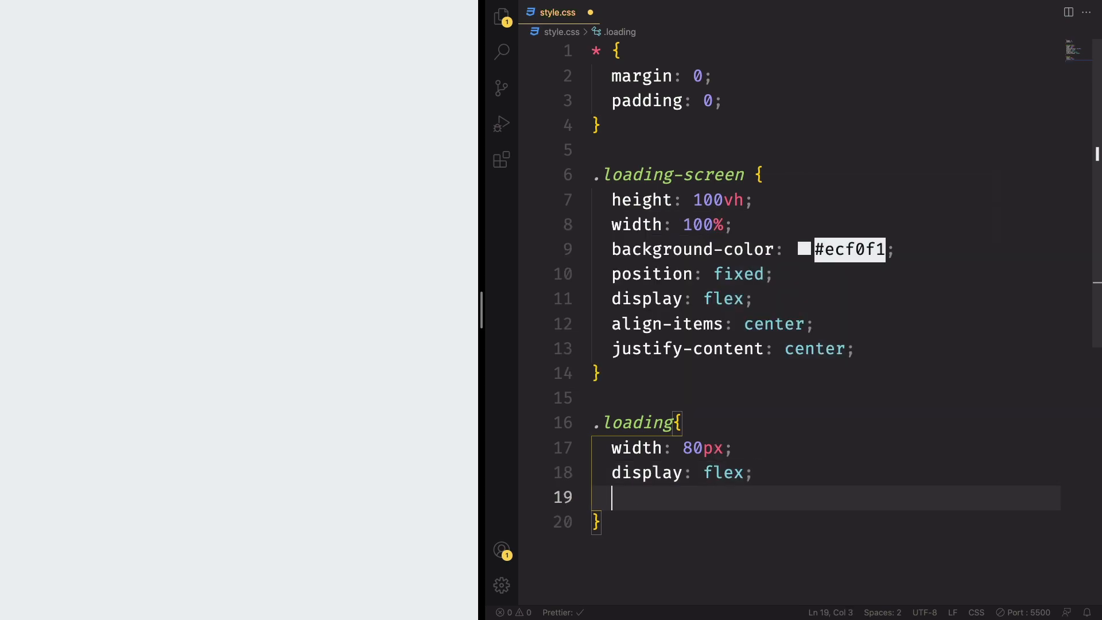
type("flex-")
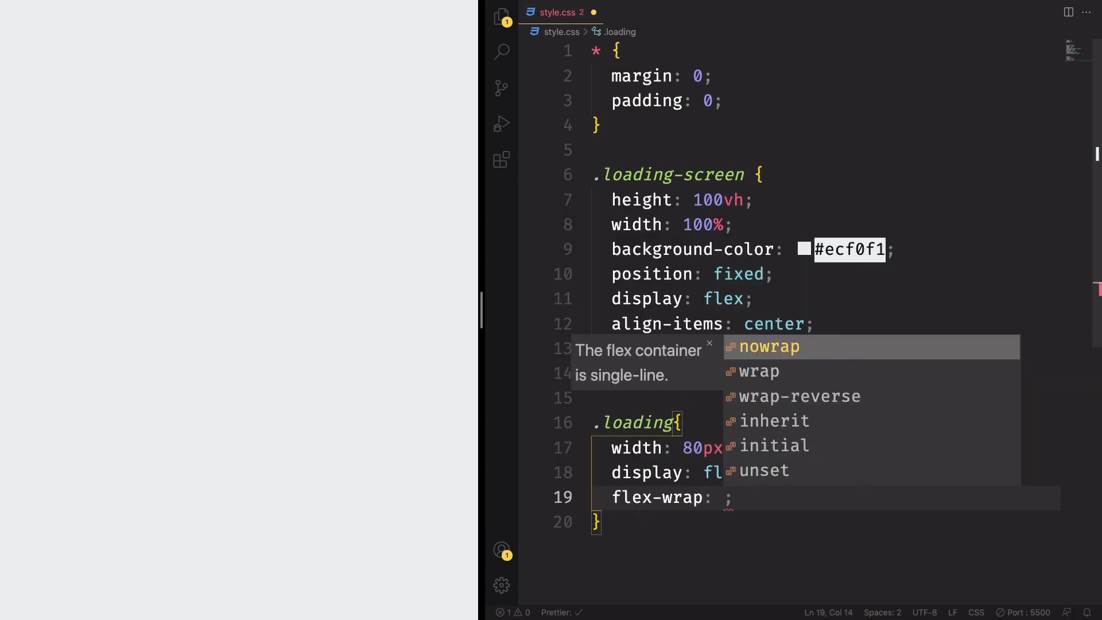
type("wrap")
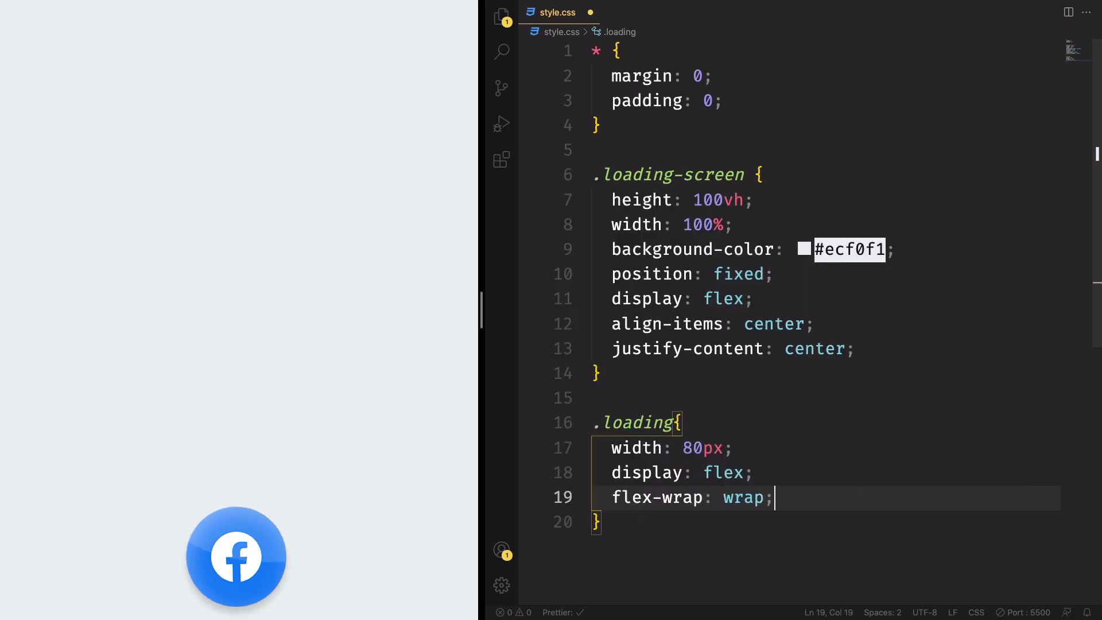
key("Enter")
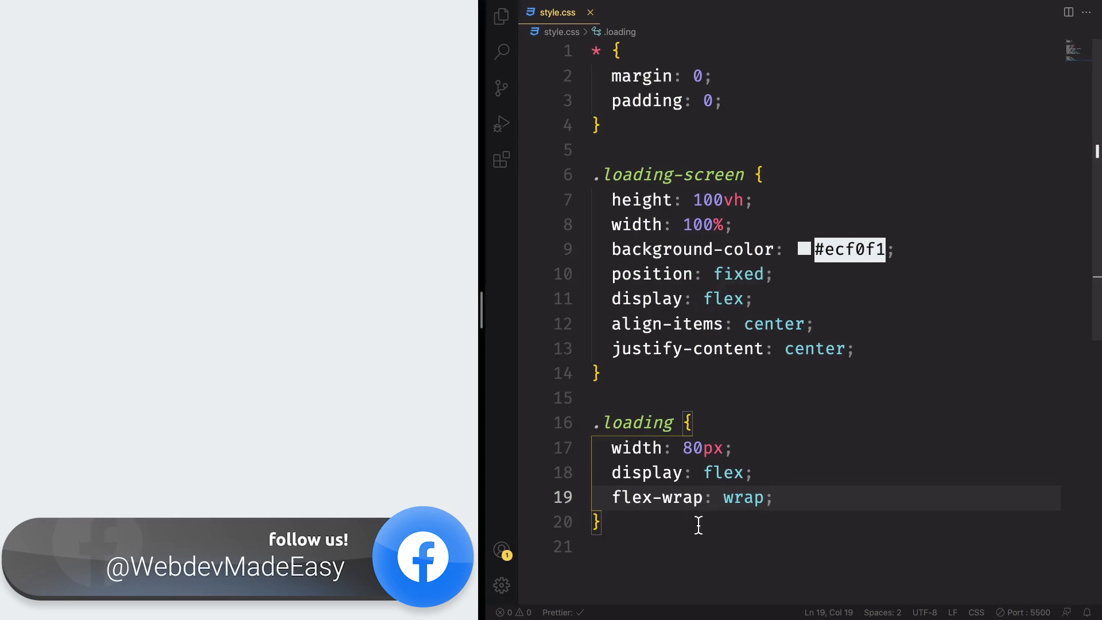
scroll("down", 3)
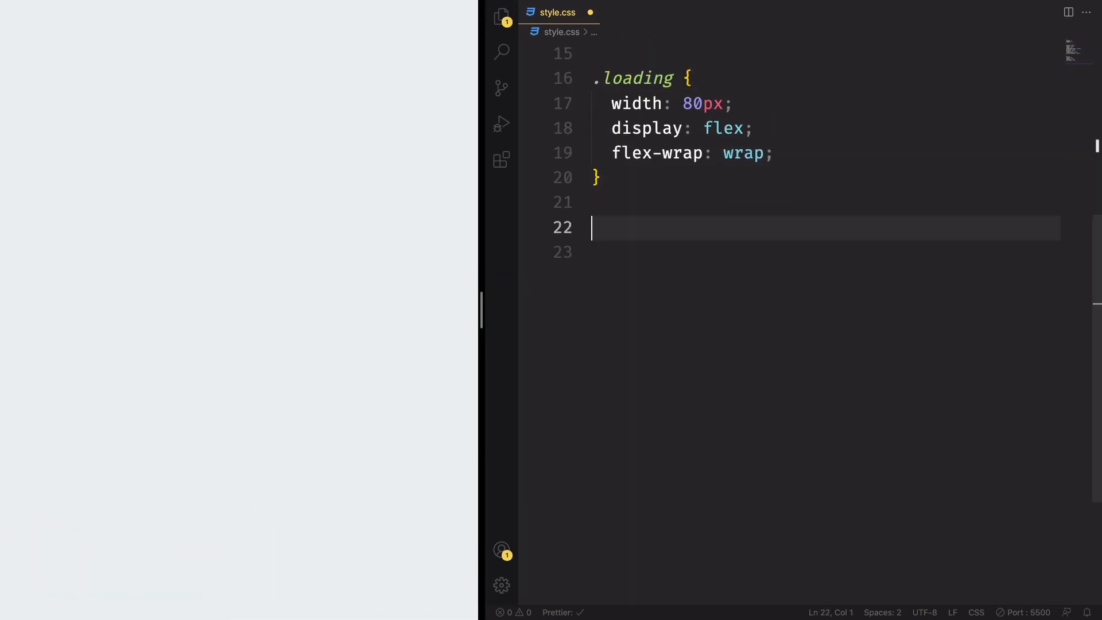
Step: Add a .loading span rule with width 32px, height 32px and a background-color starting with ora
type(".loading")
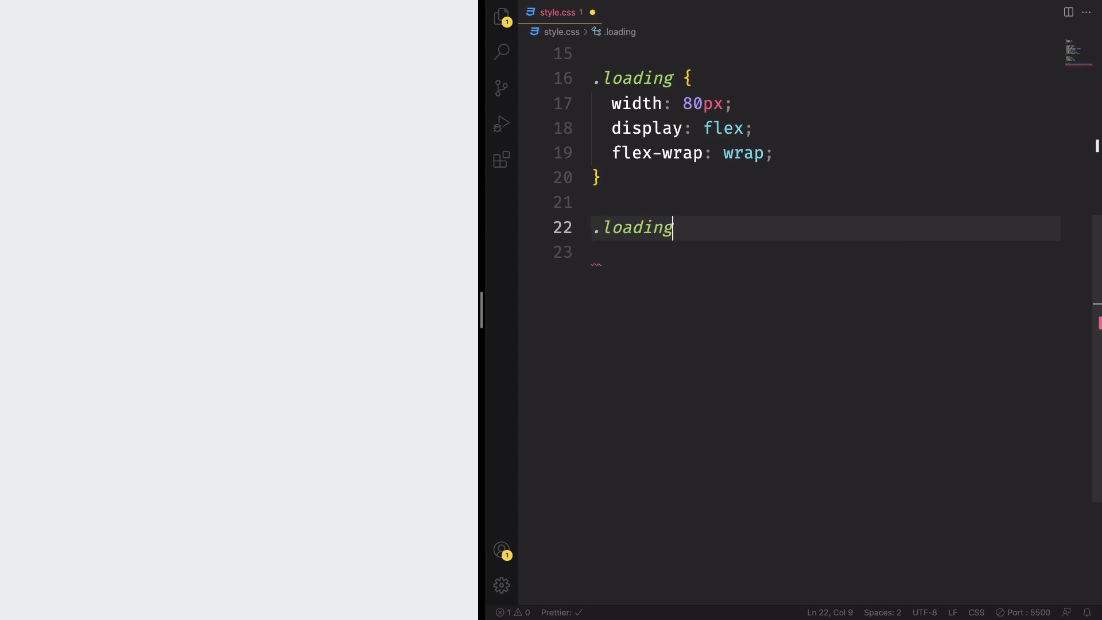
type("span{}")
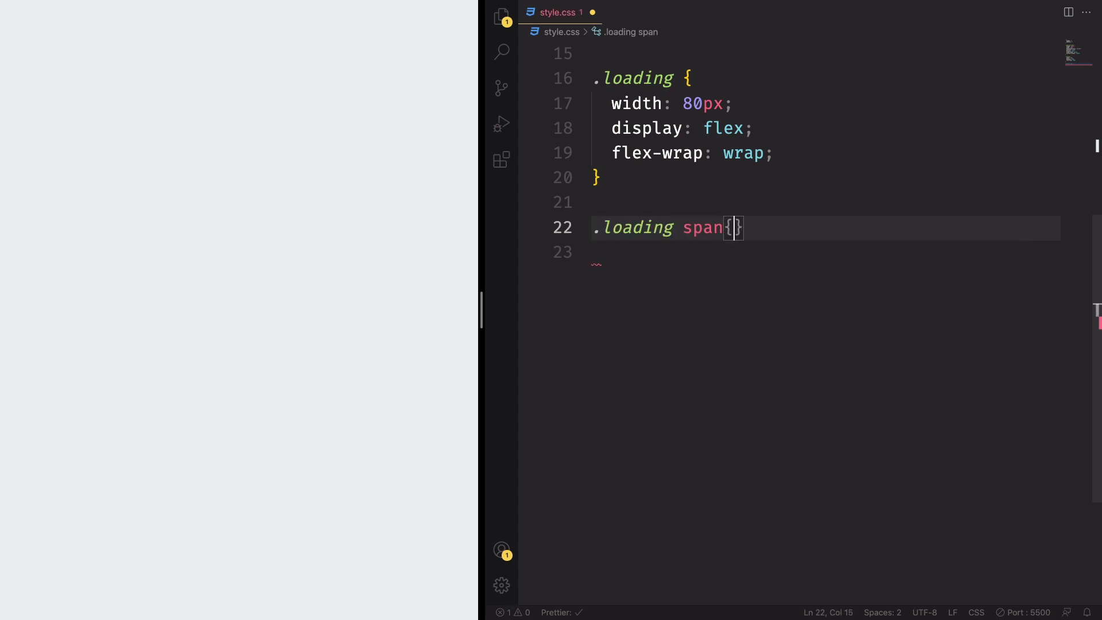
type("width: 32;")
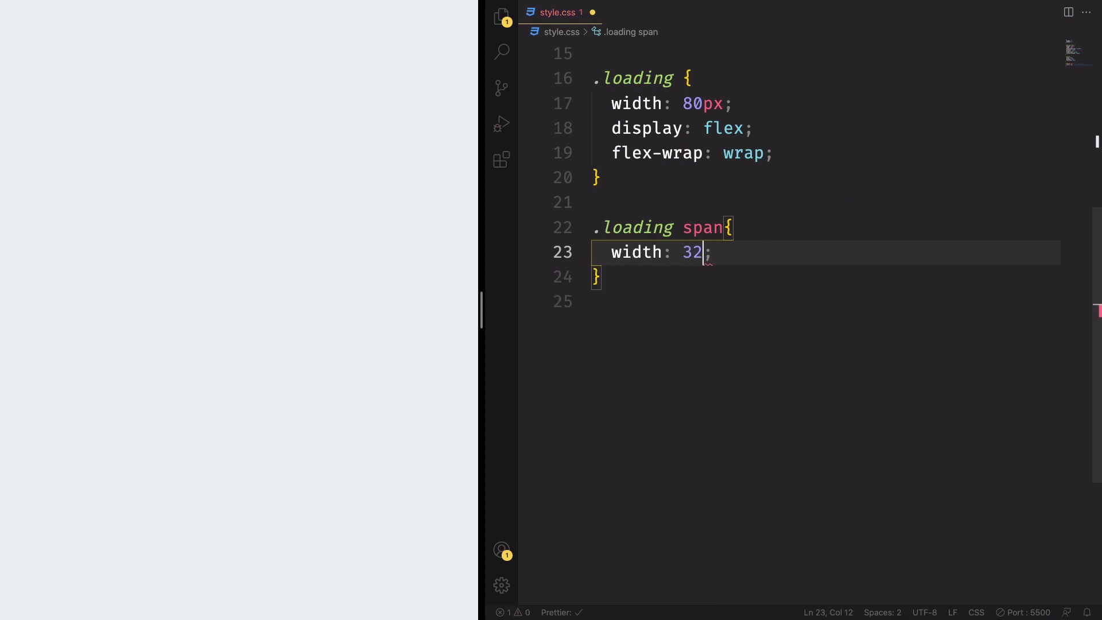
type("px")
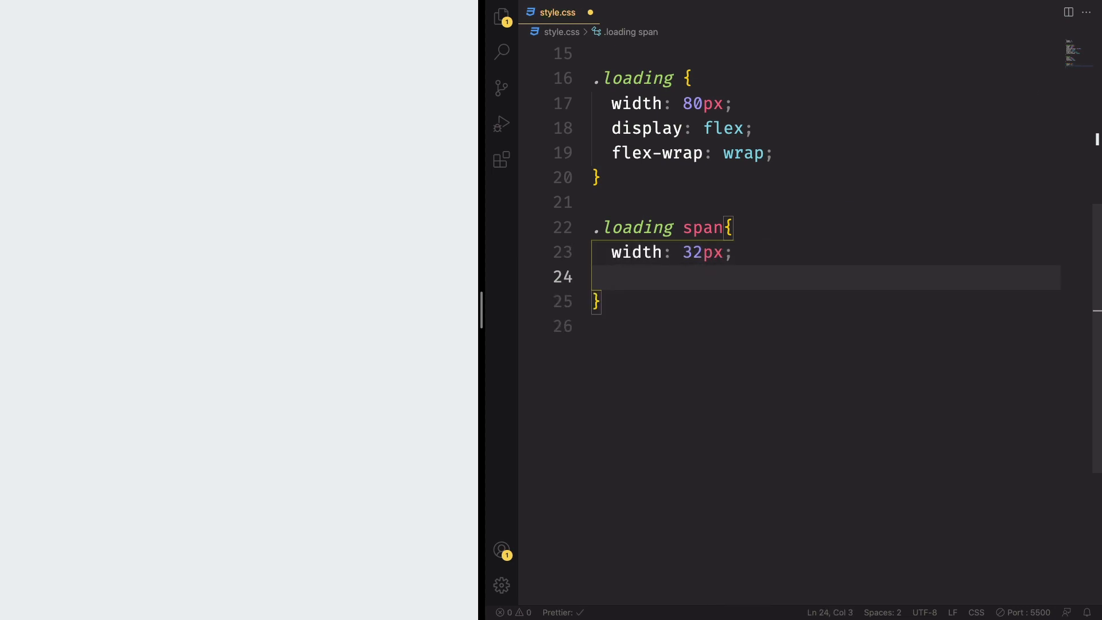
type("height: ;")
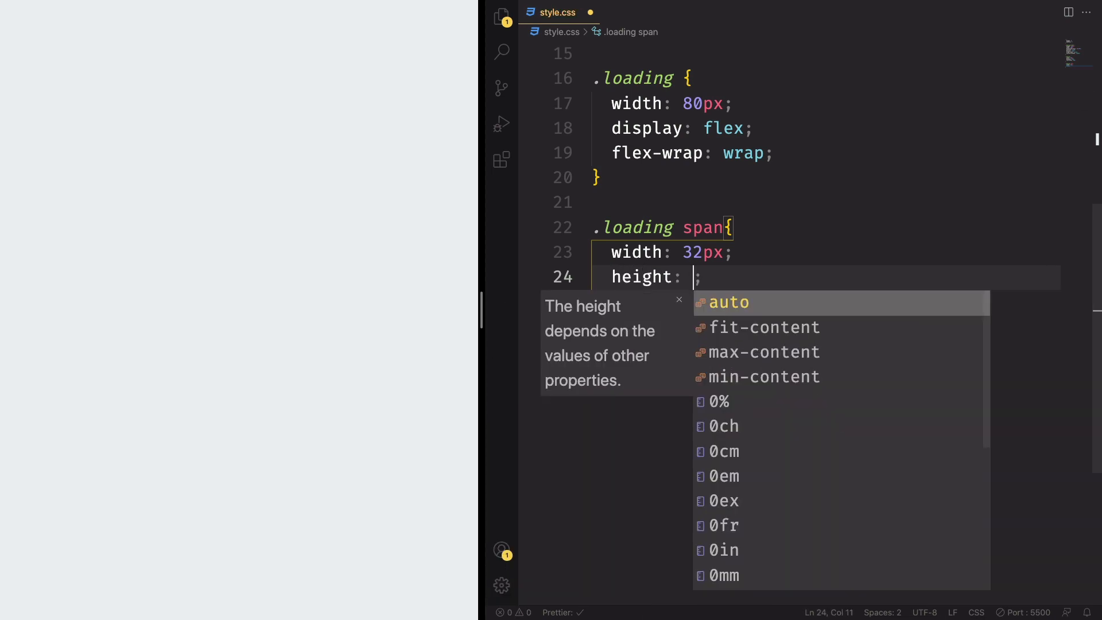
type("32px;")
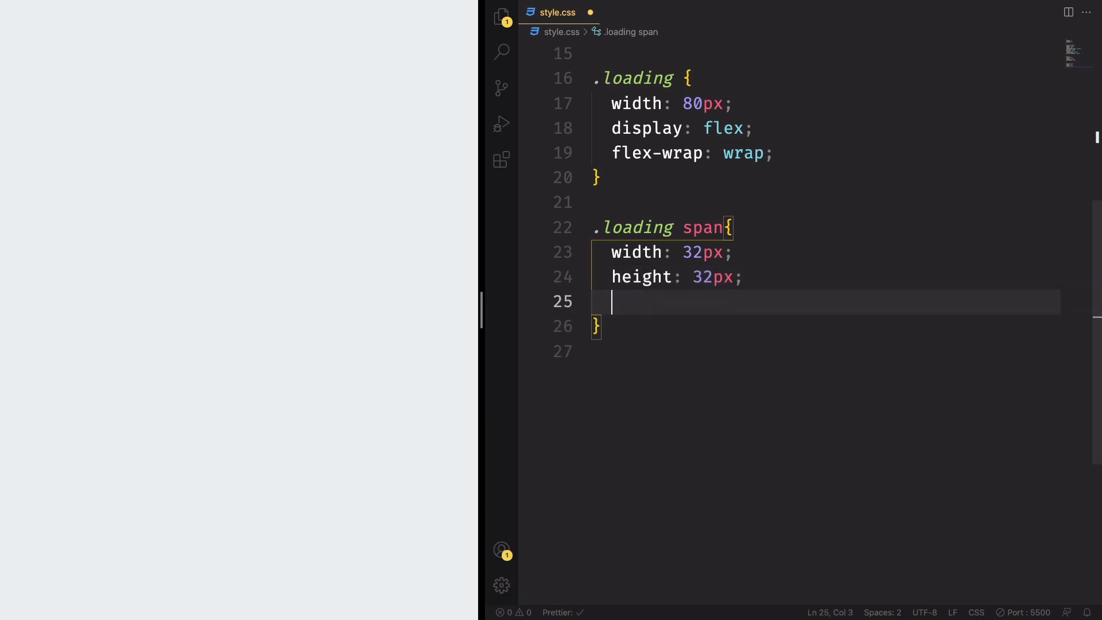
type("background-color: ;")
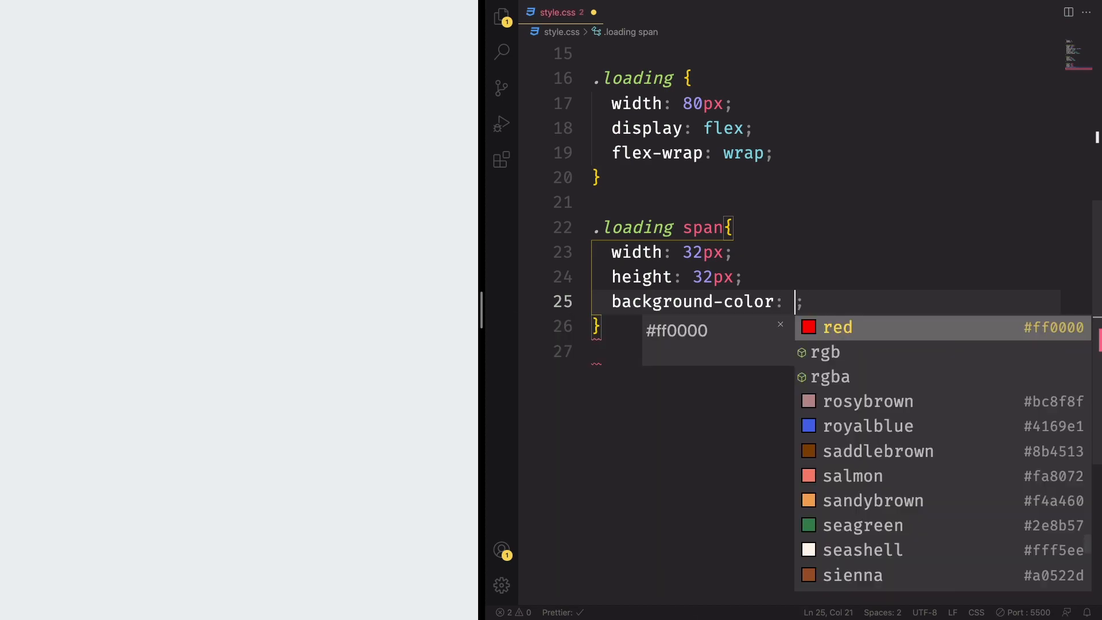
type("orangered")
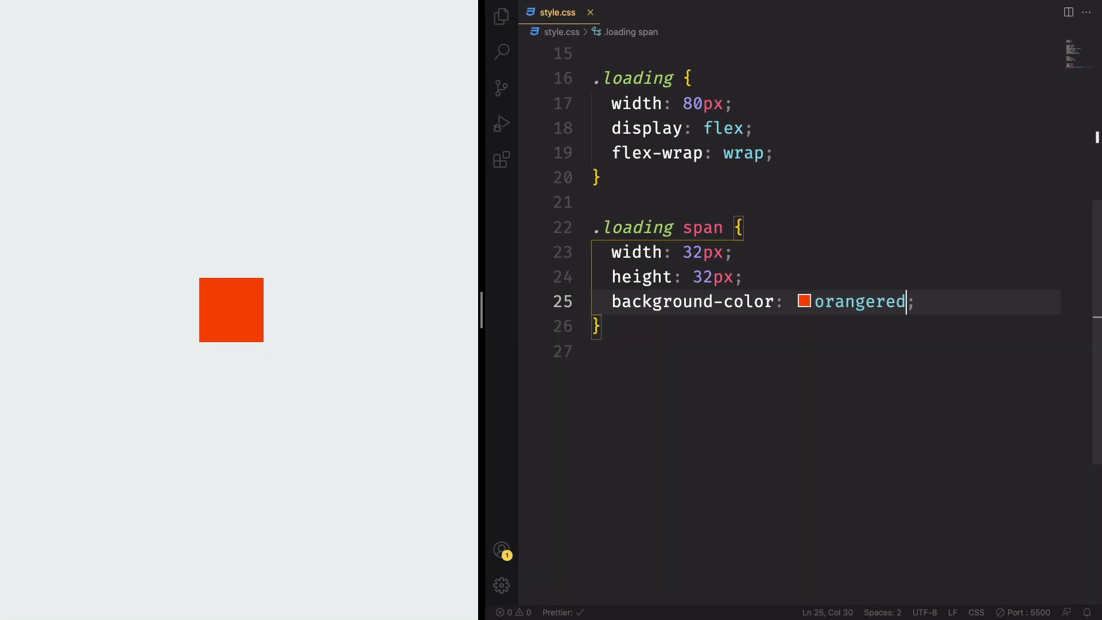
Step: Accept orangered and give the spans a 4px margin
key("Enter")
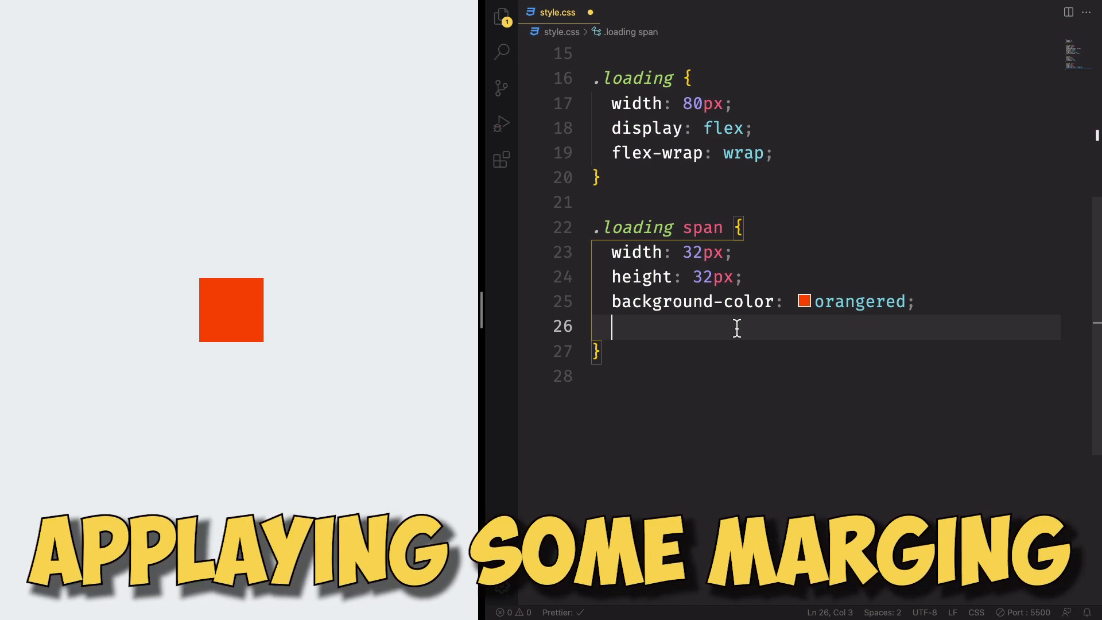
type("margin: ;")
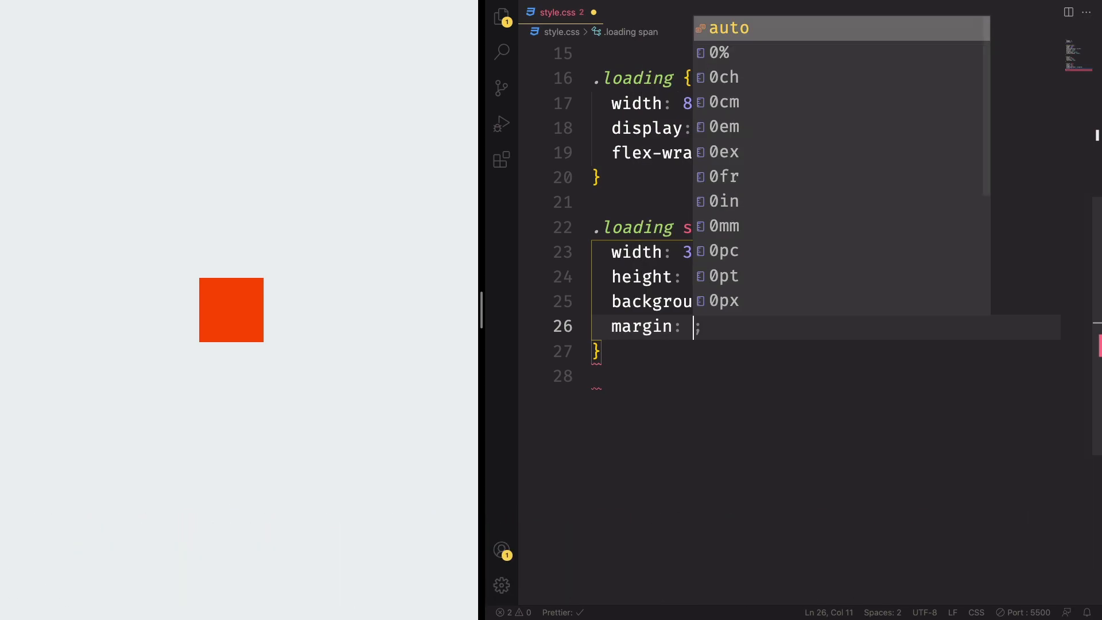
type("4px")
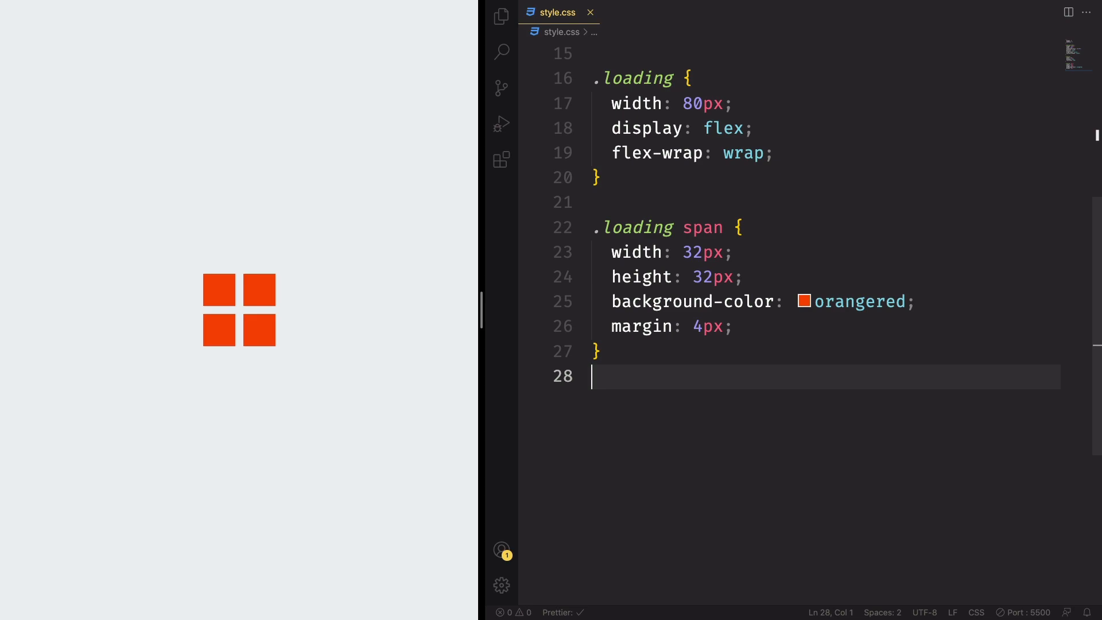
mouse_move(381, 443)
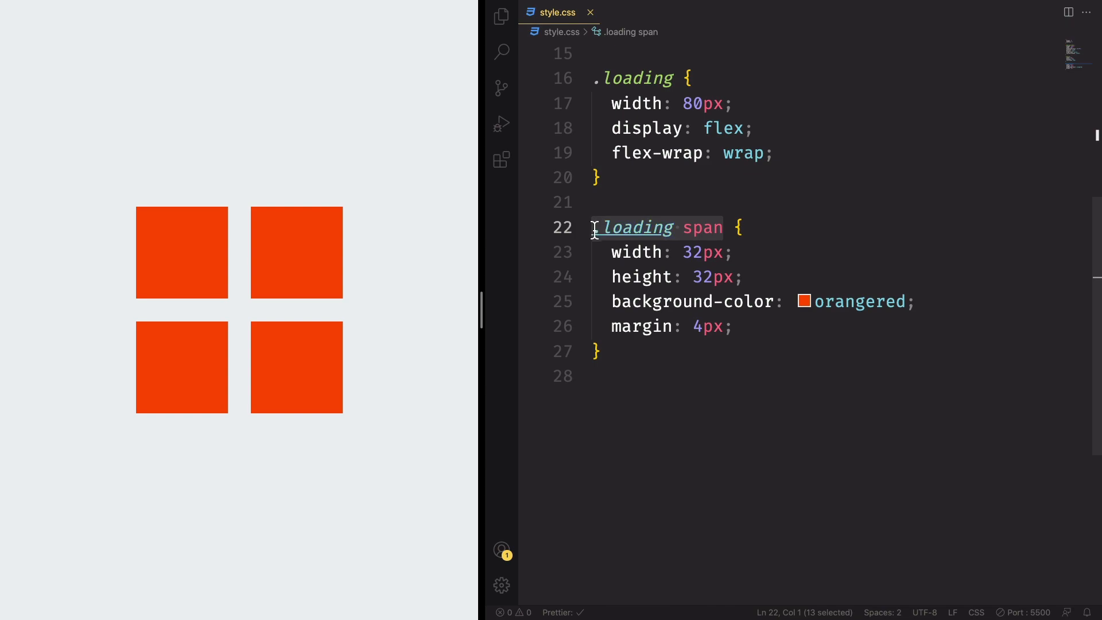
Step: Add a .loading span:nth-child(1) rule with border-radius 50% 50% 0 50%
scroll("down", 3)
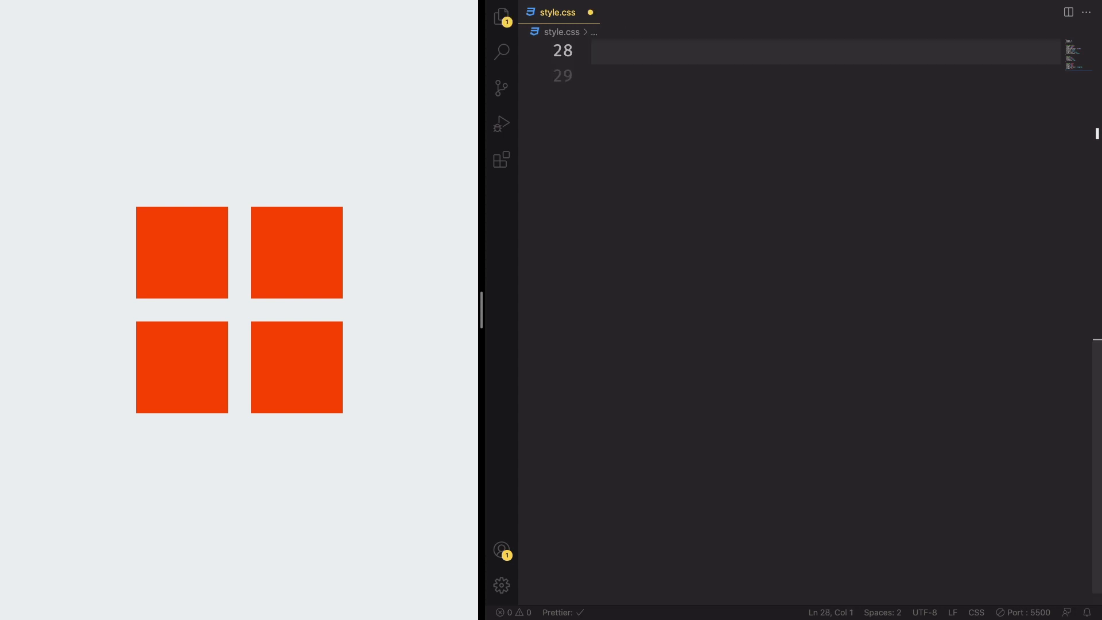
type(".loading span")
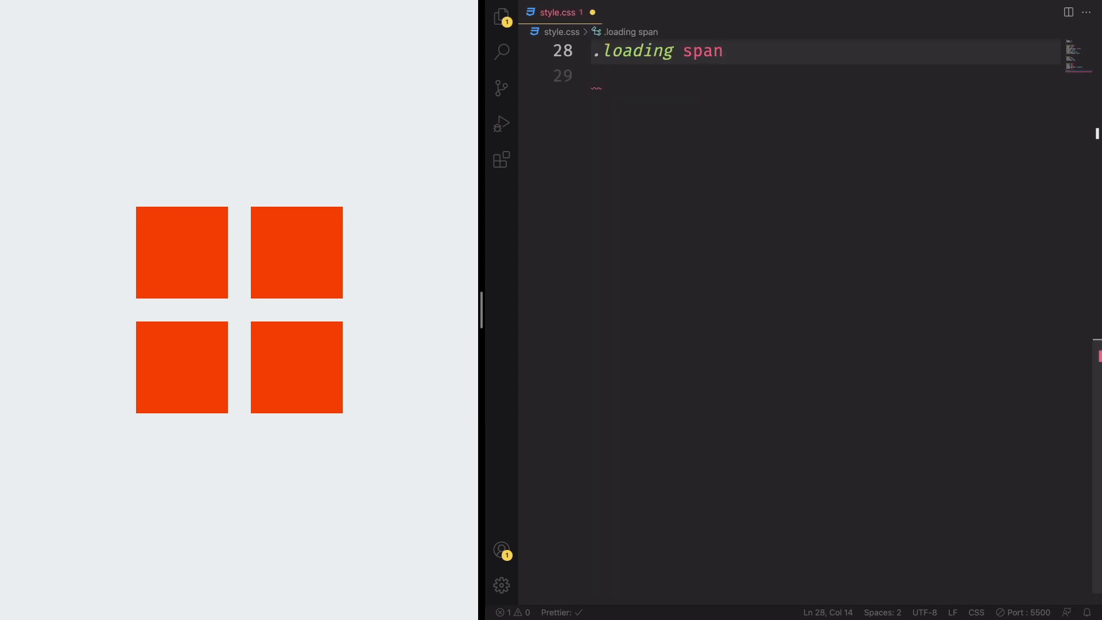
type(":n")
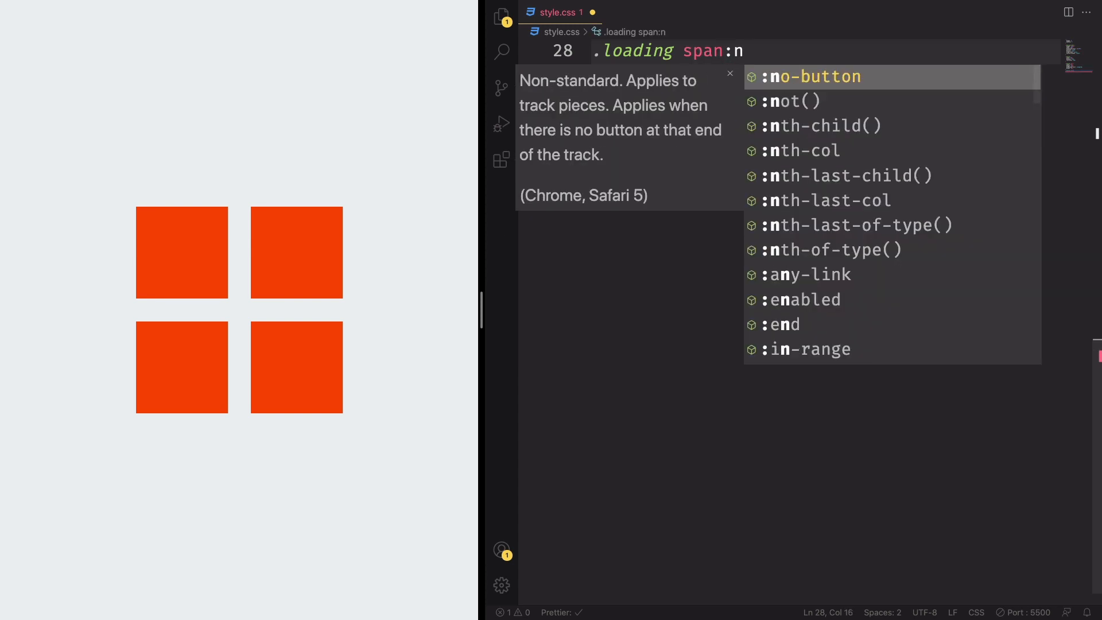
mouse_move(815, 125)
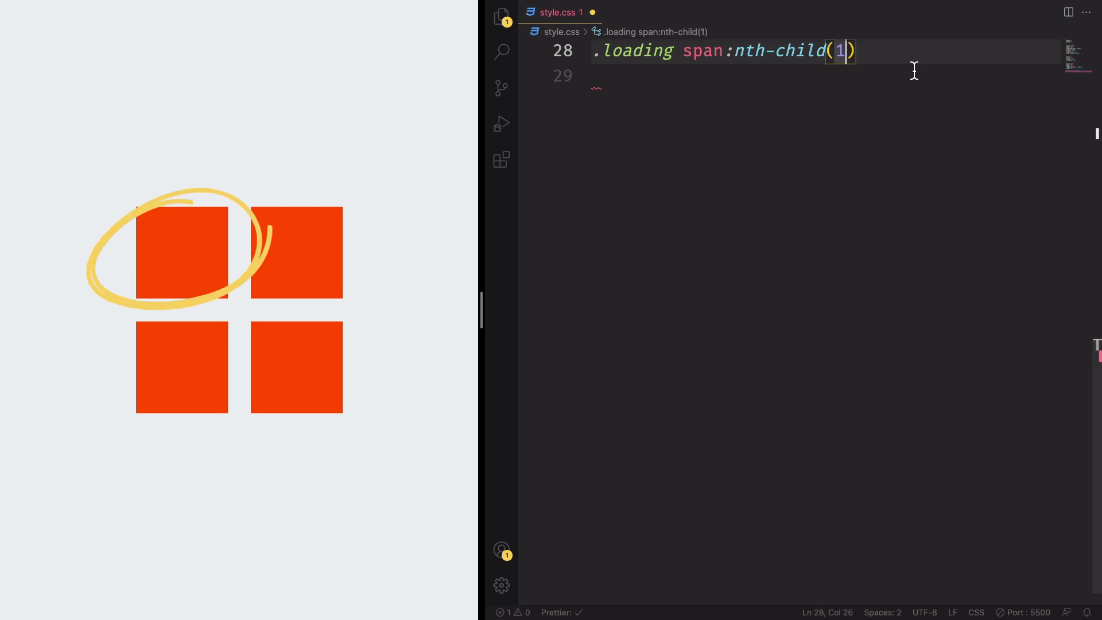
type("{")
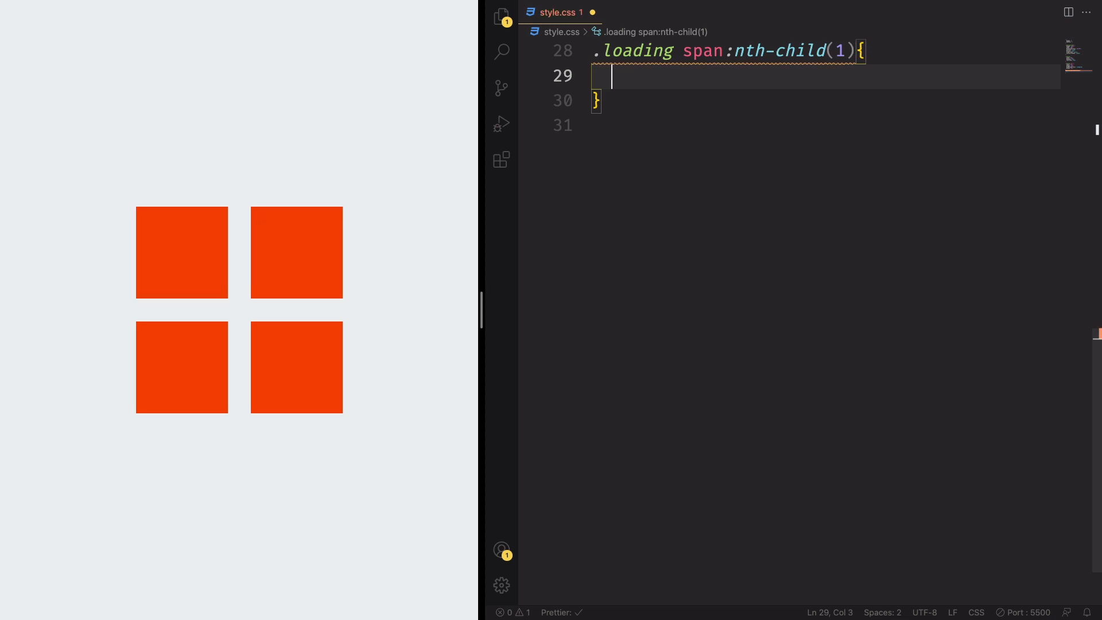
type("bordera")
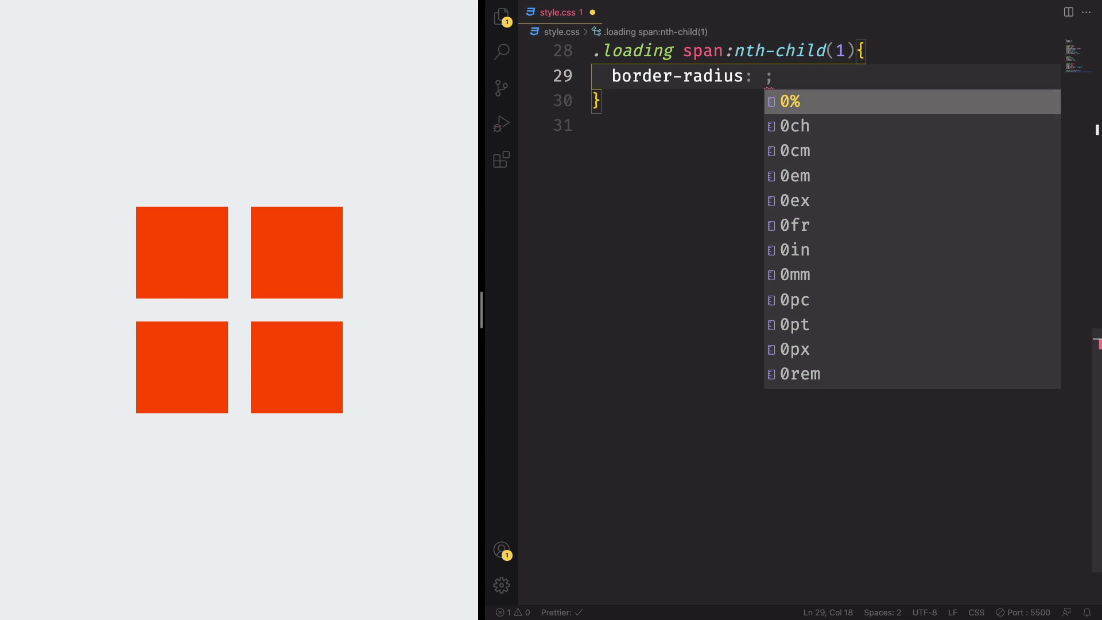
type("50%")
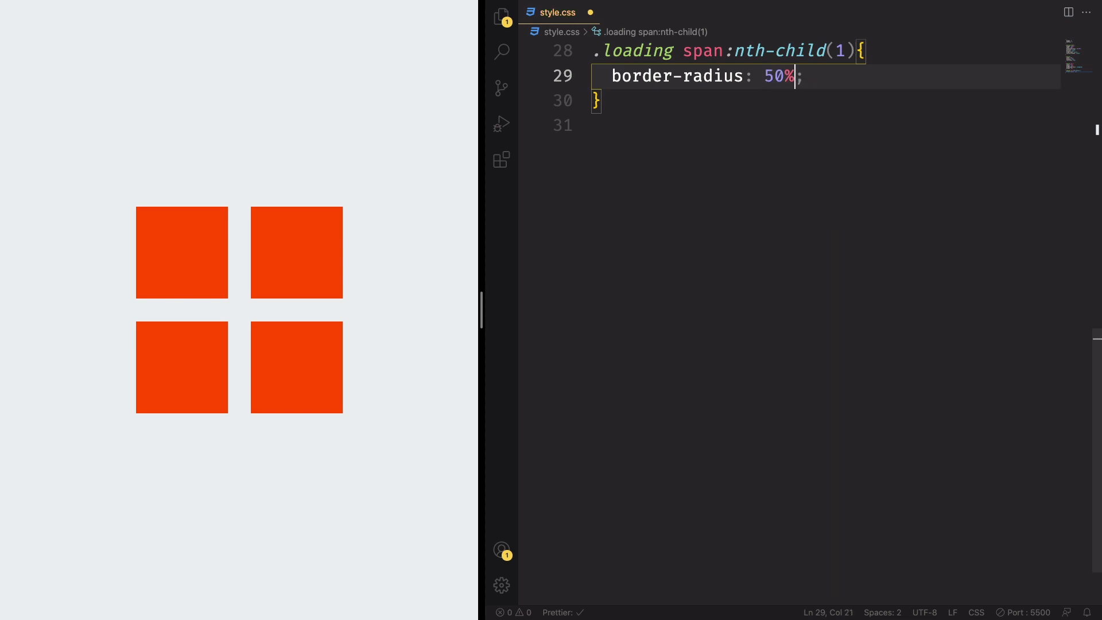
type("50")
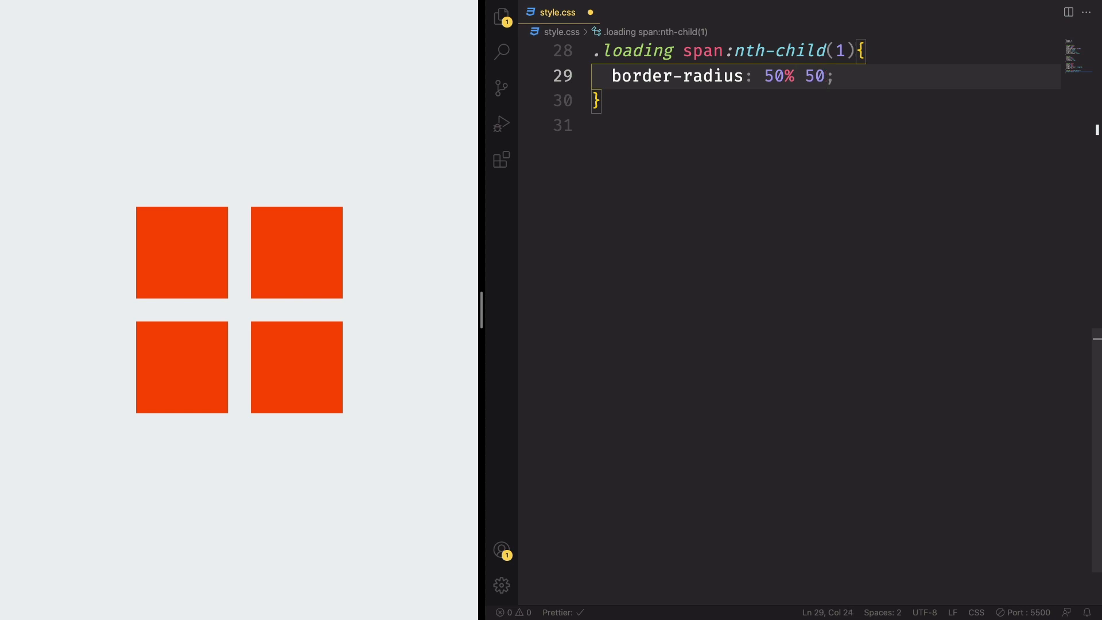
type("%")
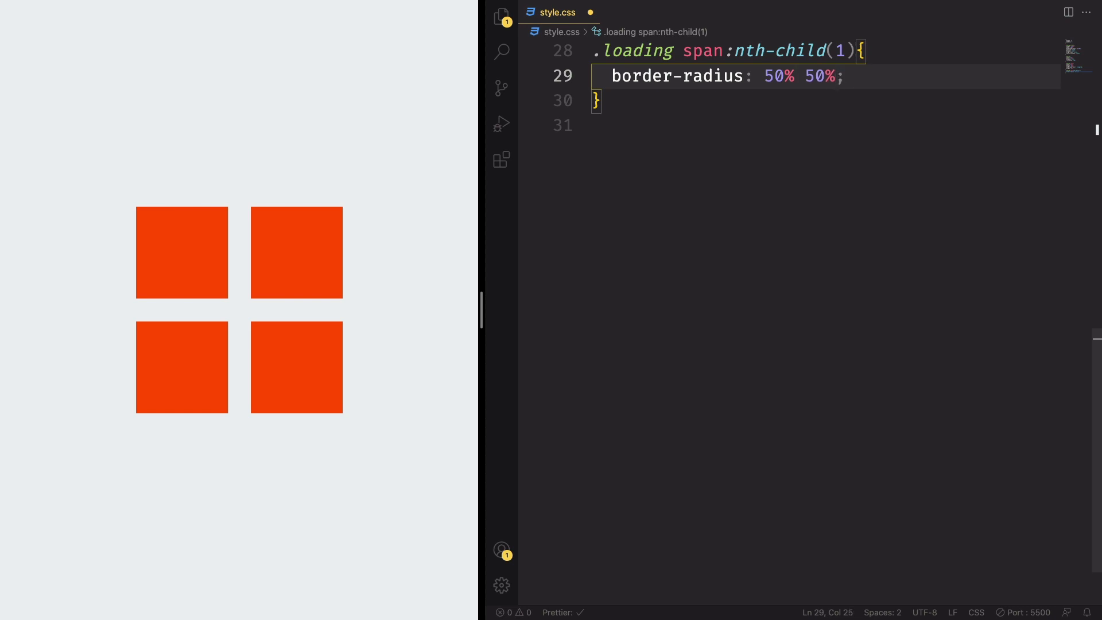
type("0")
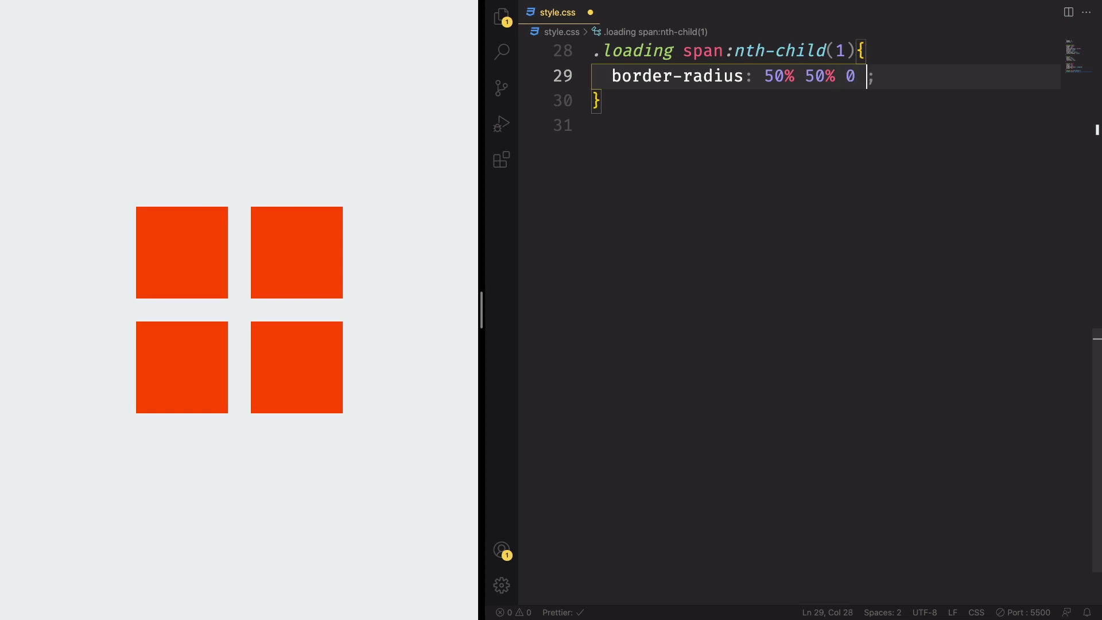
type("50%")
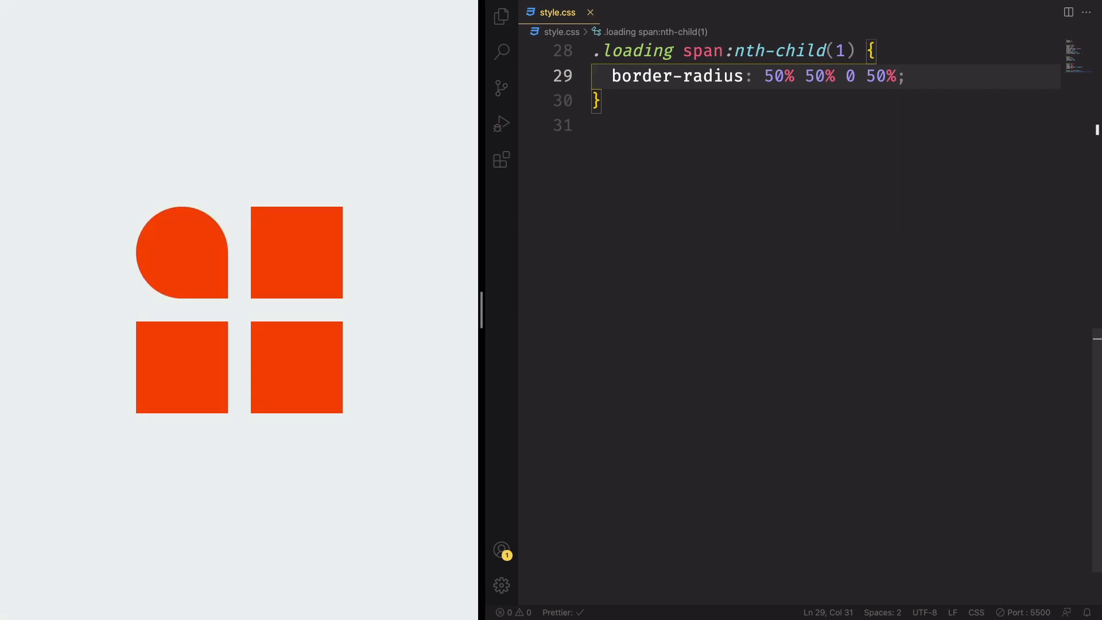
mouse_move(977, 82)
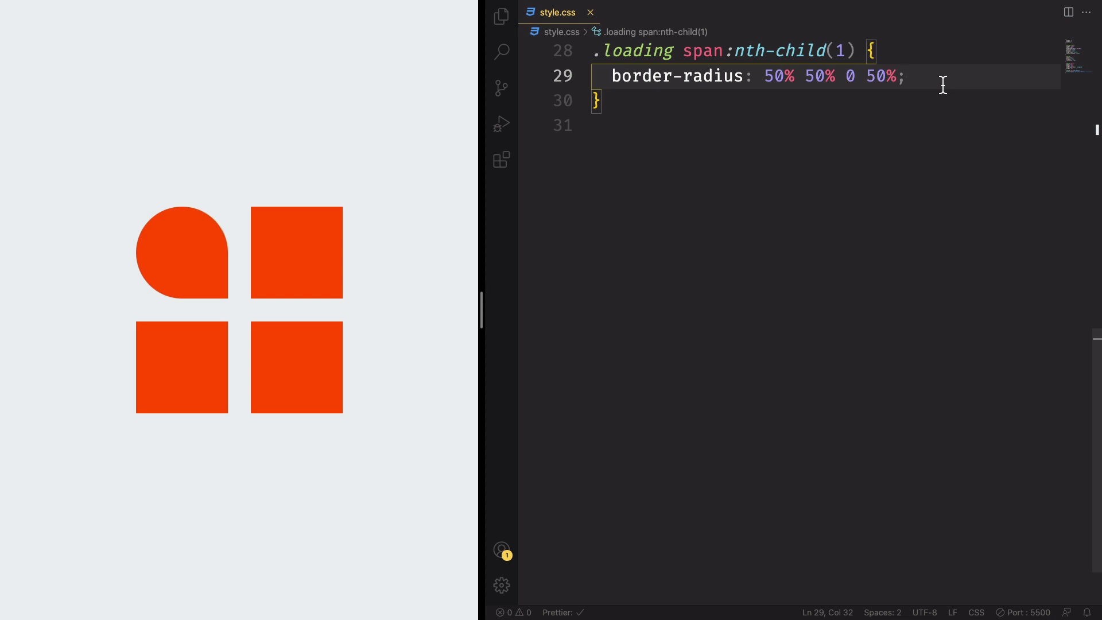
Step: Give the first petal background-color #e64132
key("enter")
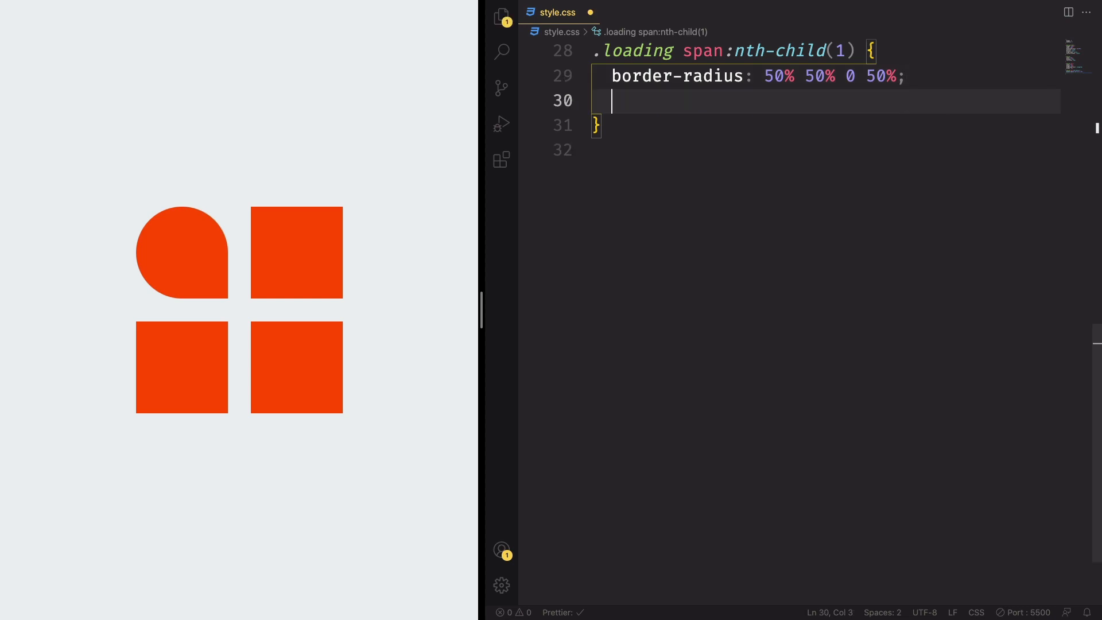
type("b")
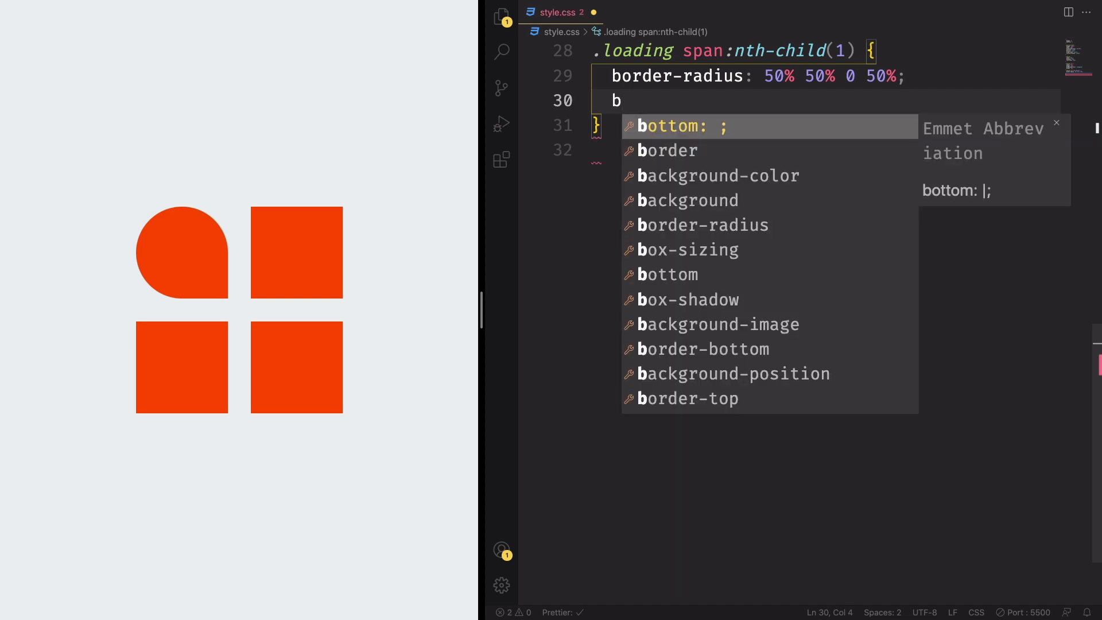
type("ackground-color: ;")
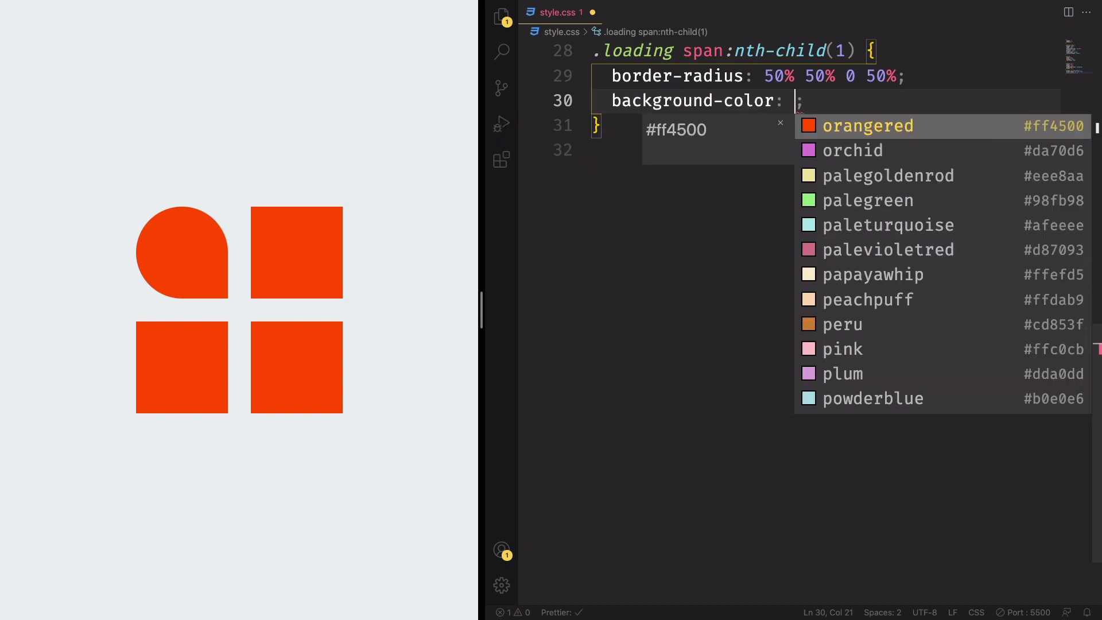
type("#")
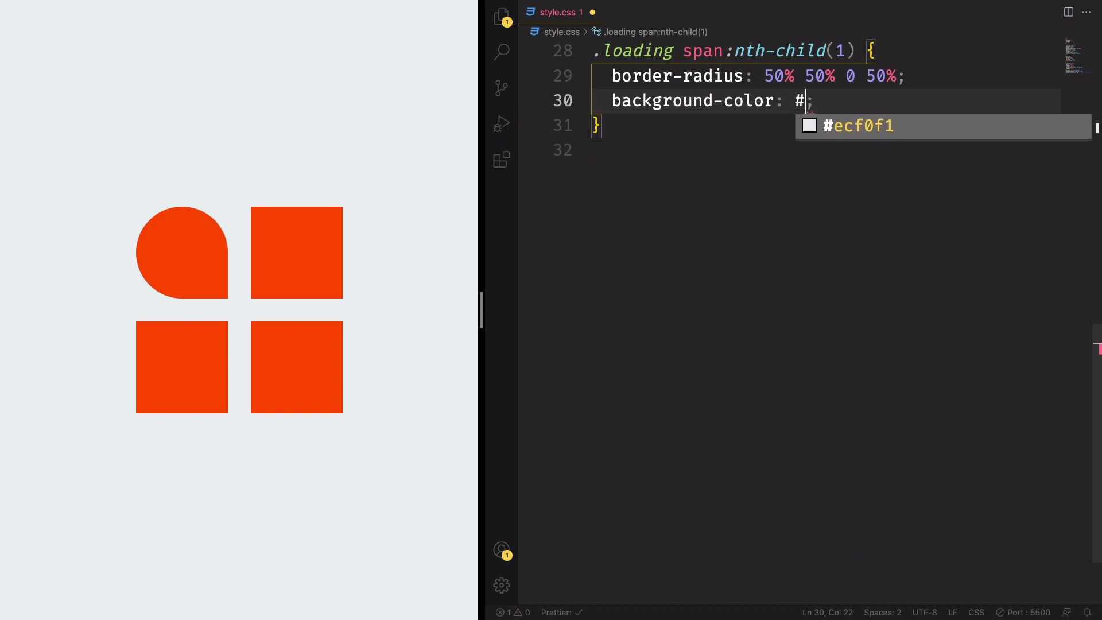
type("e6")
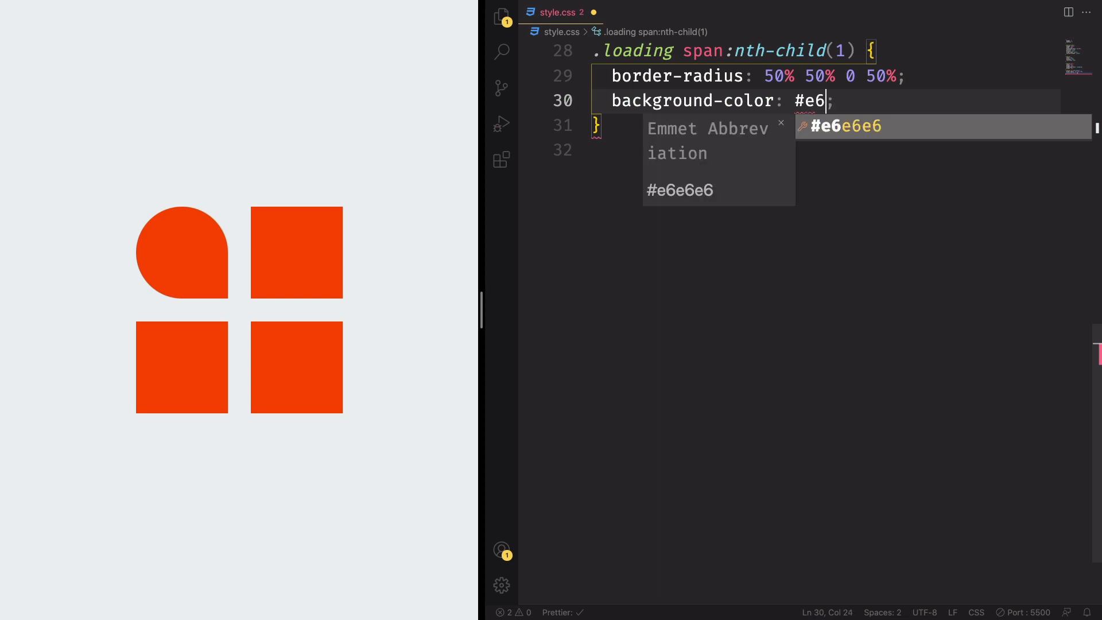
type("4")
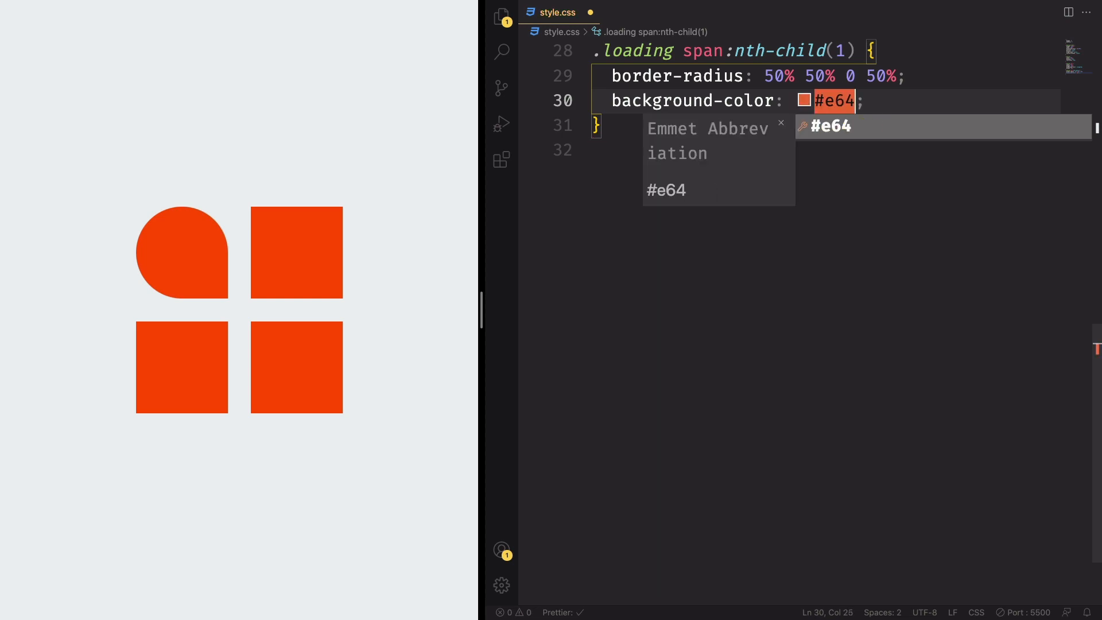
type("132")
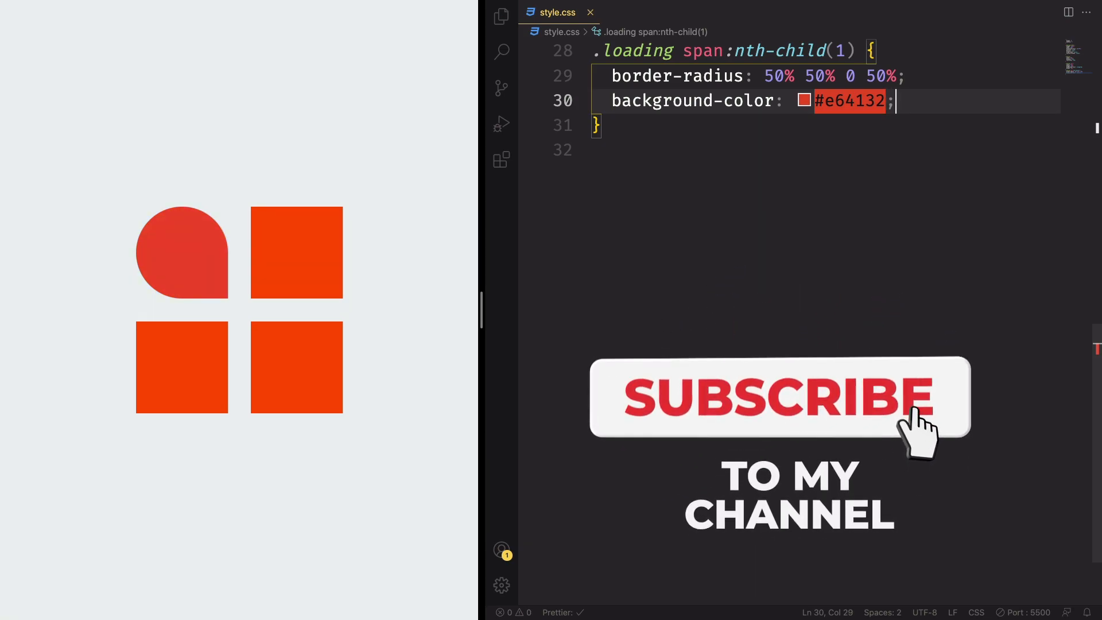
Step: Set the first petal's transform-origin to bottom right
type("tra")
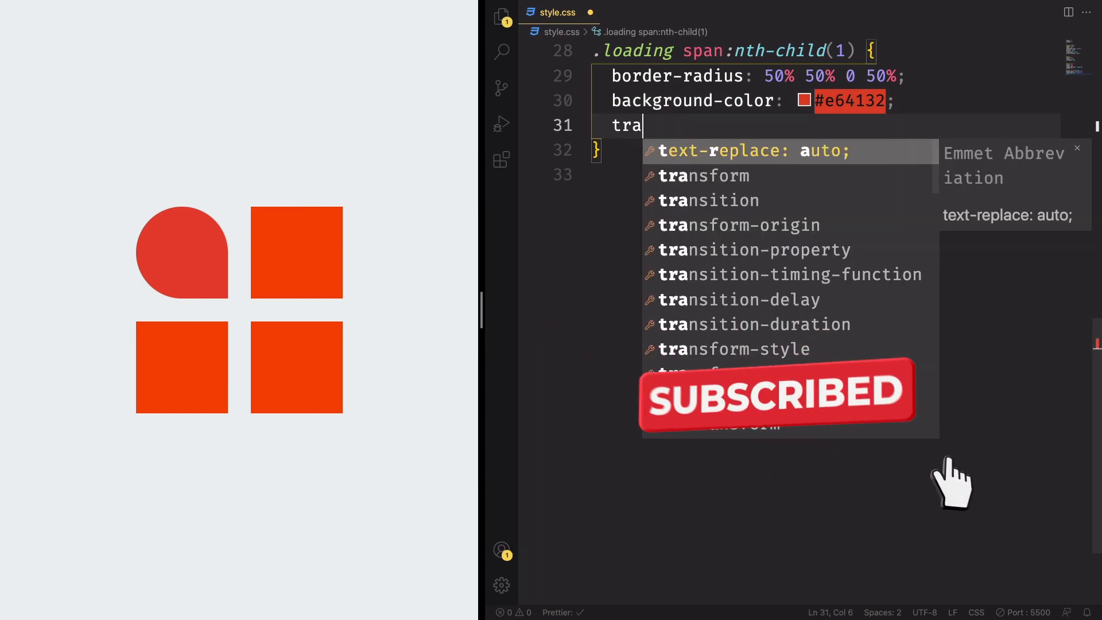
type("ns")
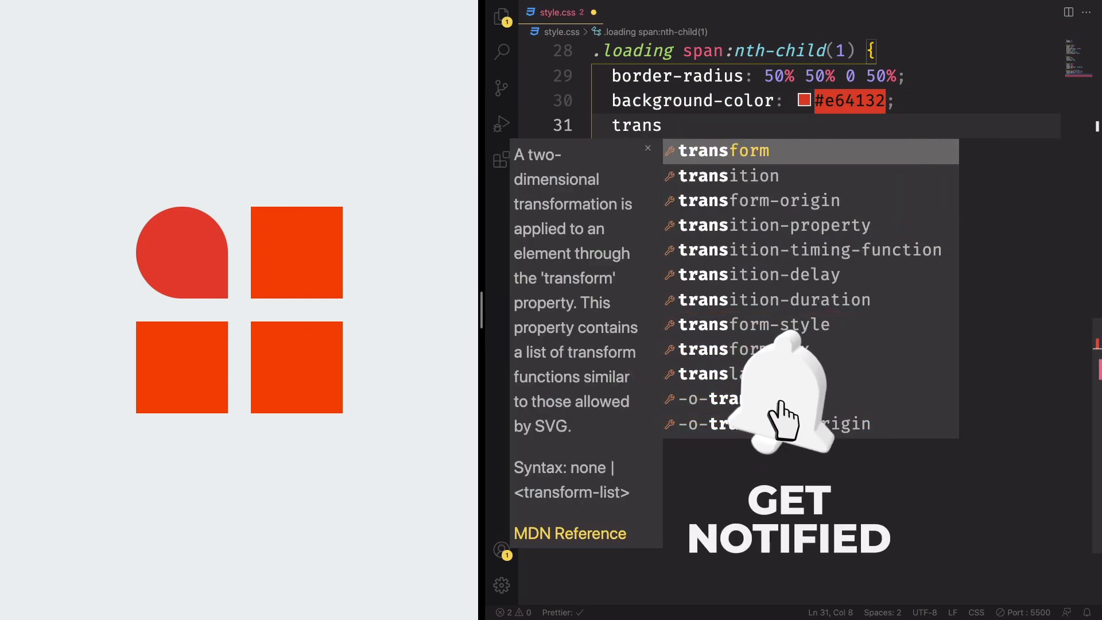
type("orm-origin: ;")
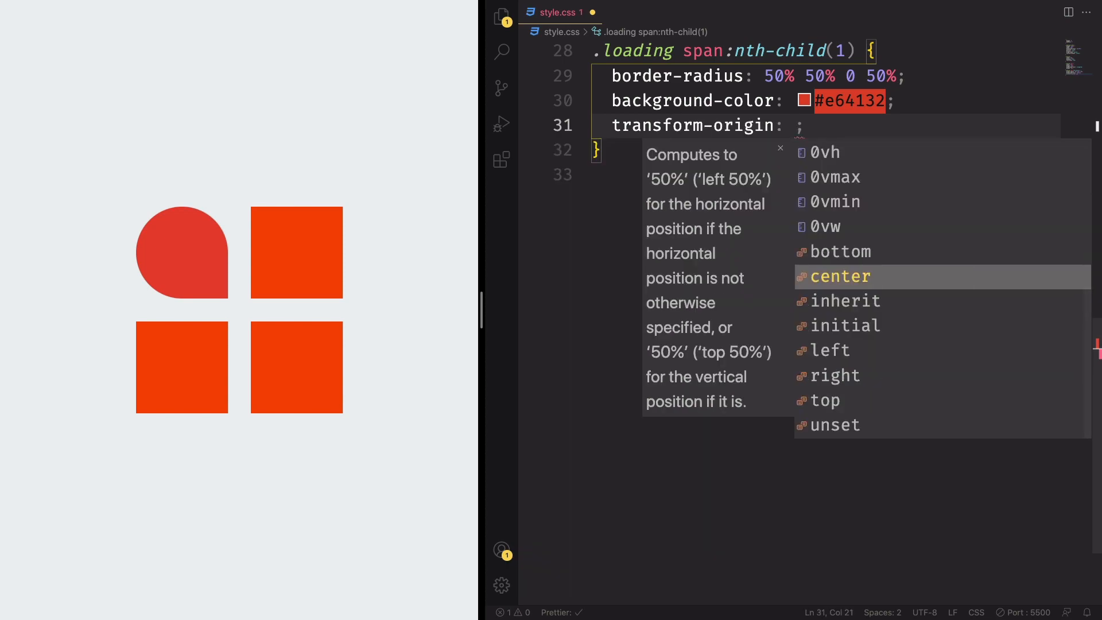
type("bottom ri")
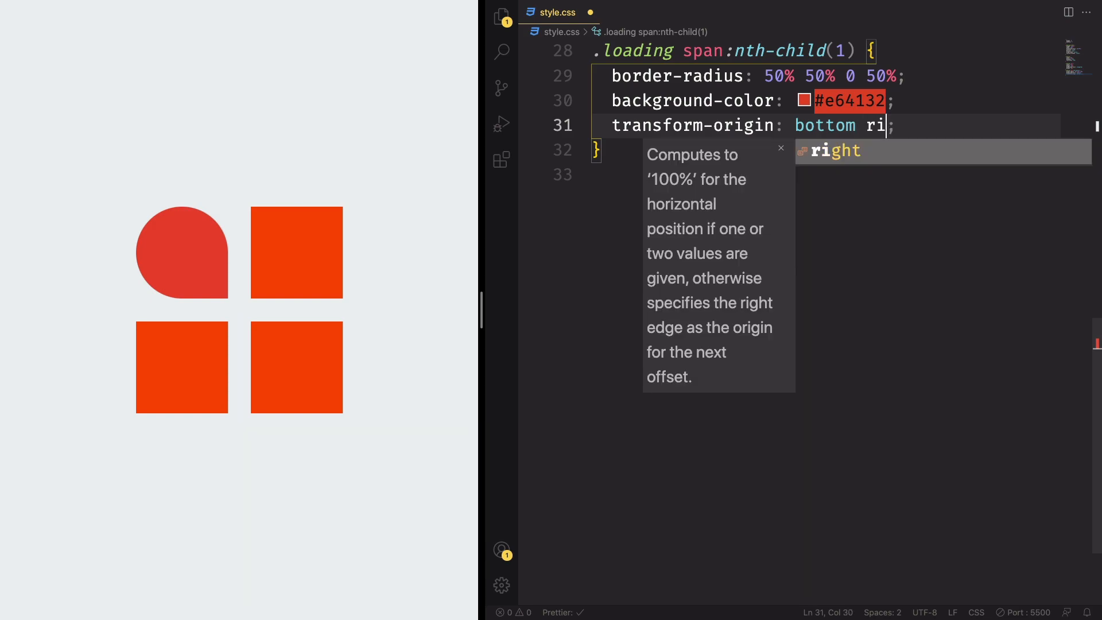
key("Tab")
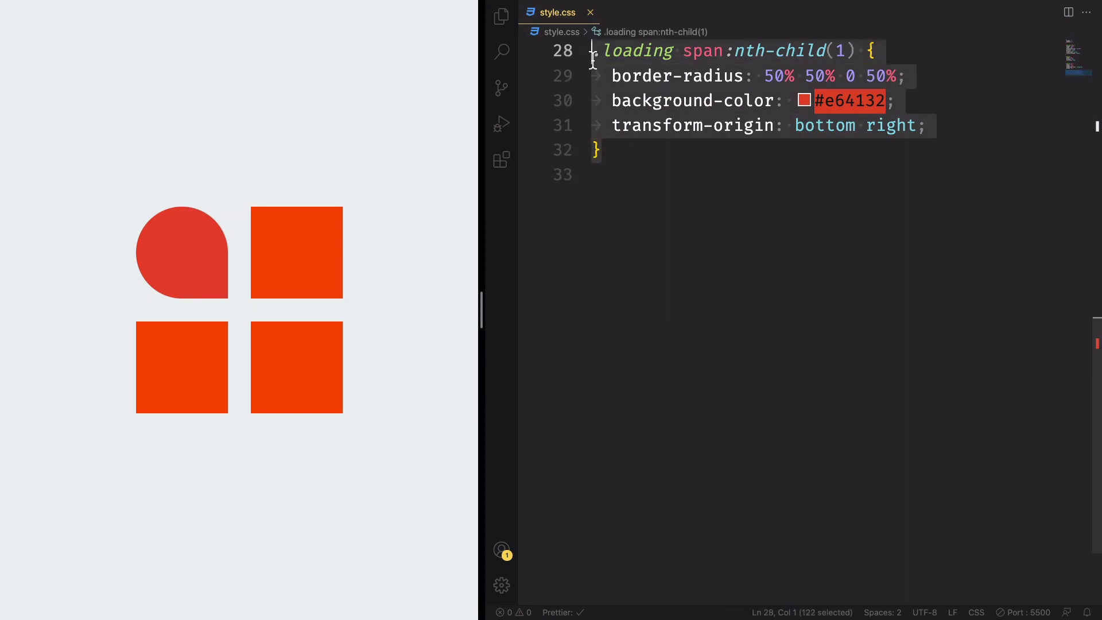
Step: Paste nth-child rules for spans 2–4, zeroing each border-radius corner that faces the centre
key("Ctrl+v")
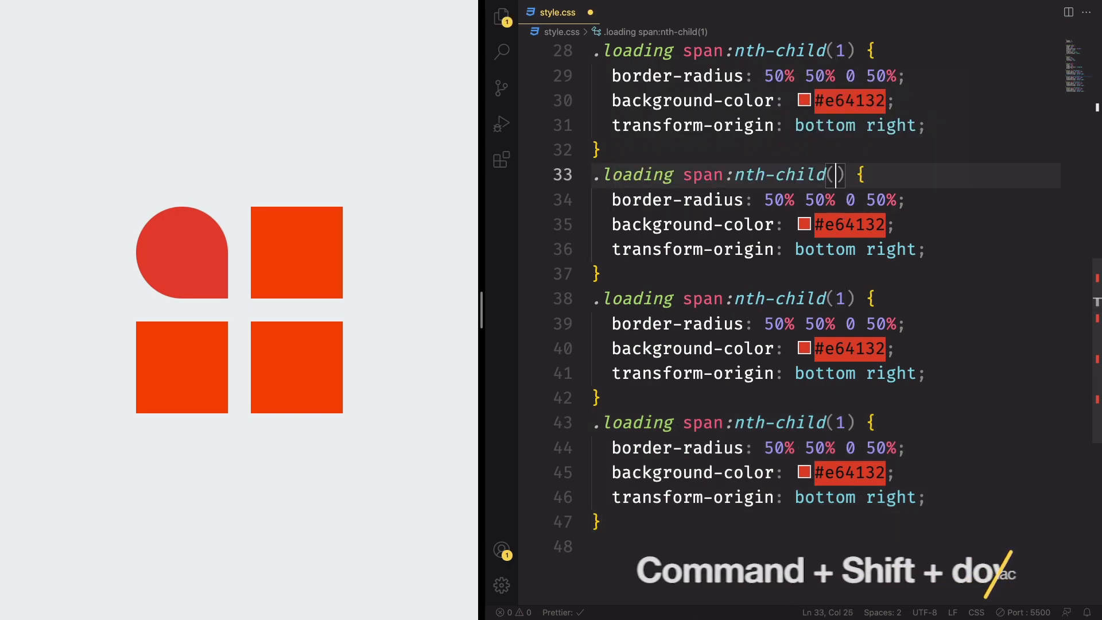
type("2")
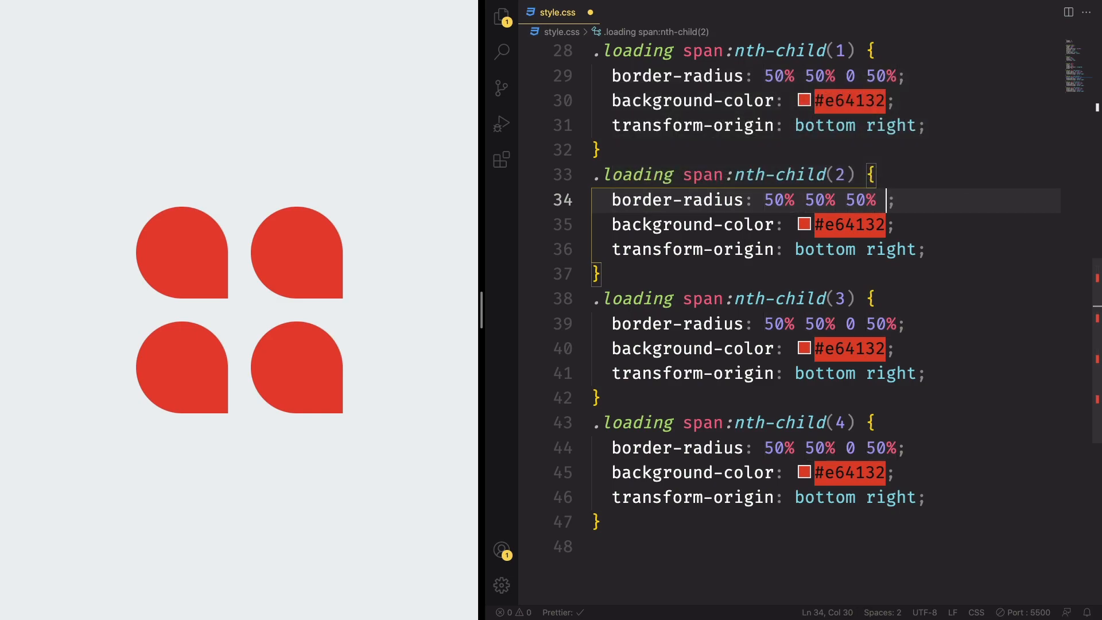
type("0")
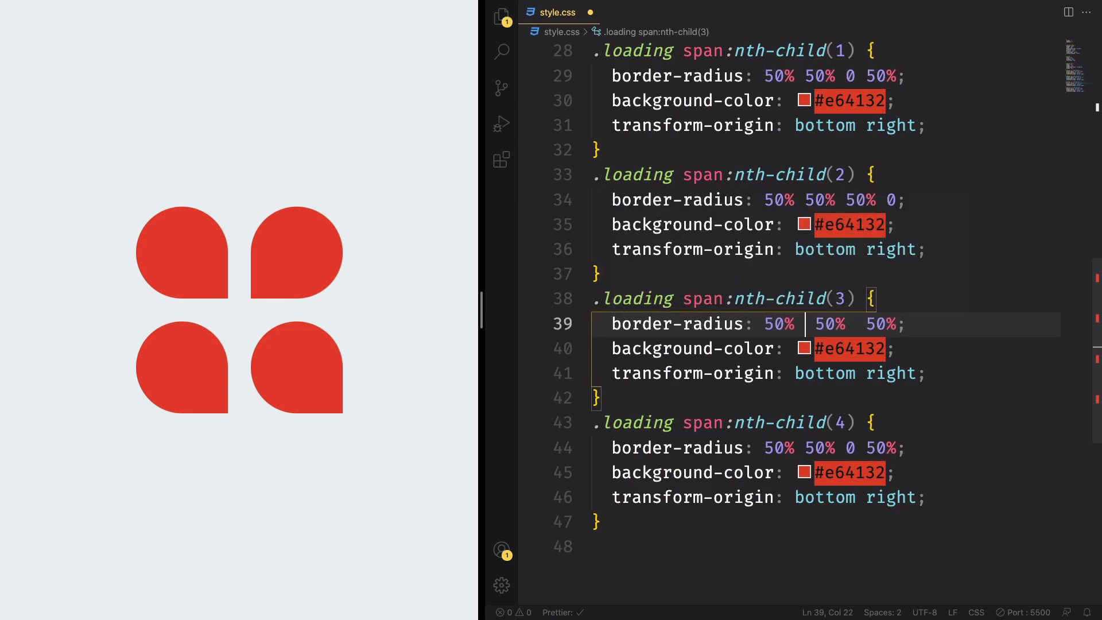
type("0")
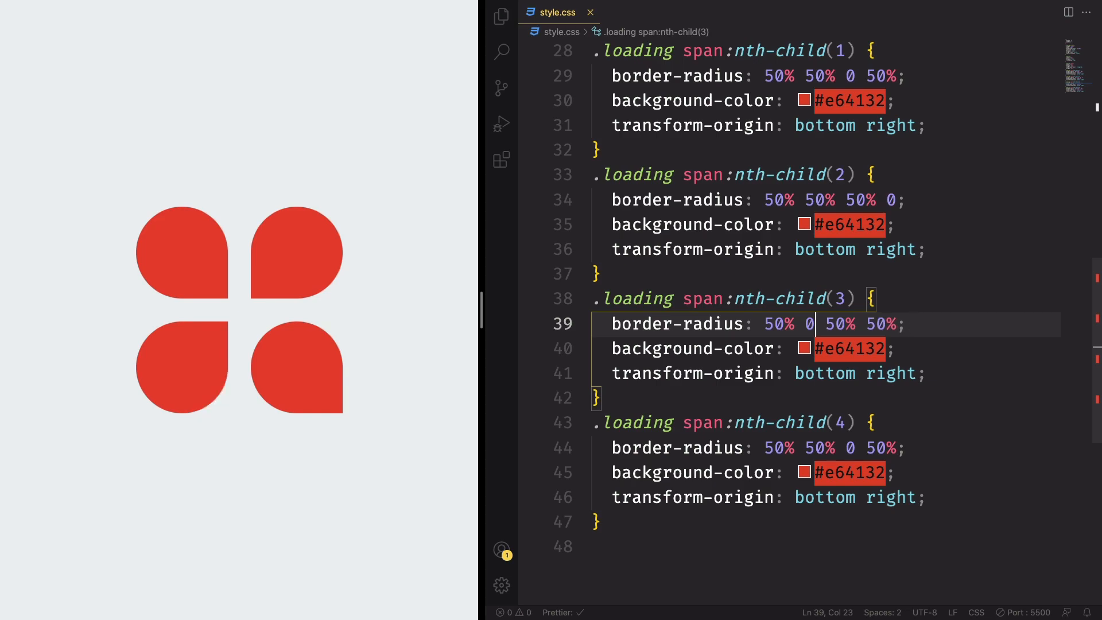
double_click(848, 447)
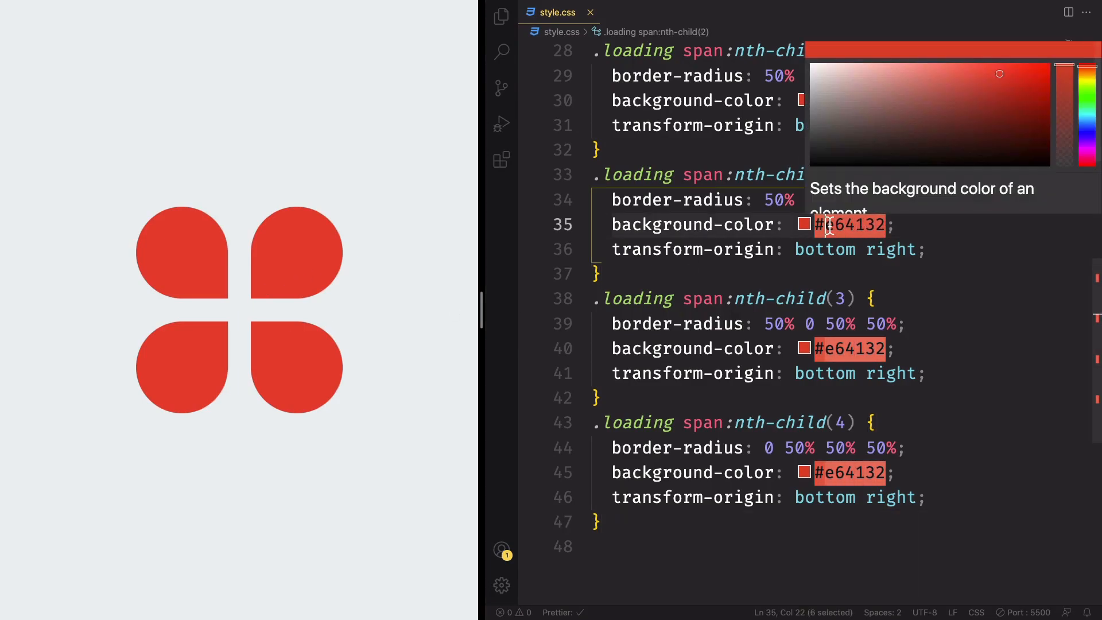
Step: Colour the second petal blue (#4081ef) and the third petal green (#31a452)
type("#408")
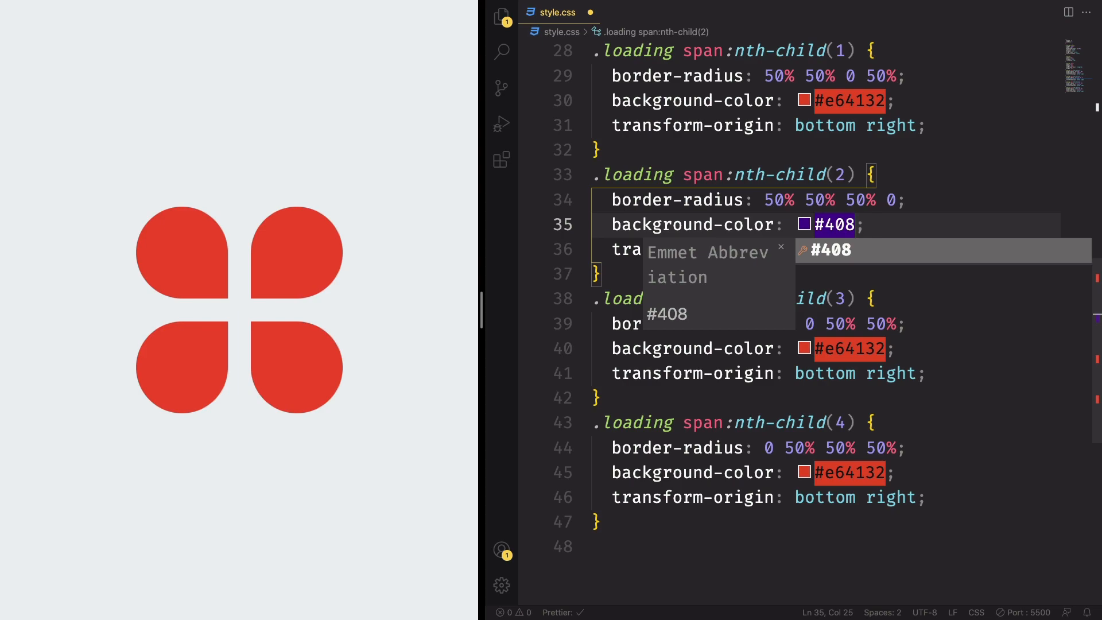
type("1ef")
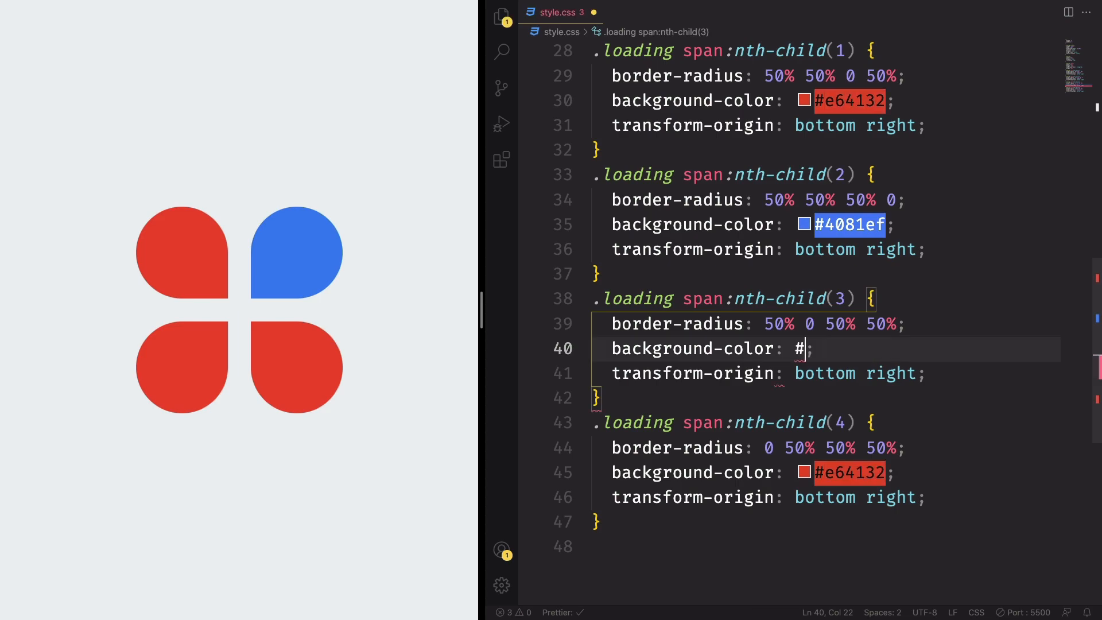
type("31")
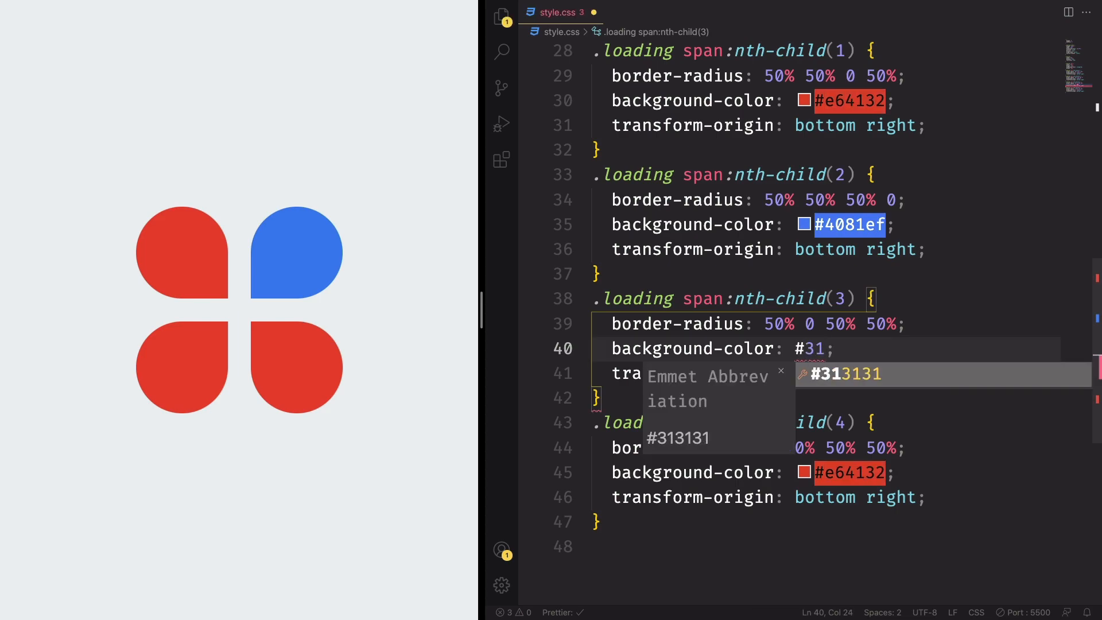
type("a452")
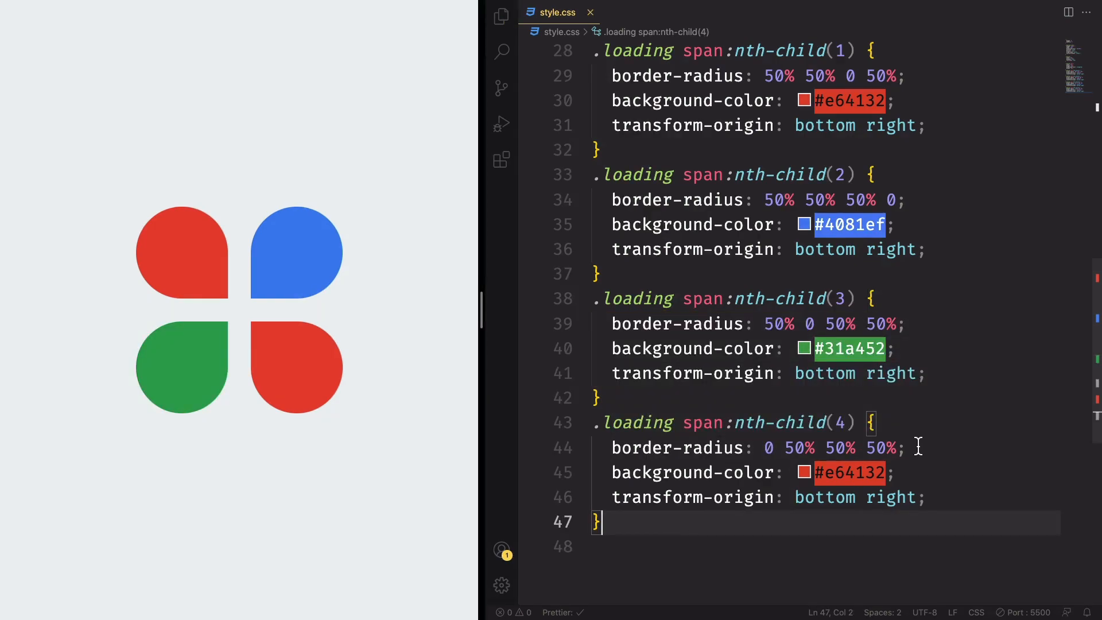
Step: Replace the fourth petal's red #e64132 with yellow #f6b801
double_click(850, 471)
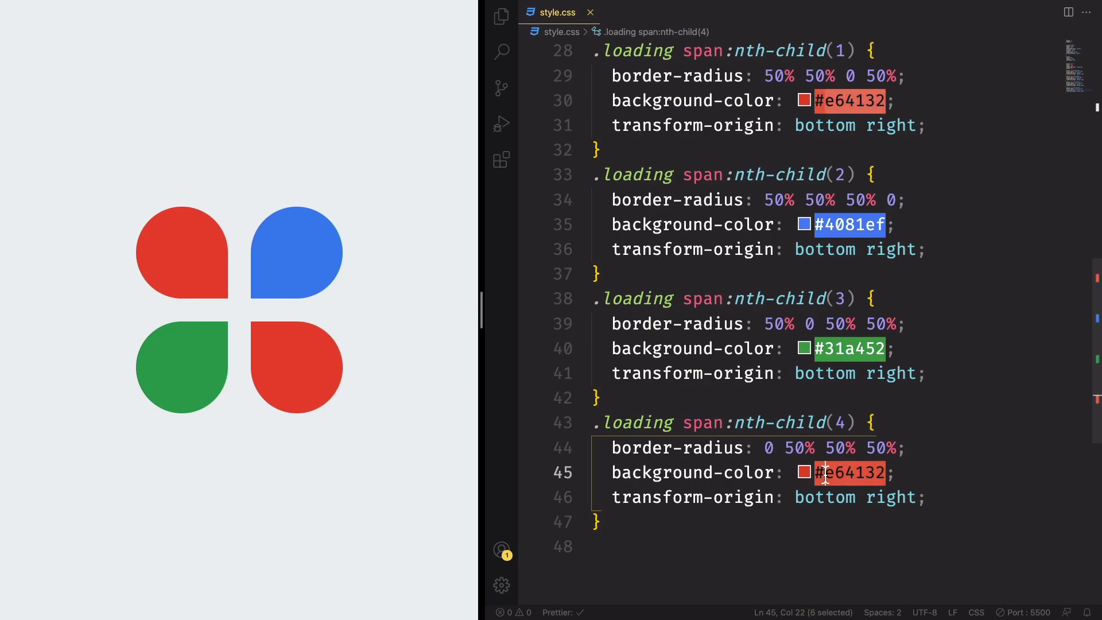
type("#f6")
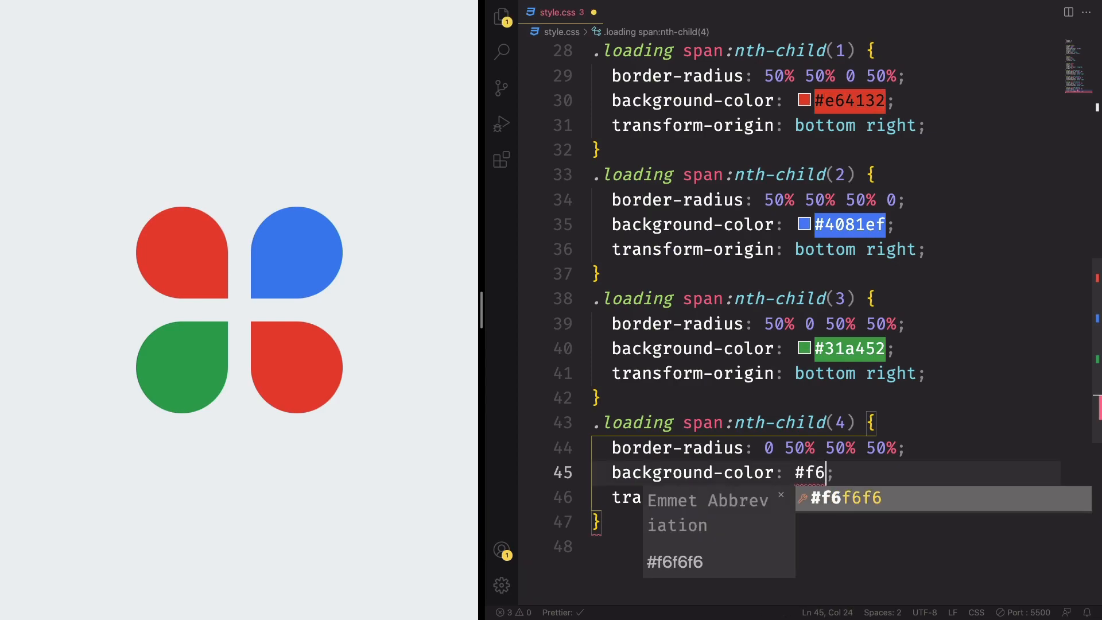
type("b801")
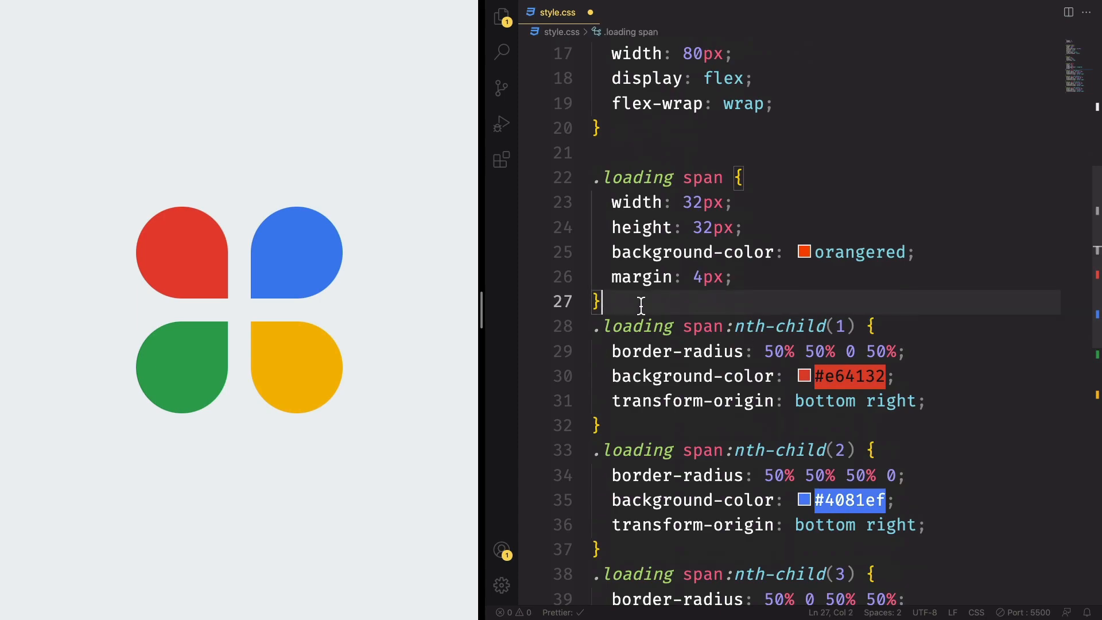
Step: Add animation: scale 1.5s linear infinite; to the shared .loading span rule
key("Enter")
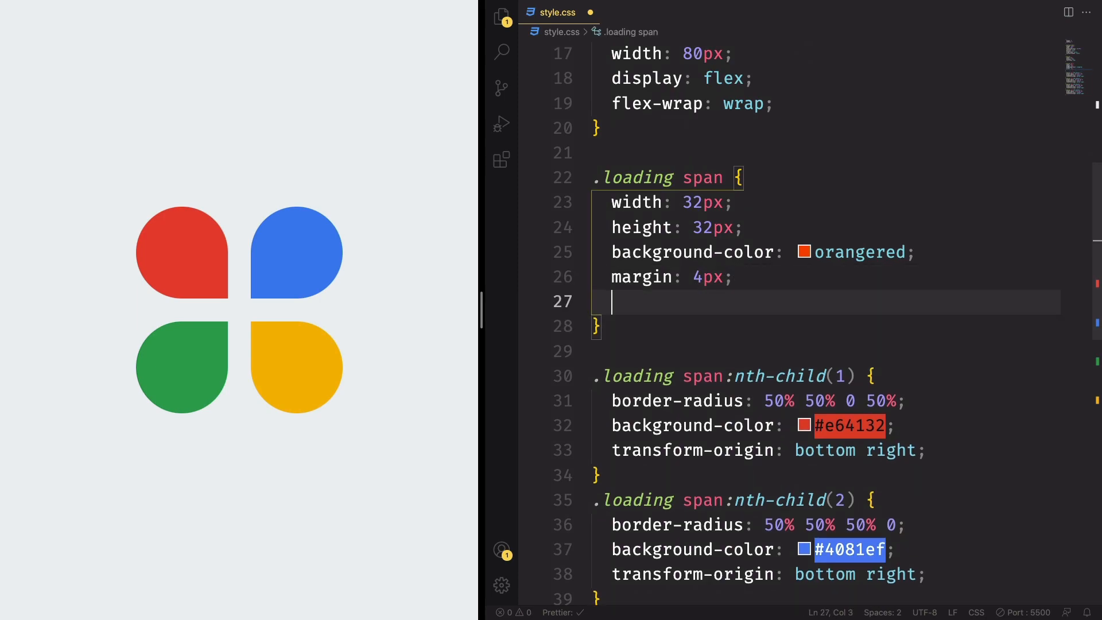
type("animation: ;")
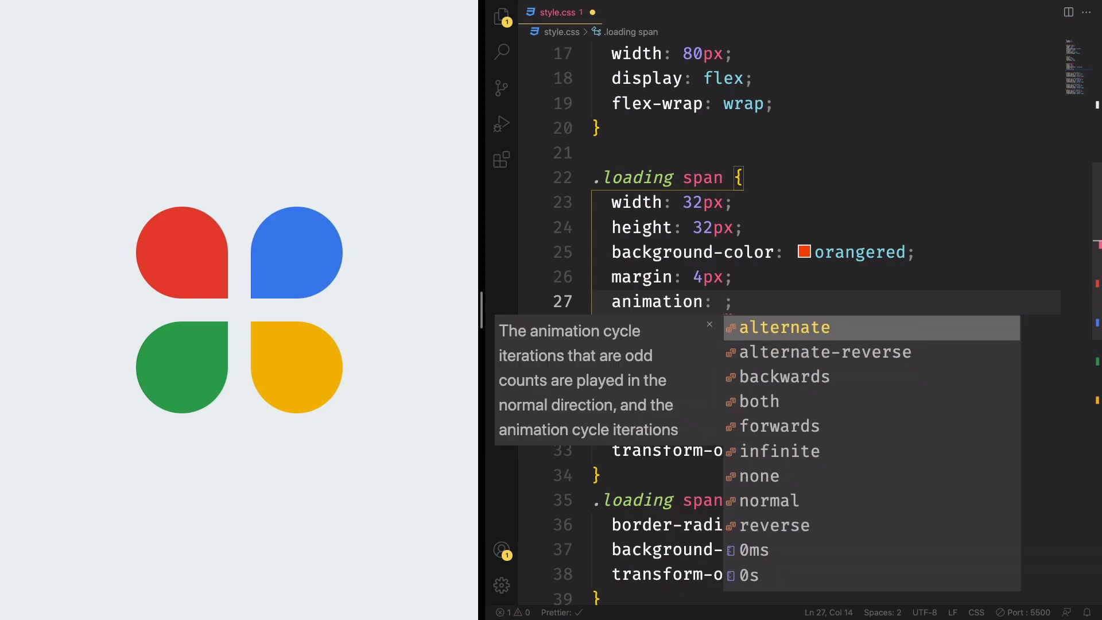
type("scale")
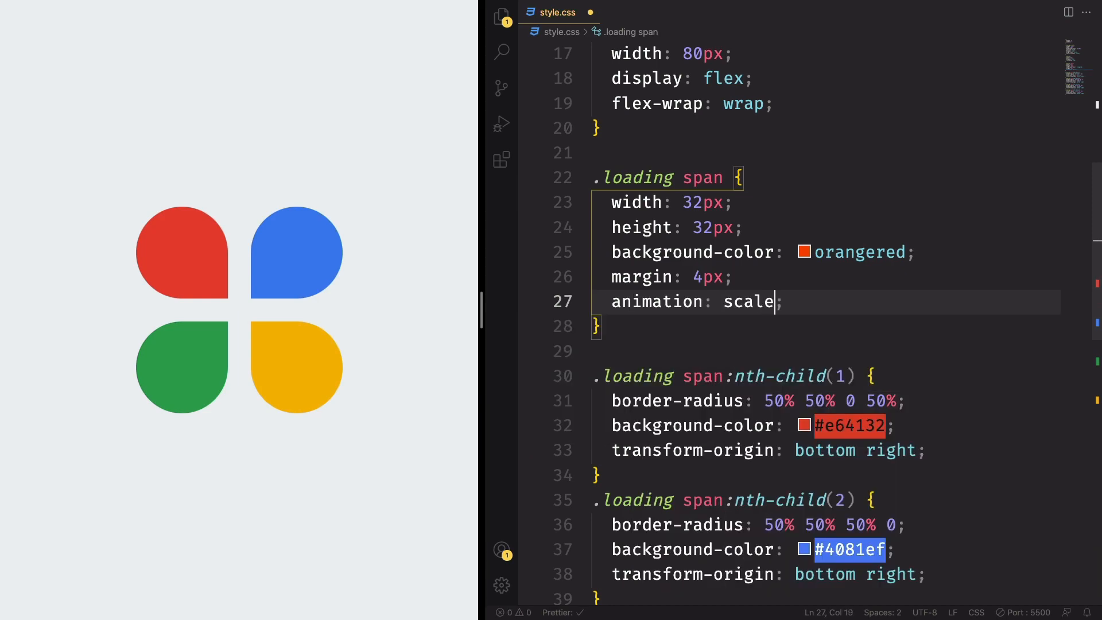
type("1")
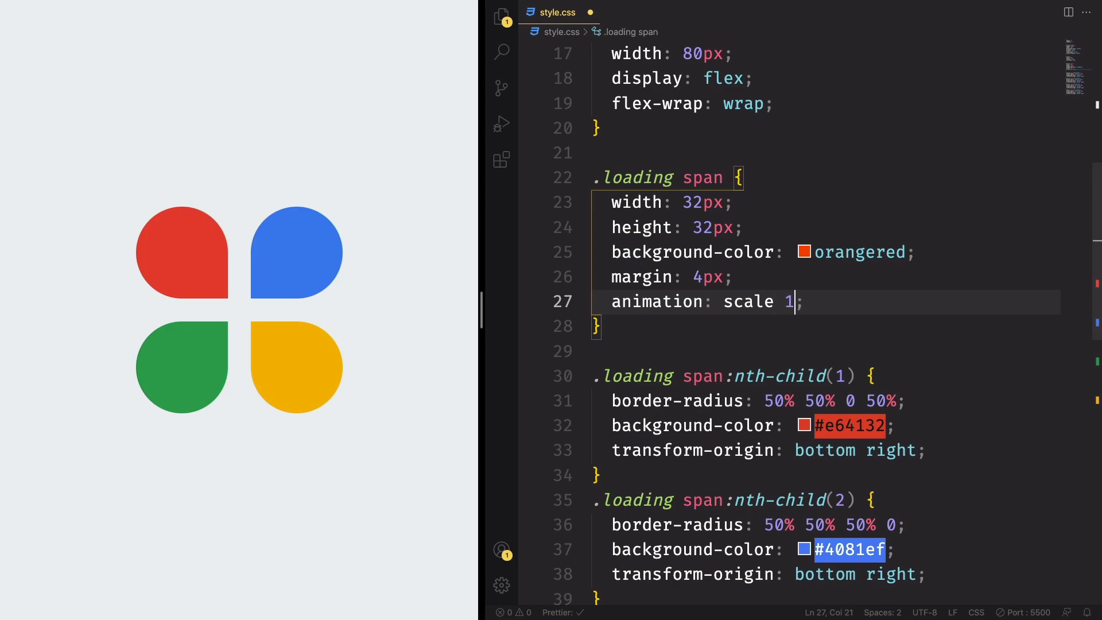
type(".5s")
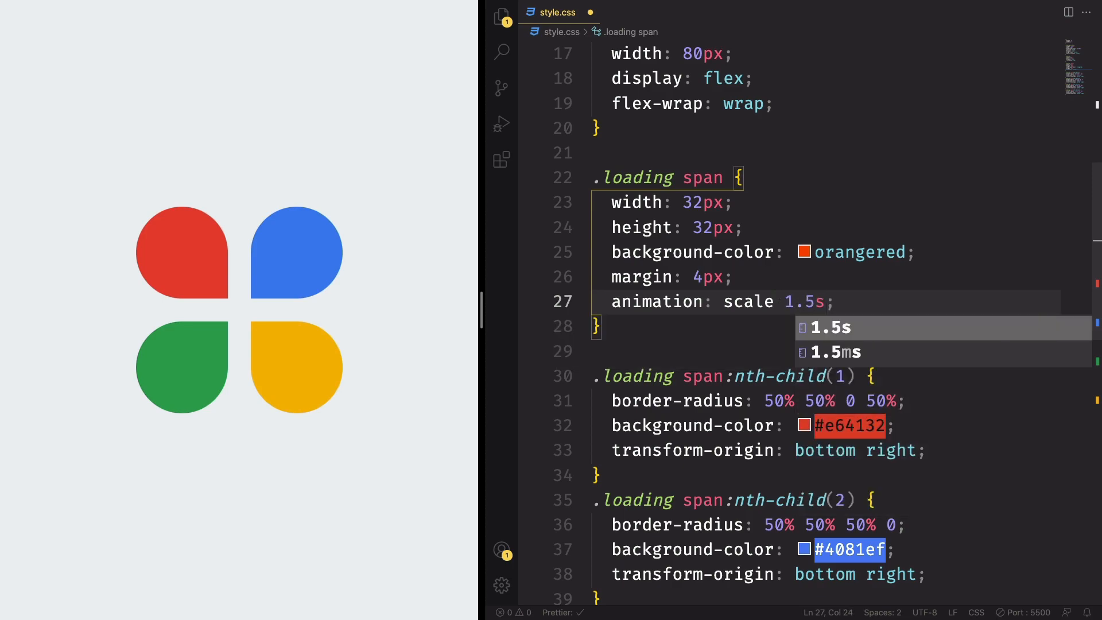
type("linear")
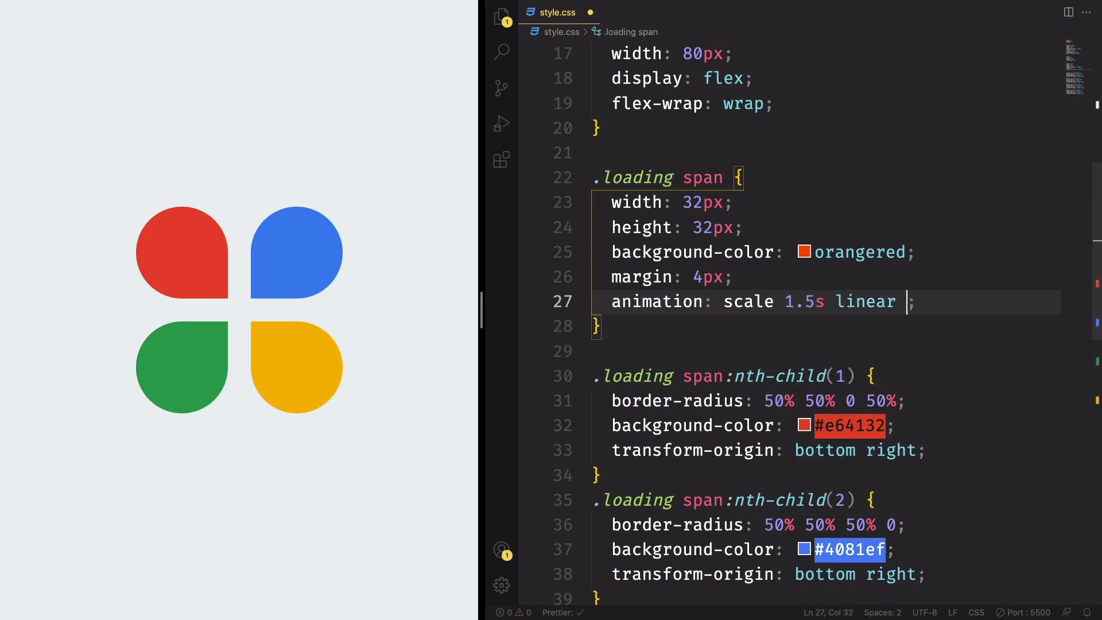
type("infinite")
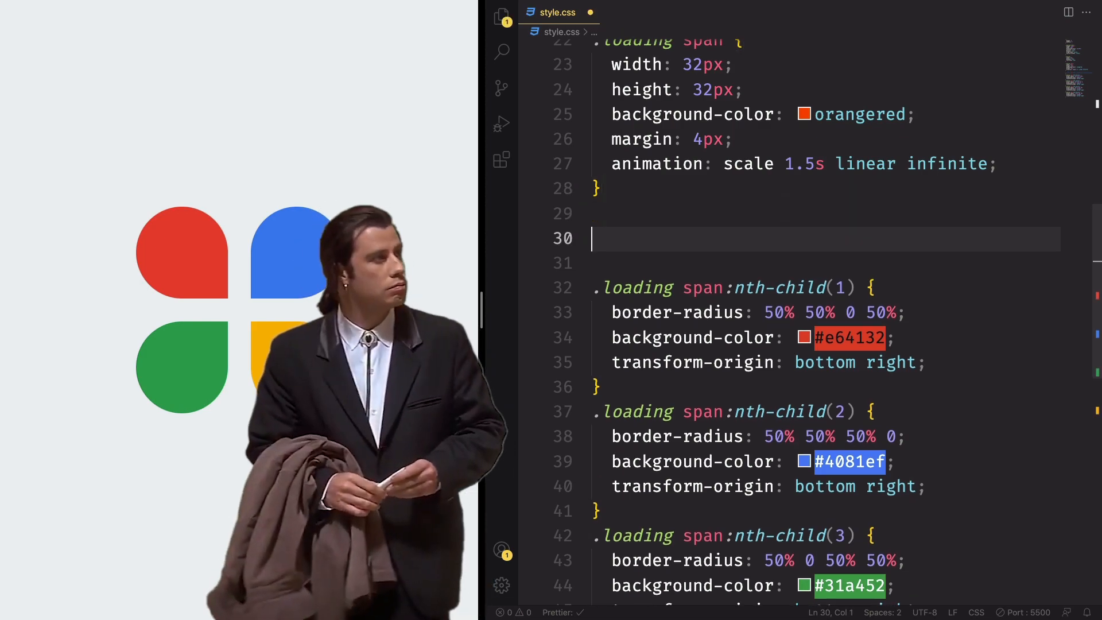
type("@")
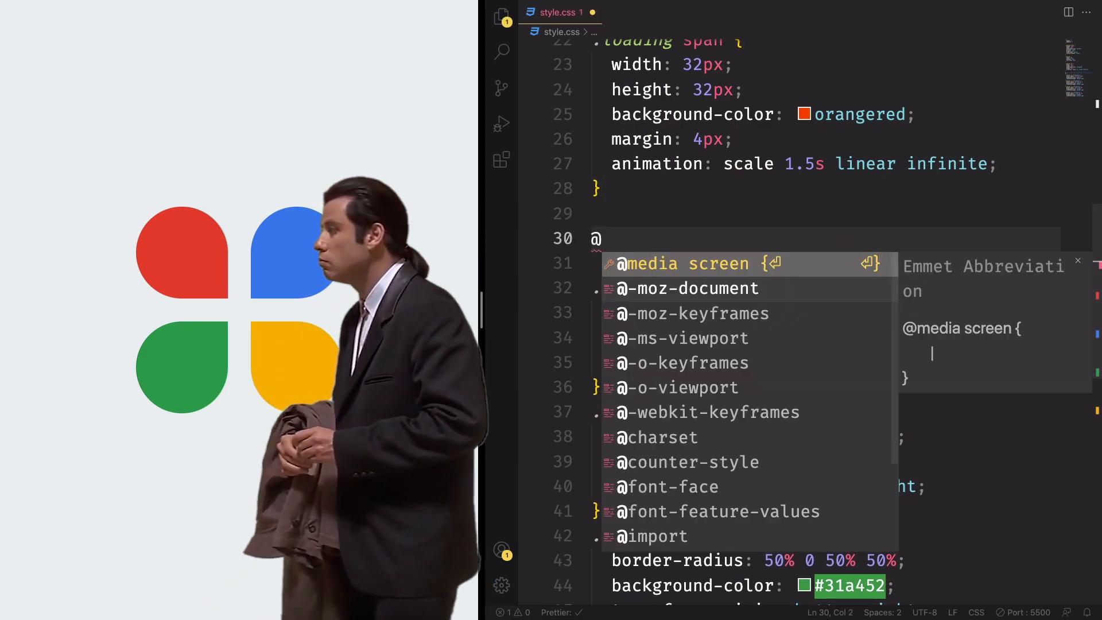
type("keyframe")
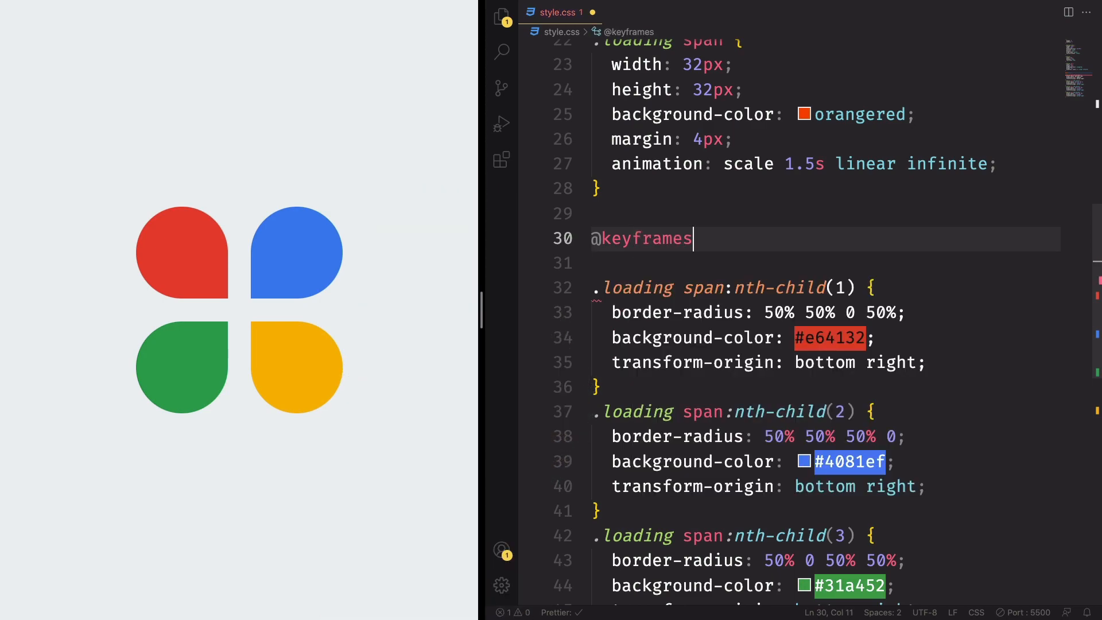
type("scale")
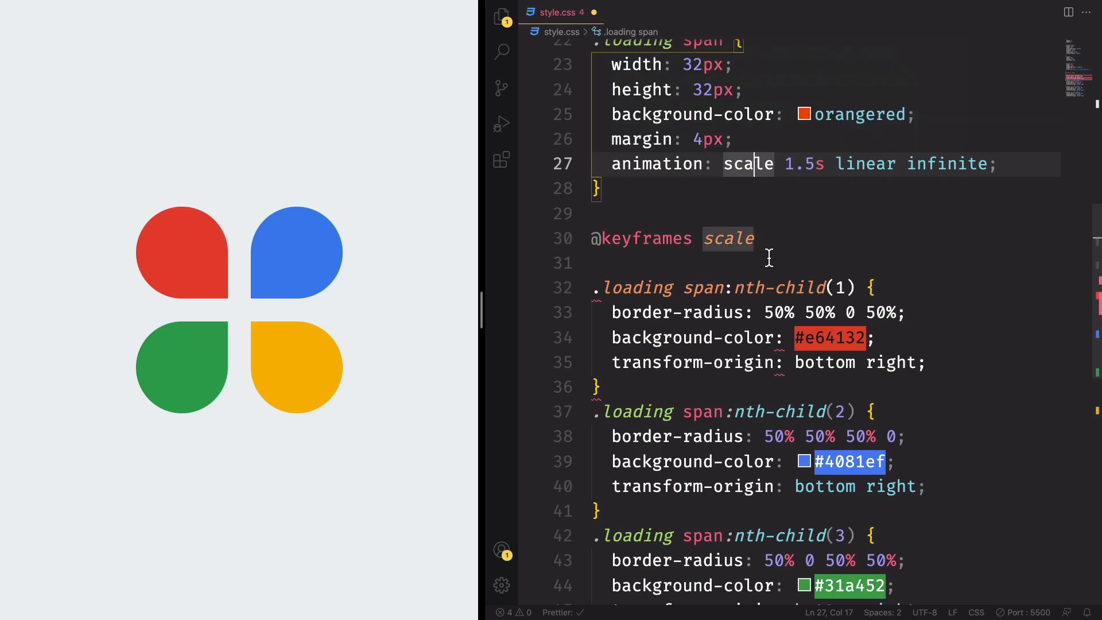
type("{")
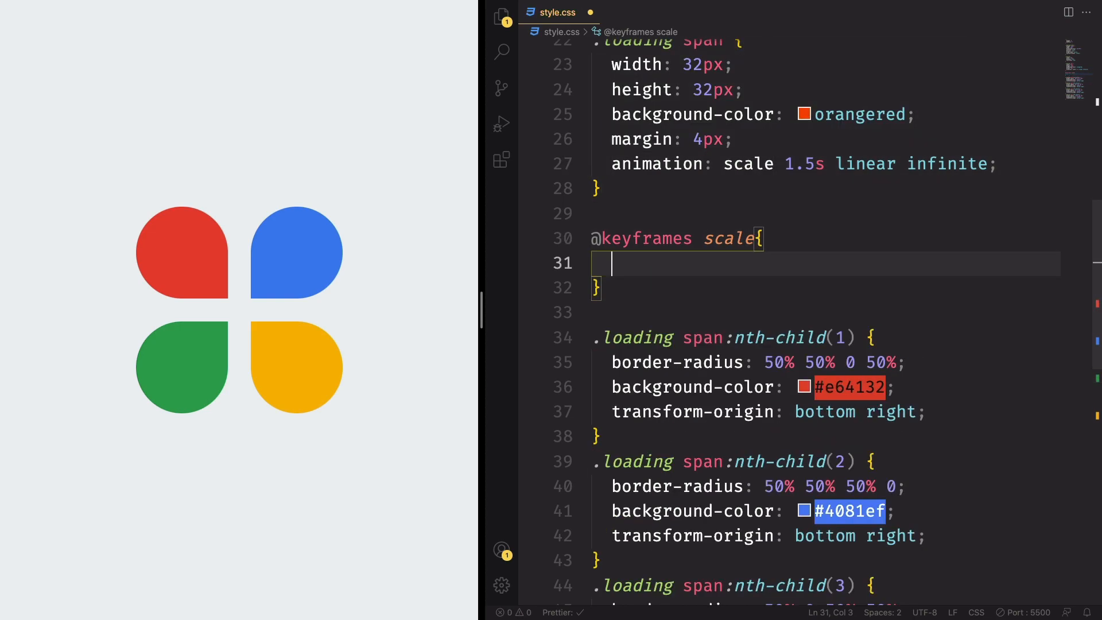
type("50")
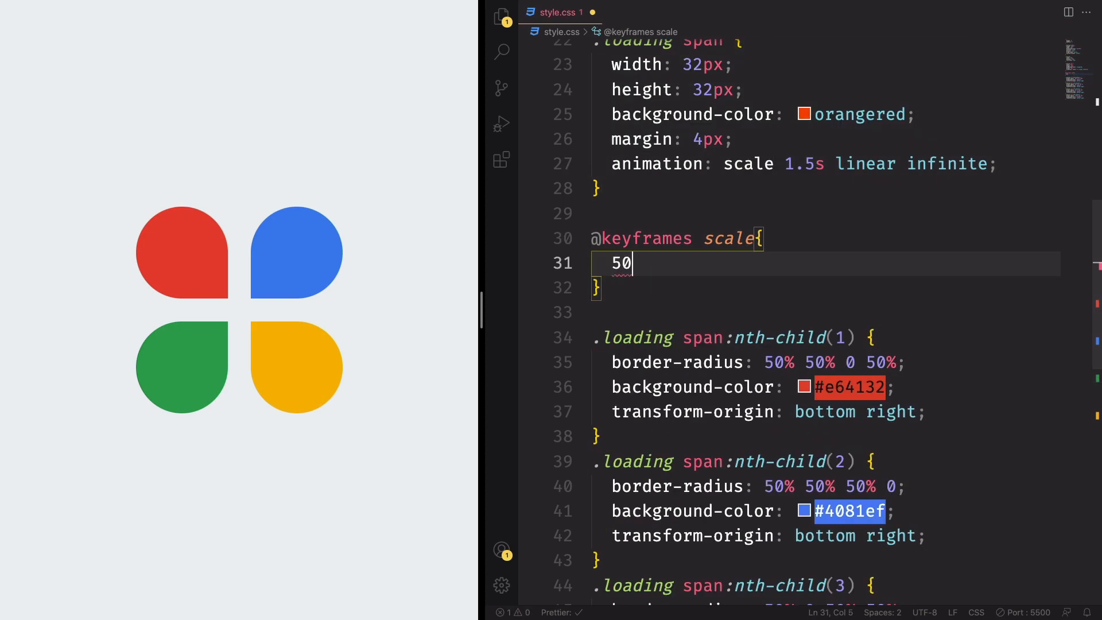
type("%")
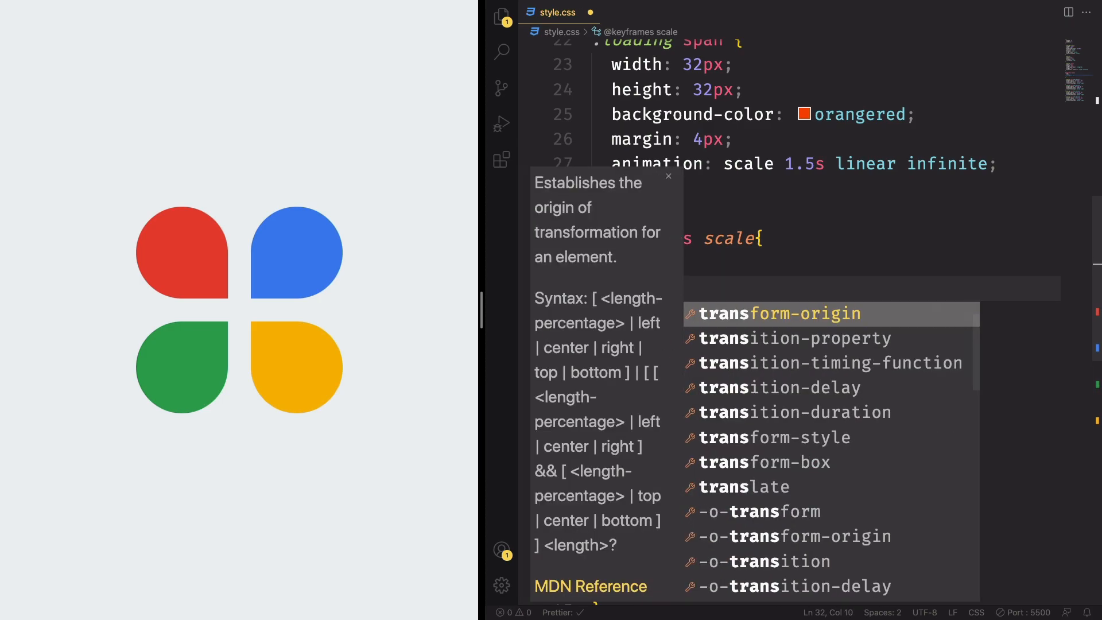
type("orm: scale();")
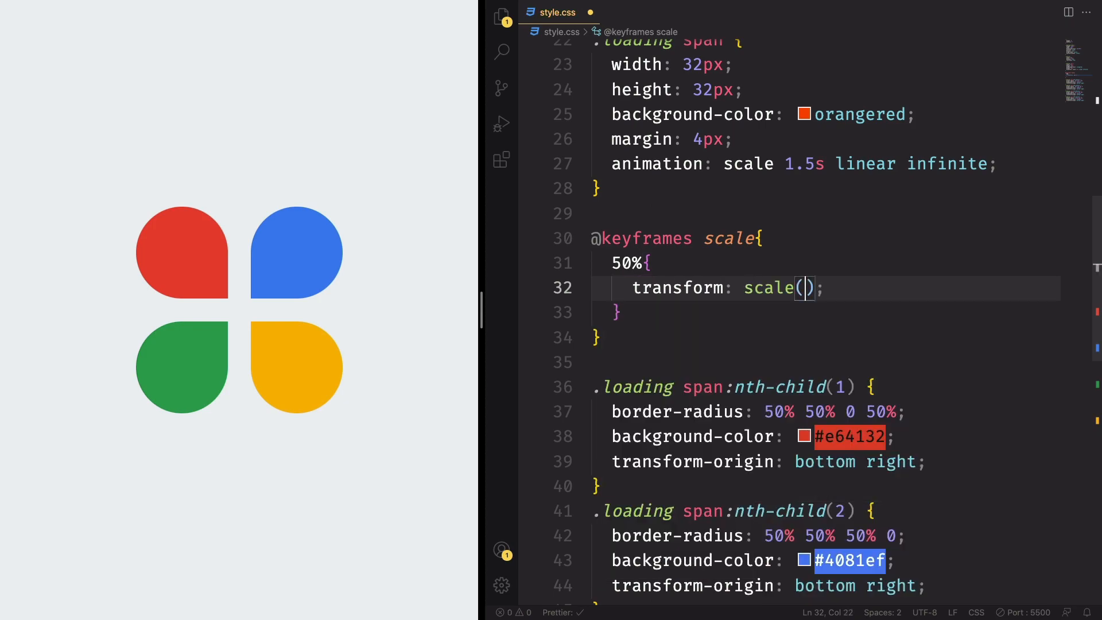
type("1.2")
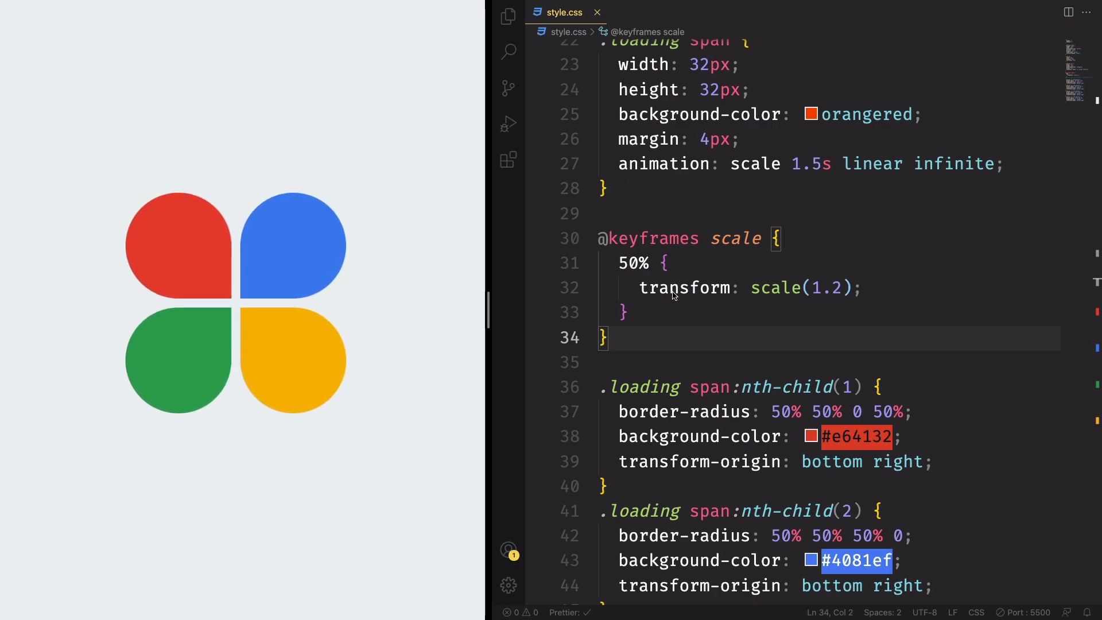
Step: Set transform-origin to bottom left, top right and top left for petals two, three and four
scroll("down", 3)
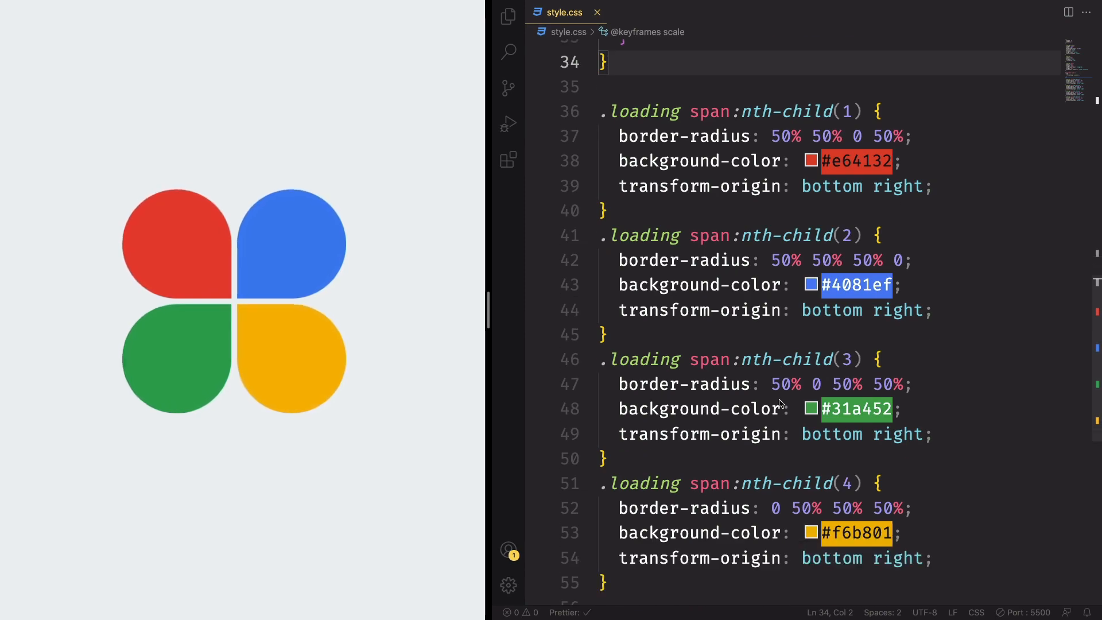
scroll("down", 3)
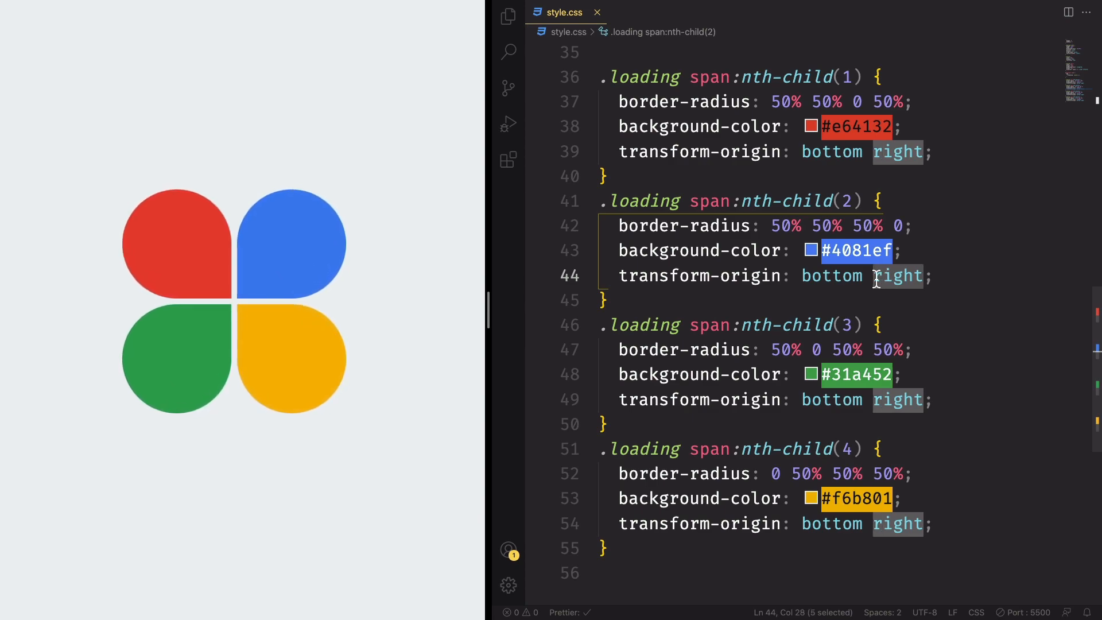
type("left")
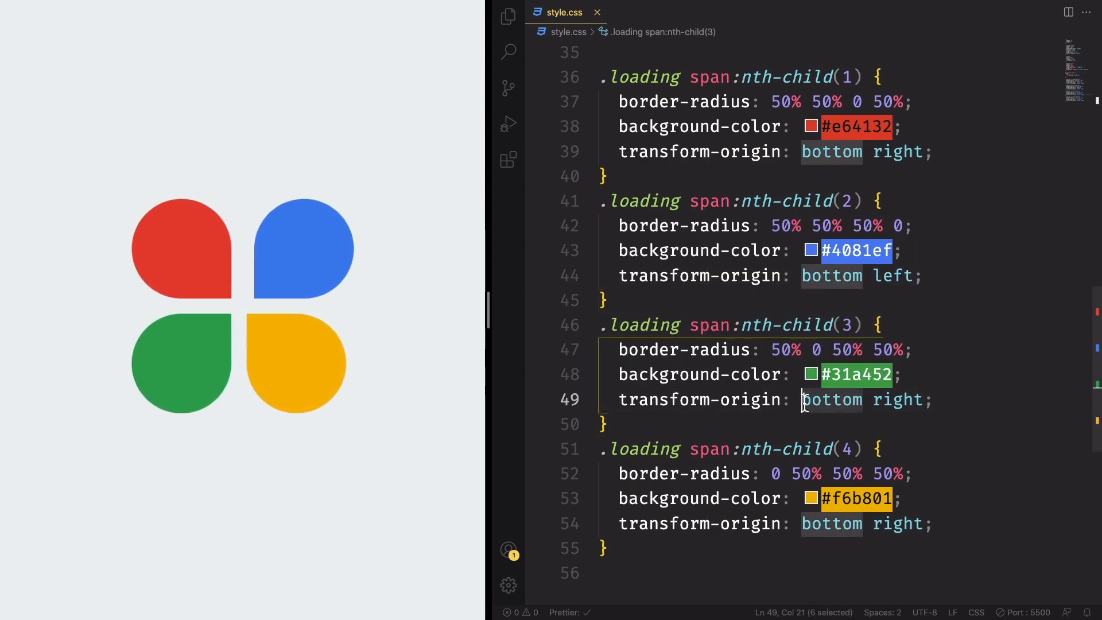
type("top")
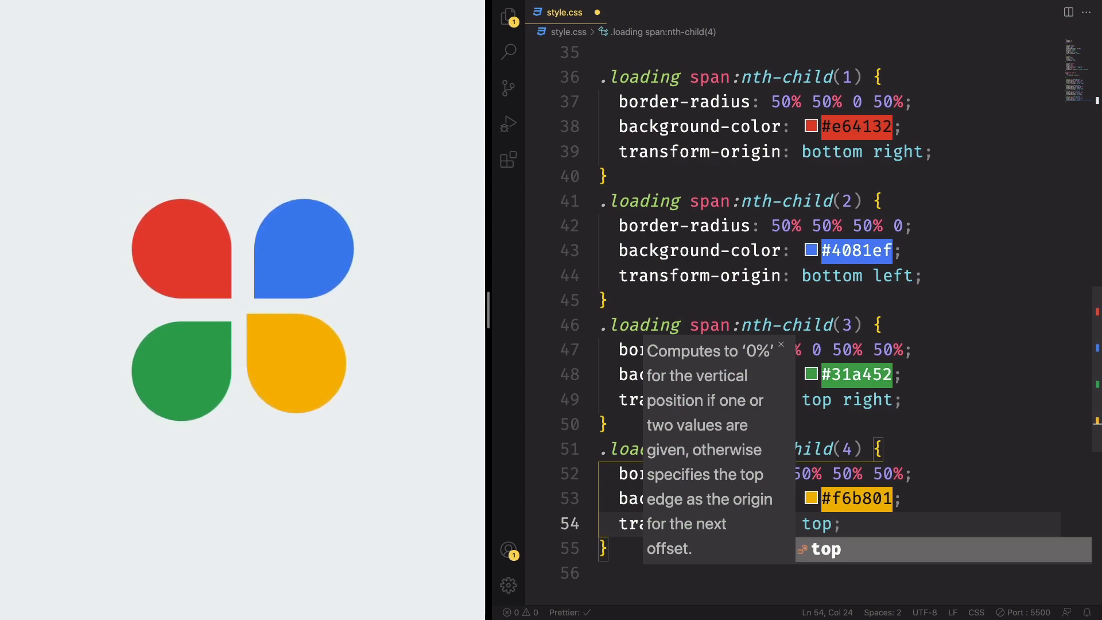
type("left")
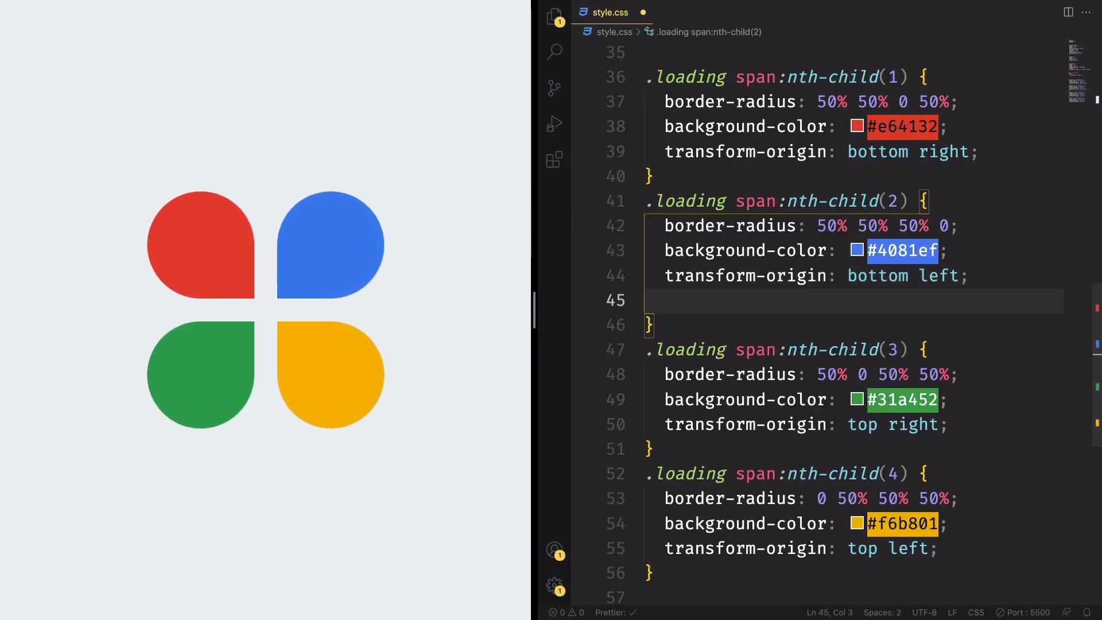
Step: Give petal two animation-delay .5s and petal three animation-delay 1.5s
type("animation-delay: .5s;")
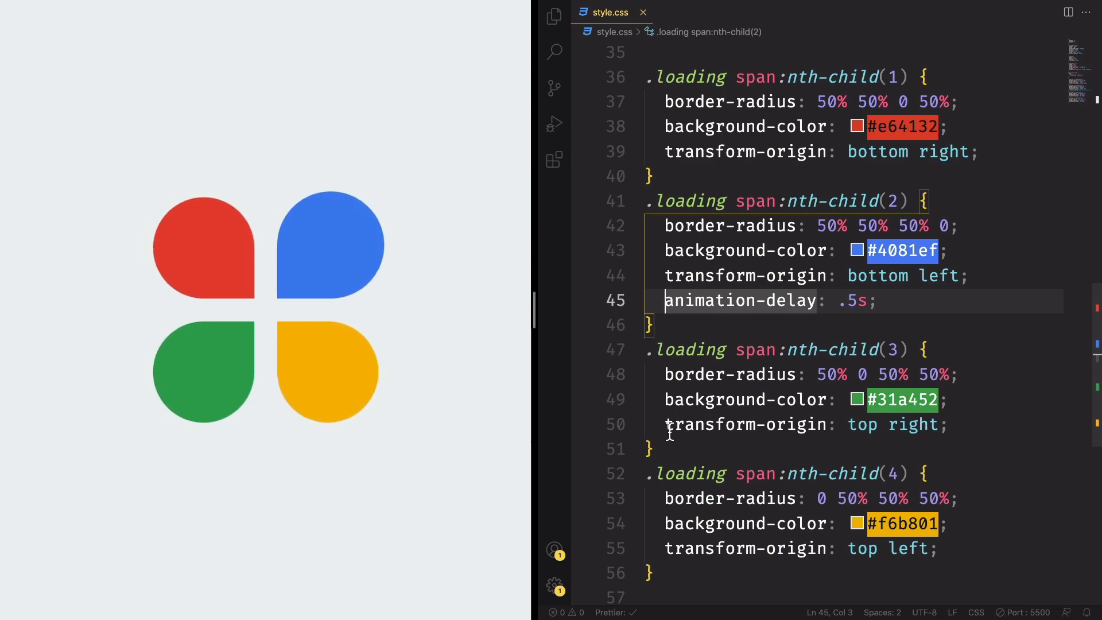
key("enter")
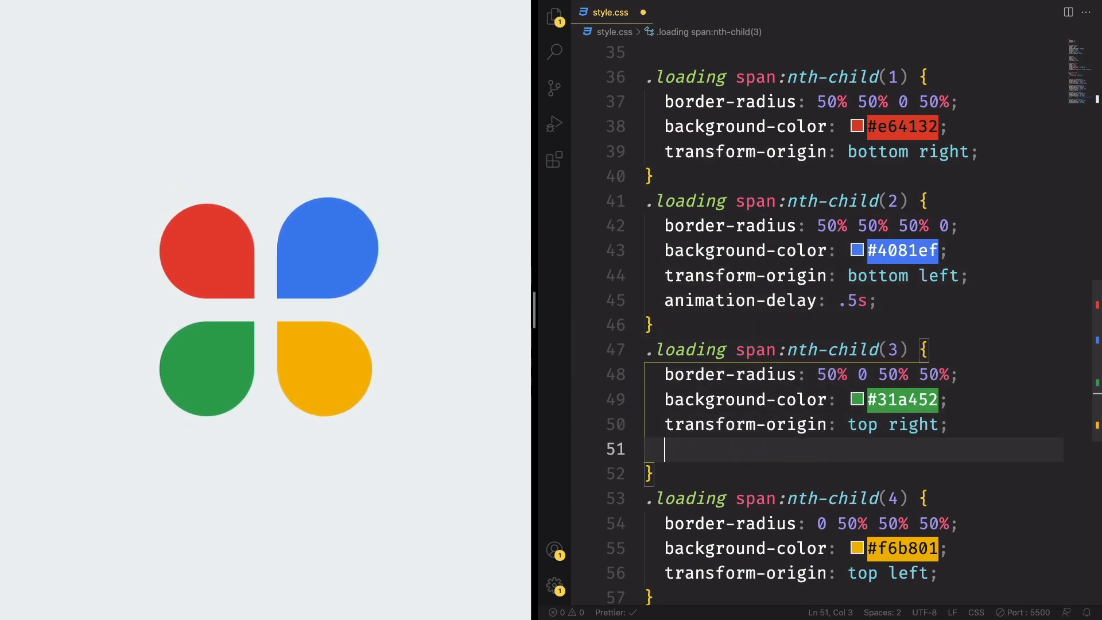
type("animation-delay: .5s;")
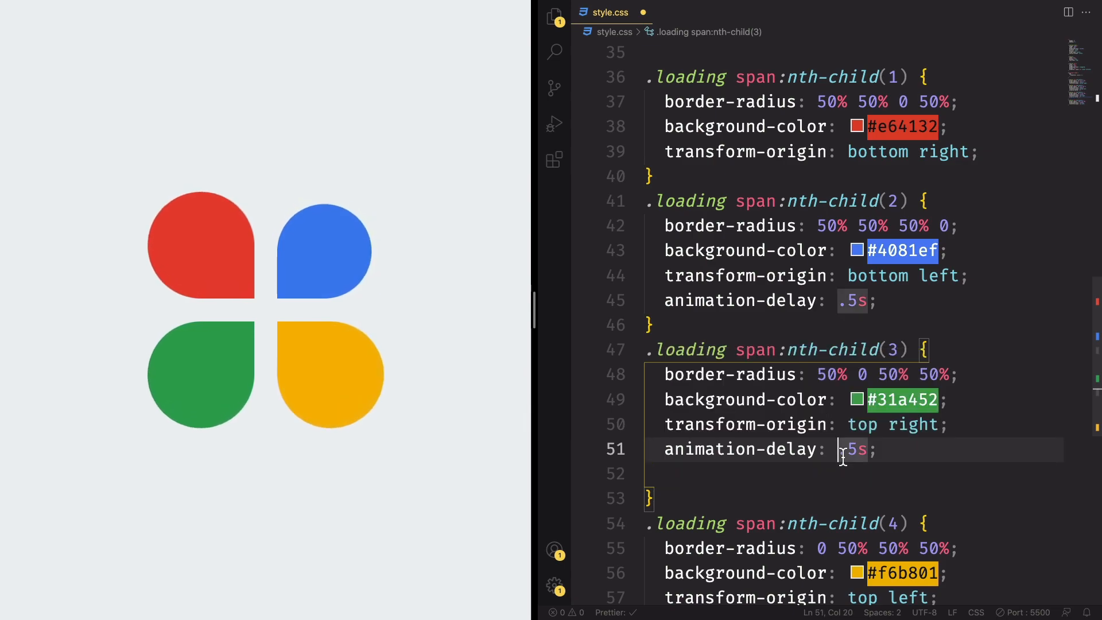
type("1")
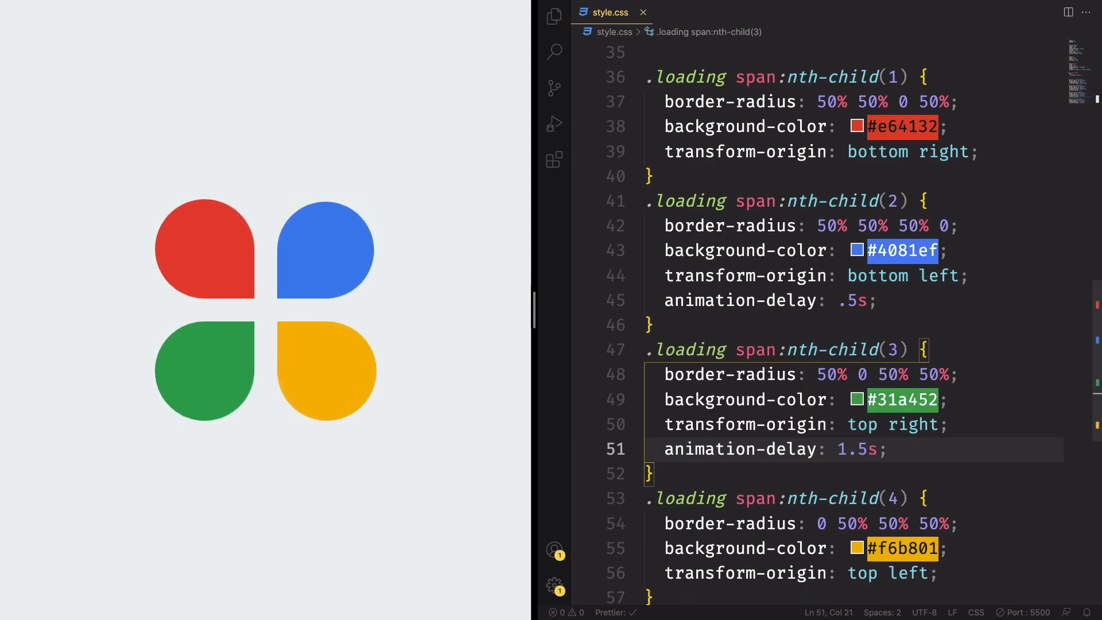
Step: Give petal four an animation-delay of 1s, replacing the pasted .5 value
scroll("down", 3)
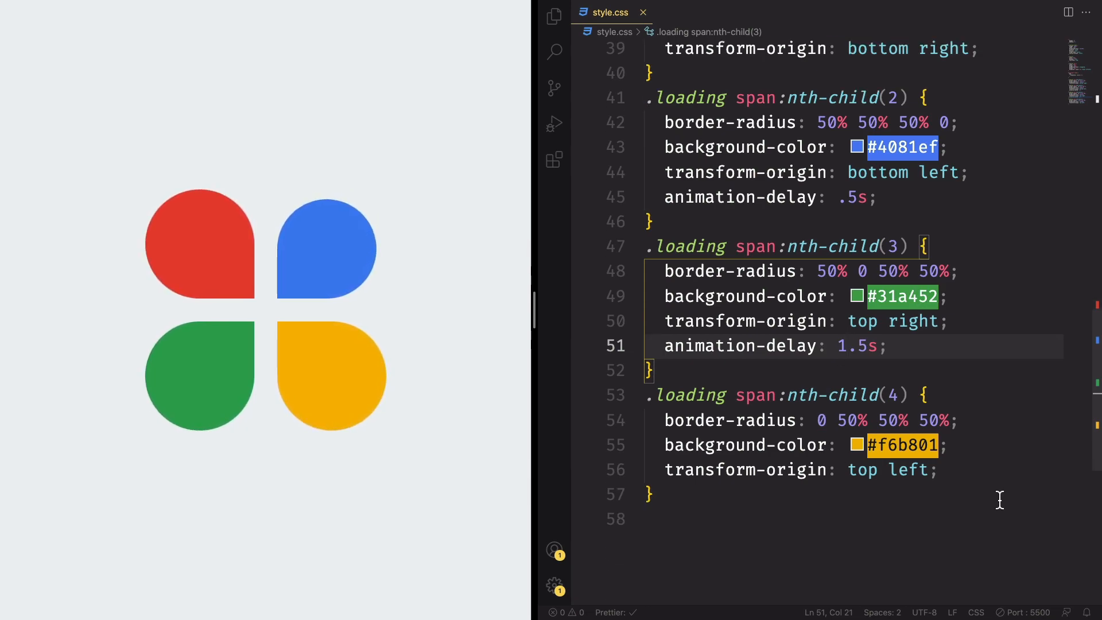
type("animation-delay: .5s;")
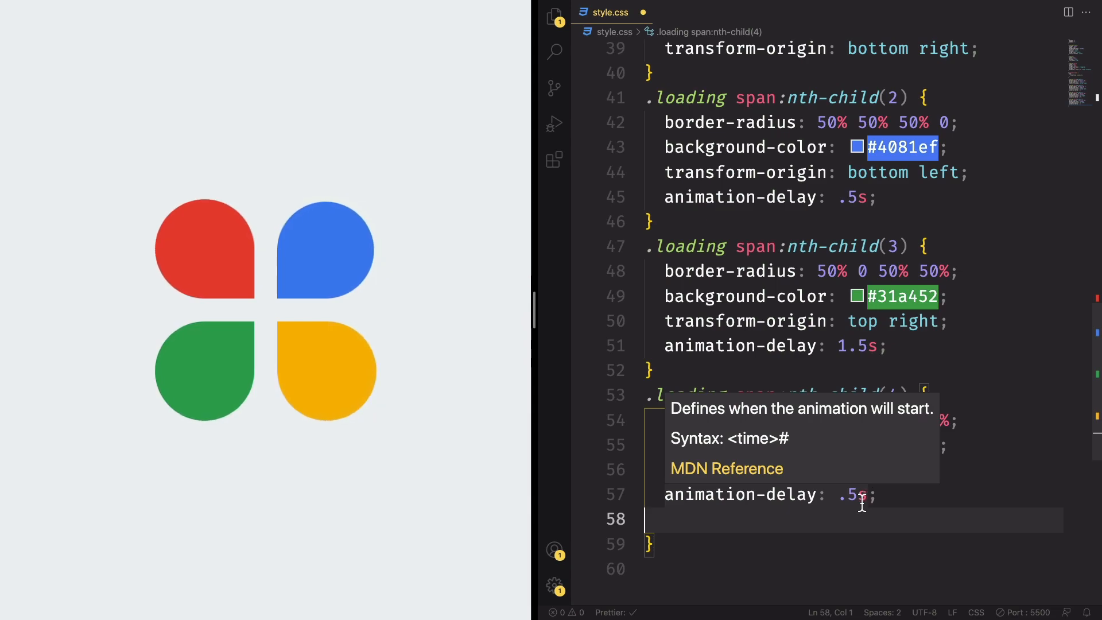
double_click(849, 493)
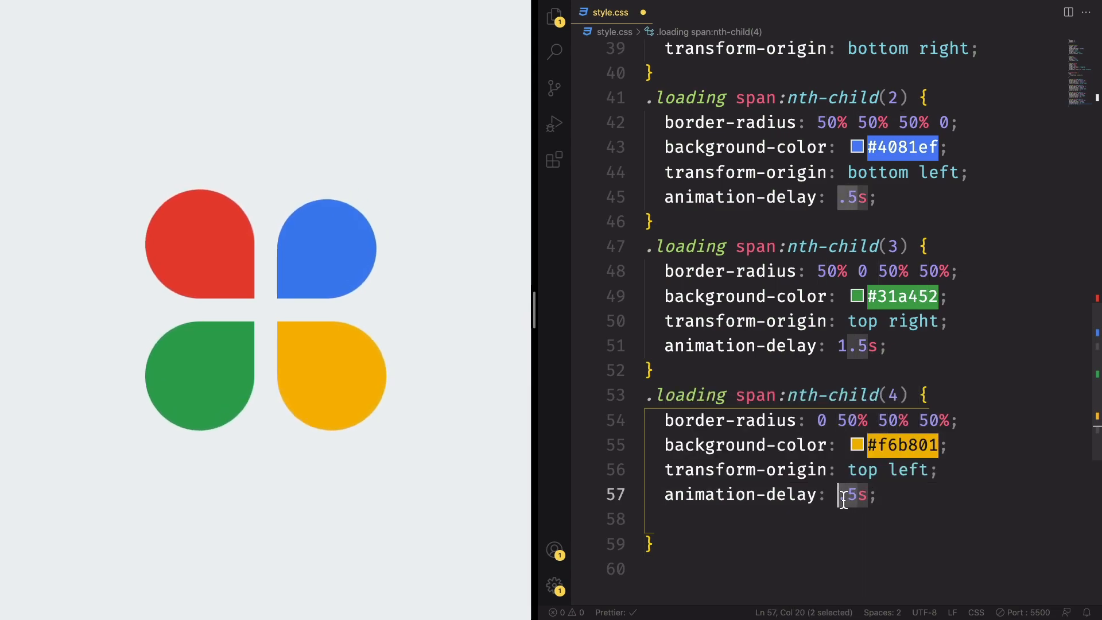
type("1")
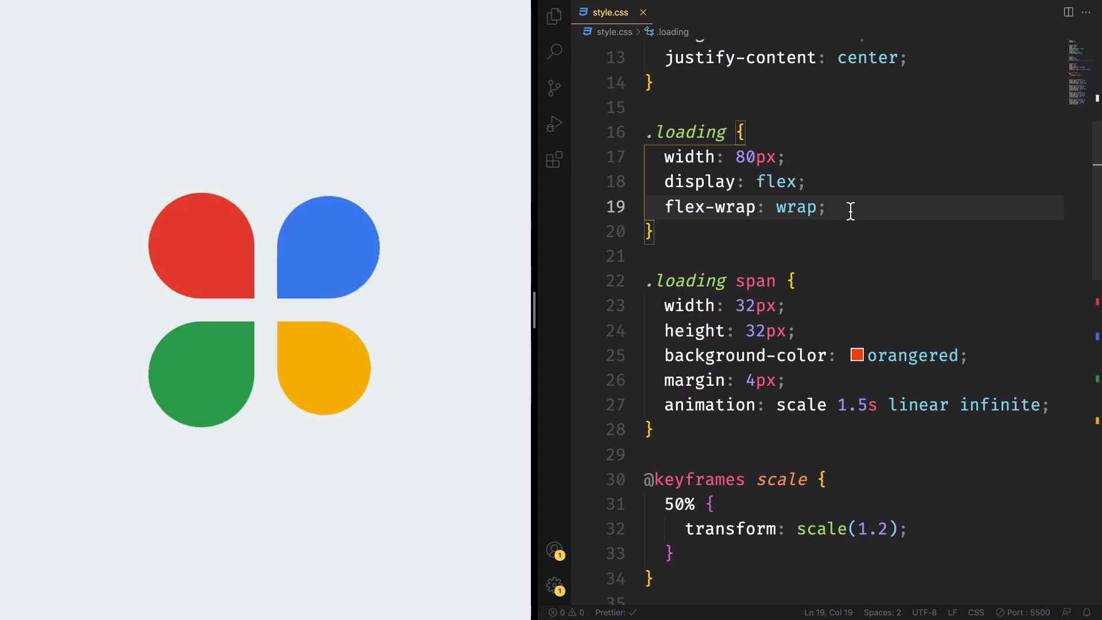
Step: Add animation: rotate 1.5s linear infinite; to the .loading container rule
type("animation: ;")
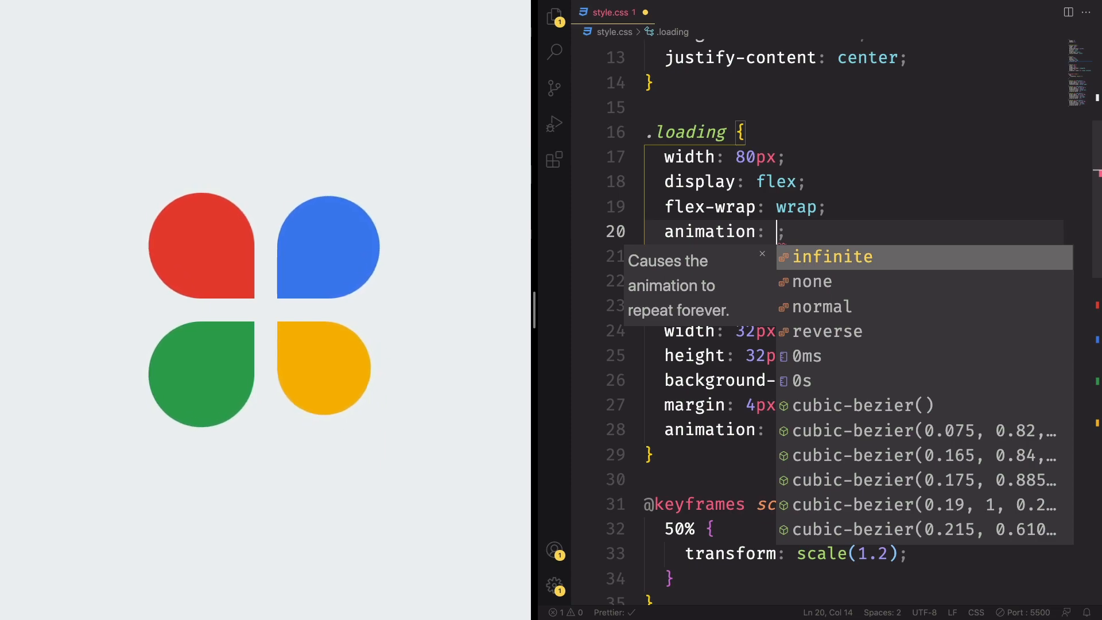
type("rotat")
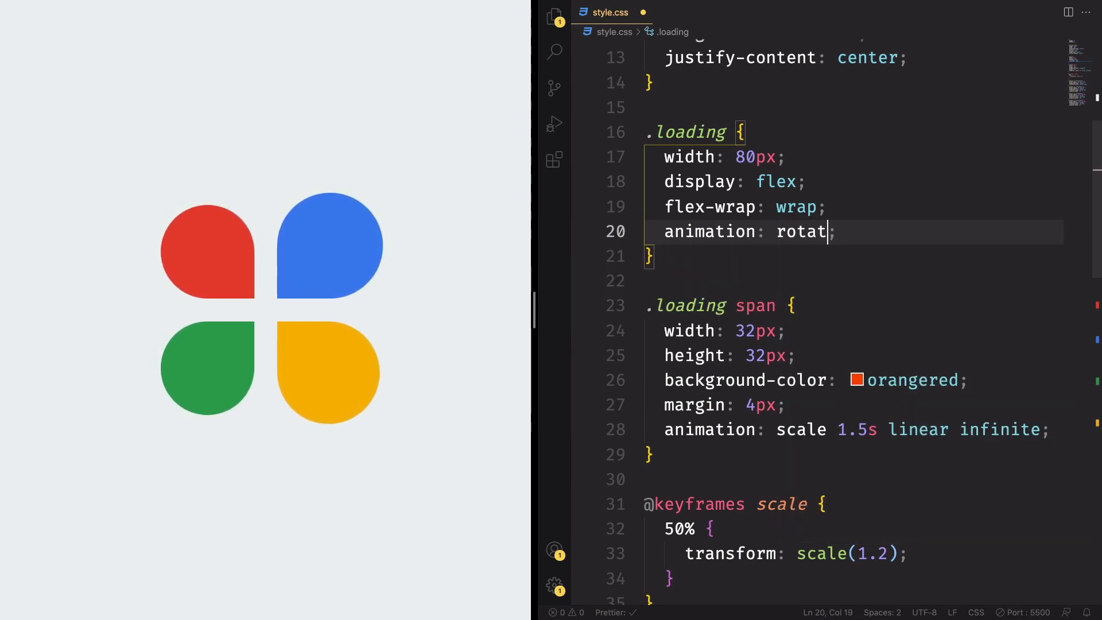
type("e")
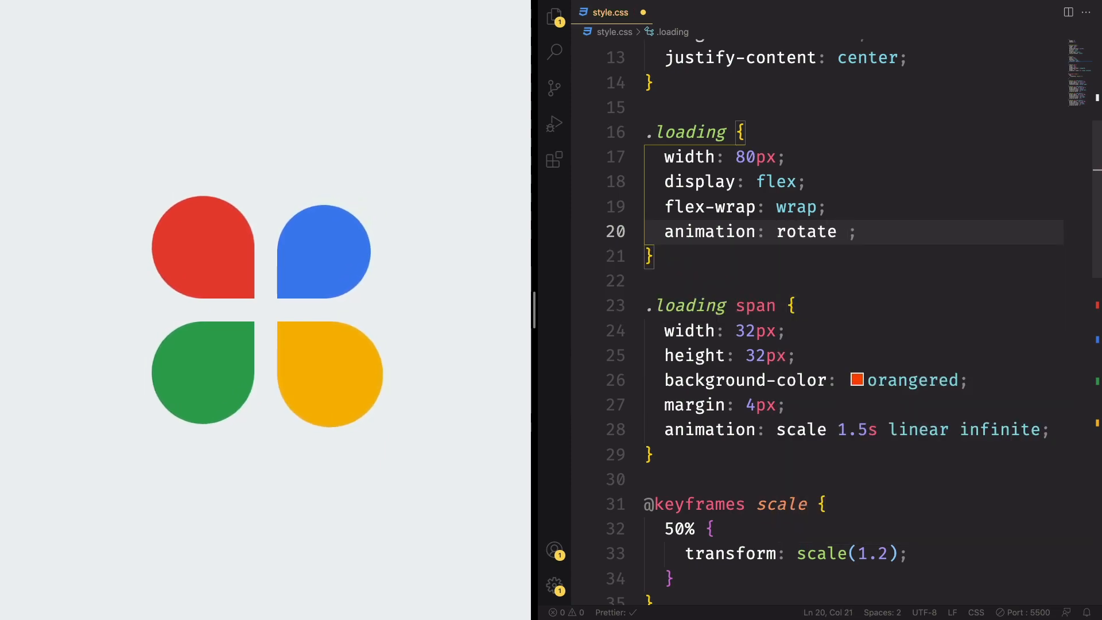
type("1.5s")
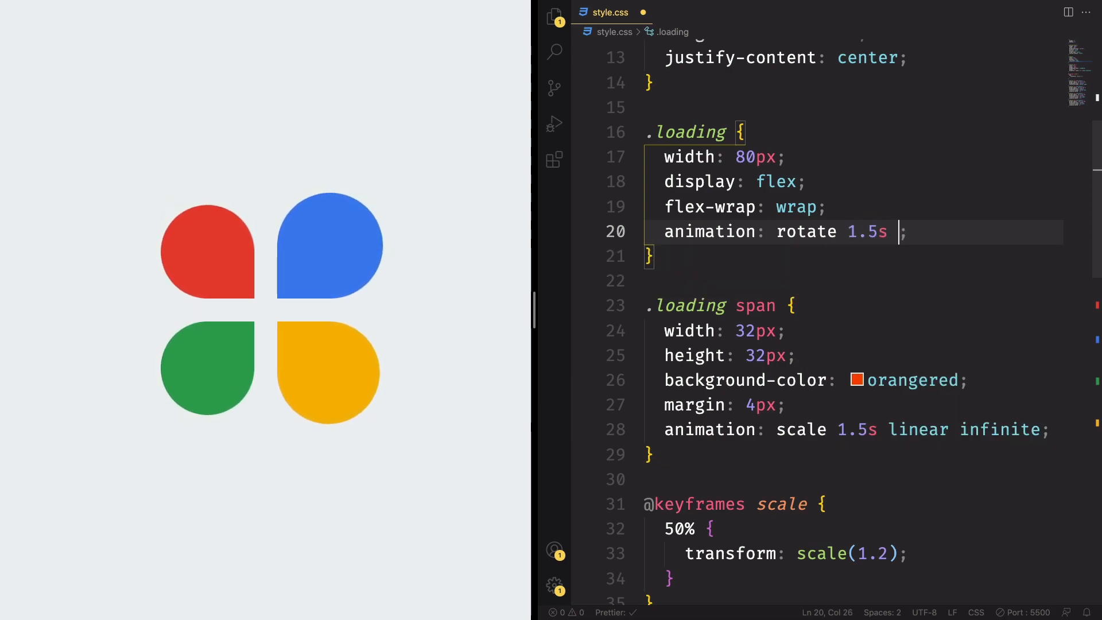
type("linear i")
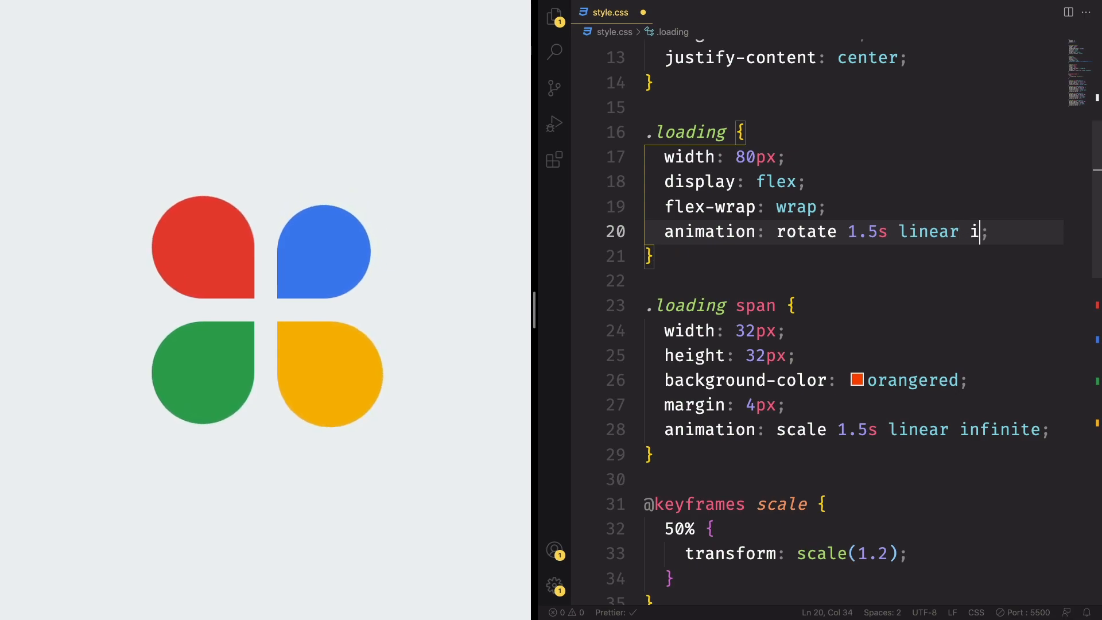
type("nfinite")
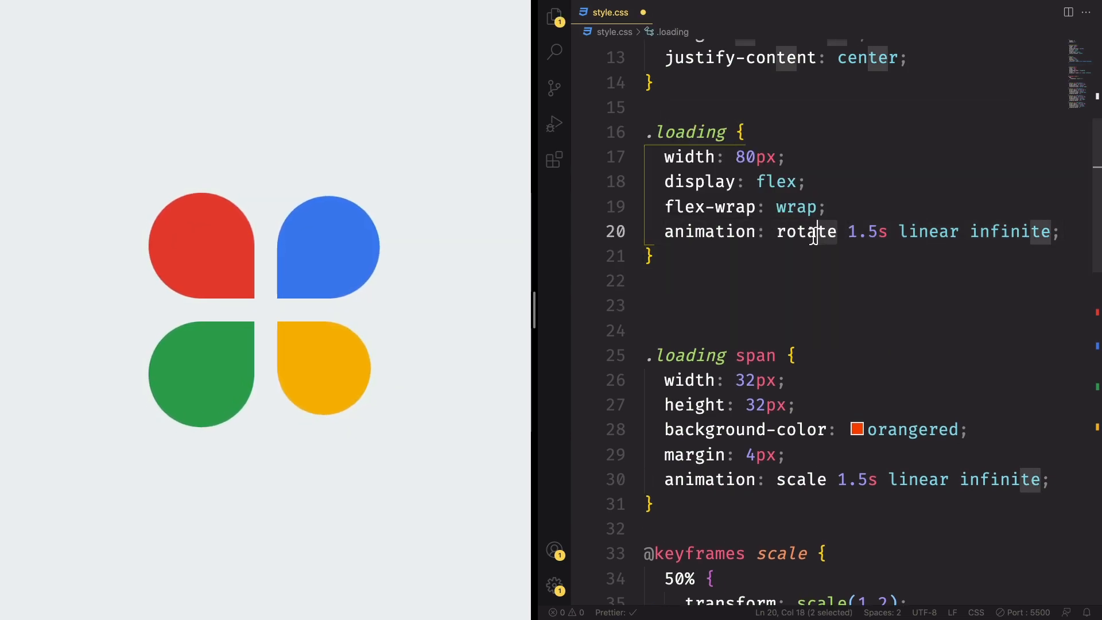
double_click(806, 230)
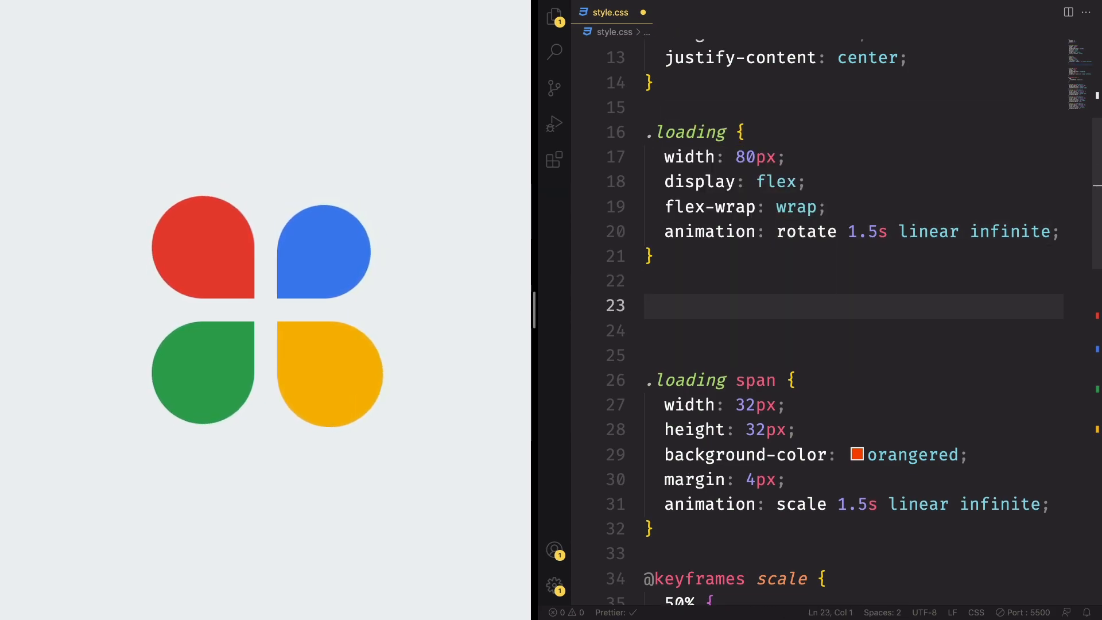
type("@keyframes")
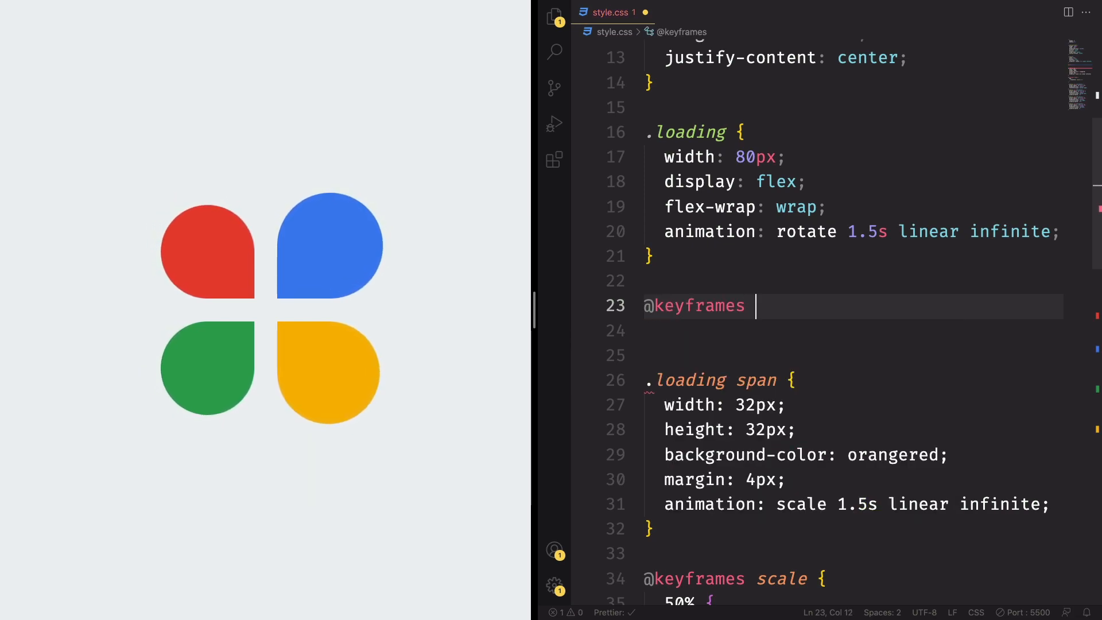
type("rotate")
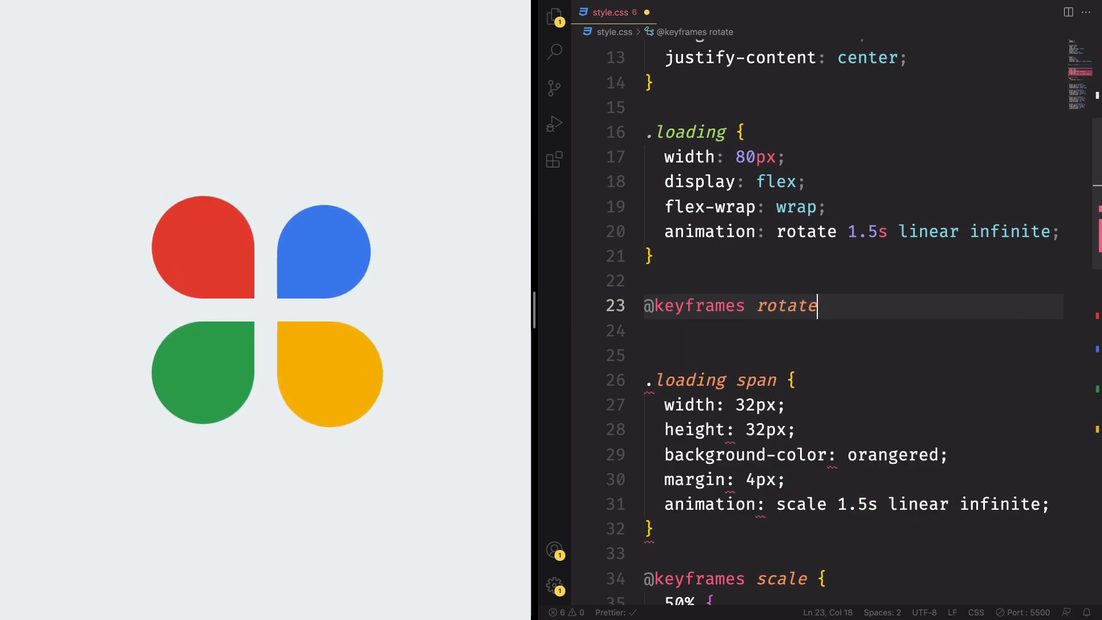
type("{")
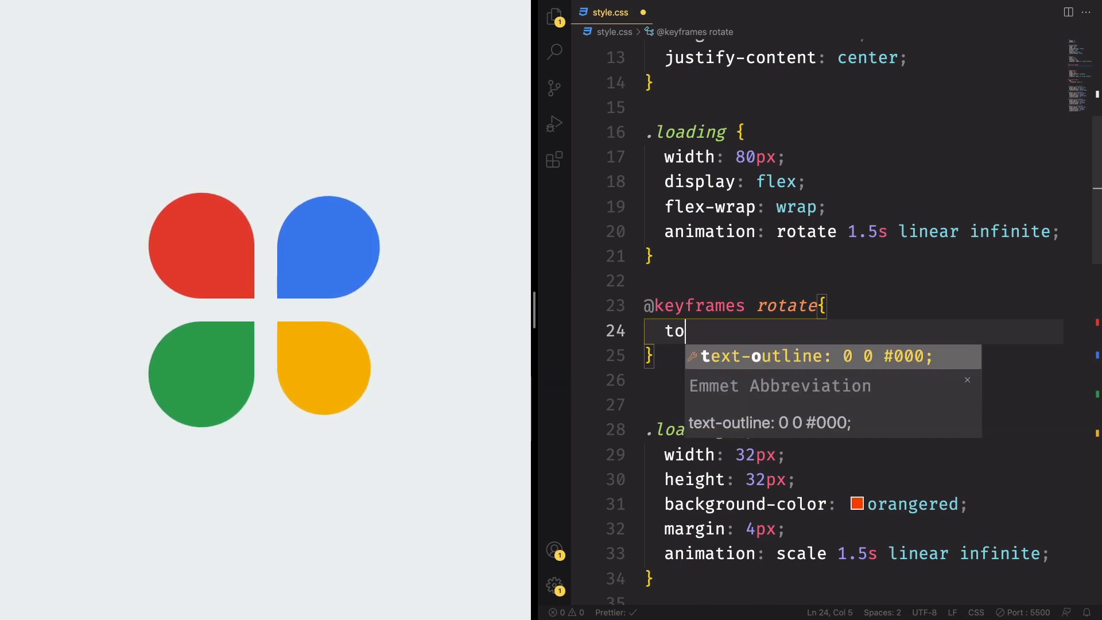
type("{")
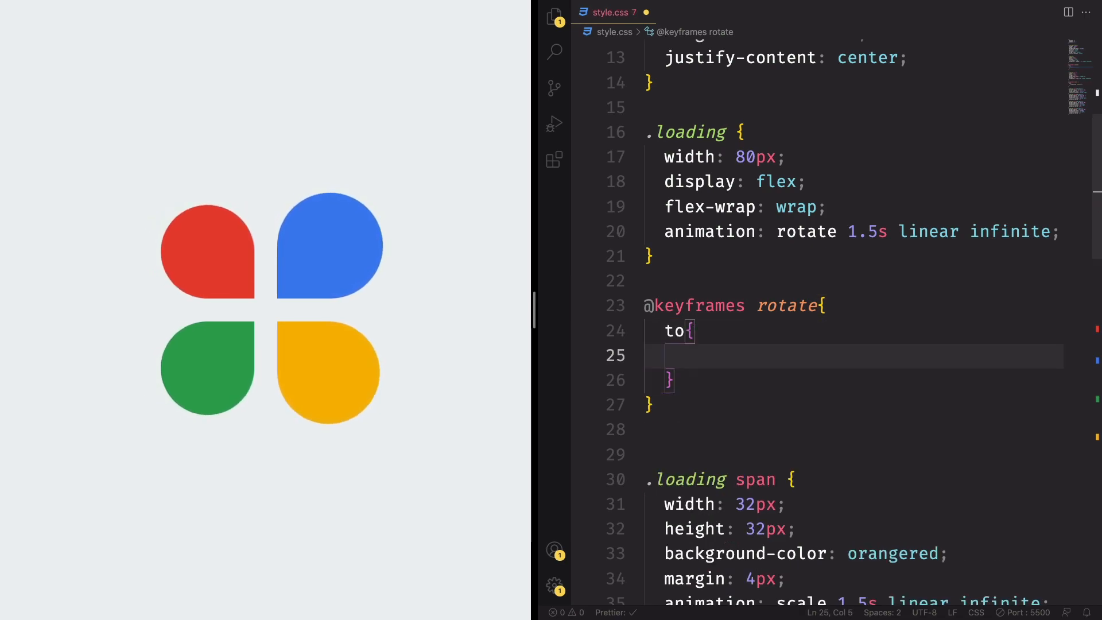
type("transform")
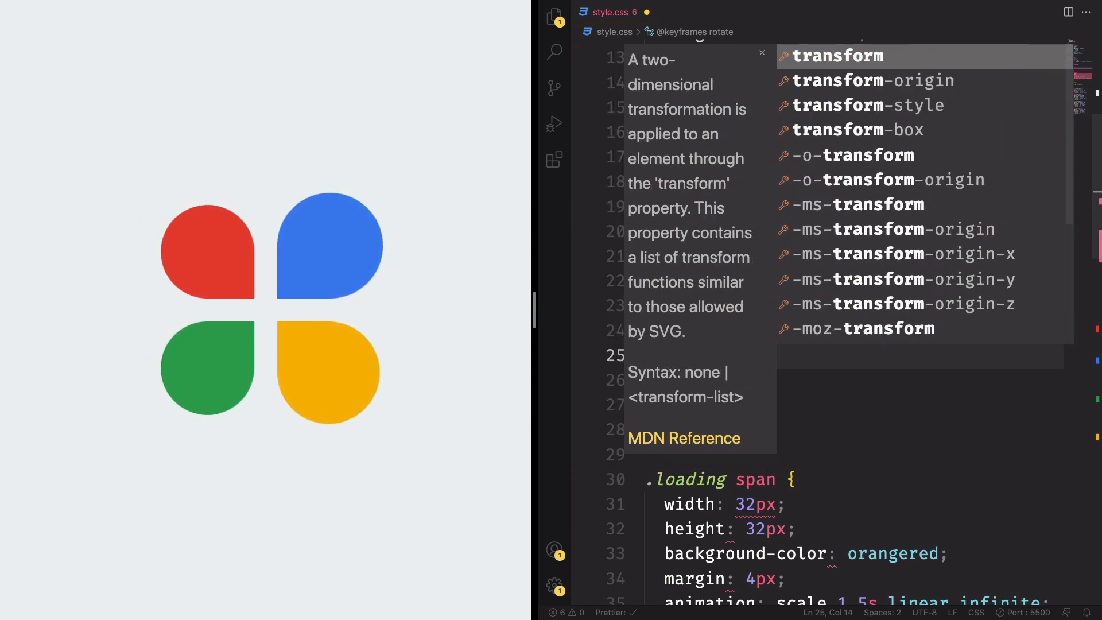
type("transform: ;")
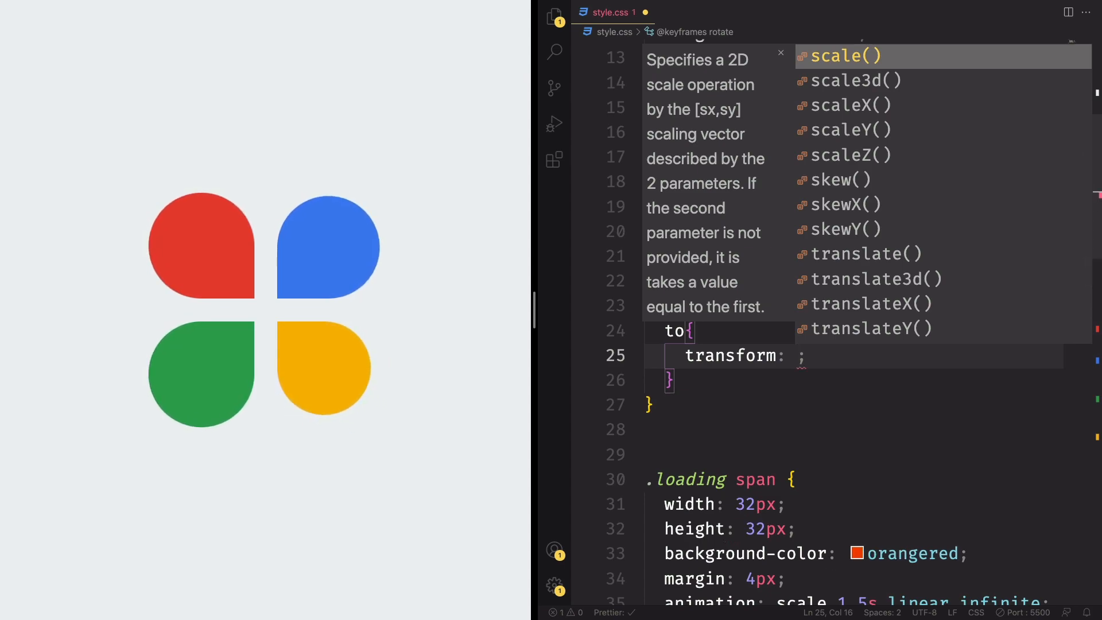
type("rotate(")
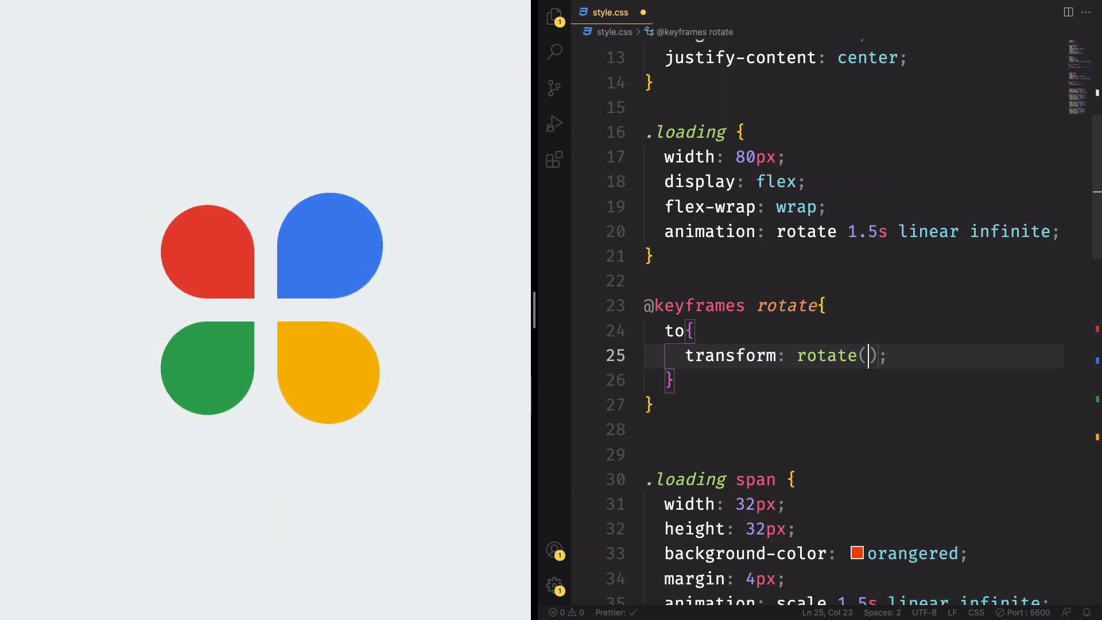
type("360de")
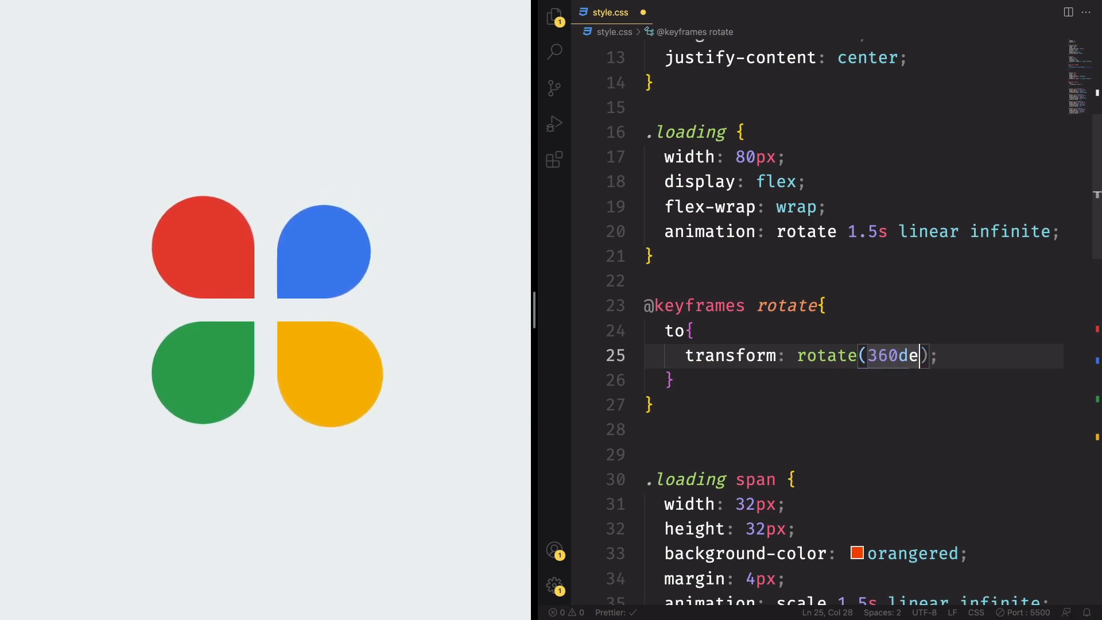
type("g")
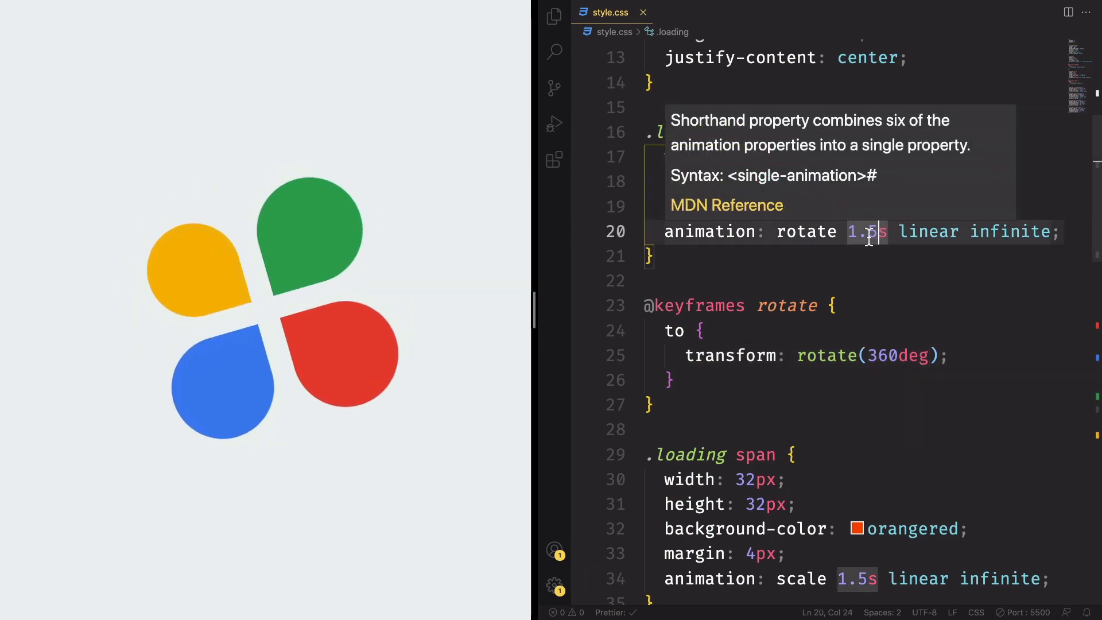
Step: Change the .loading rotate duration from 1.5s to 3s
type("2")
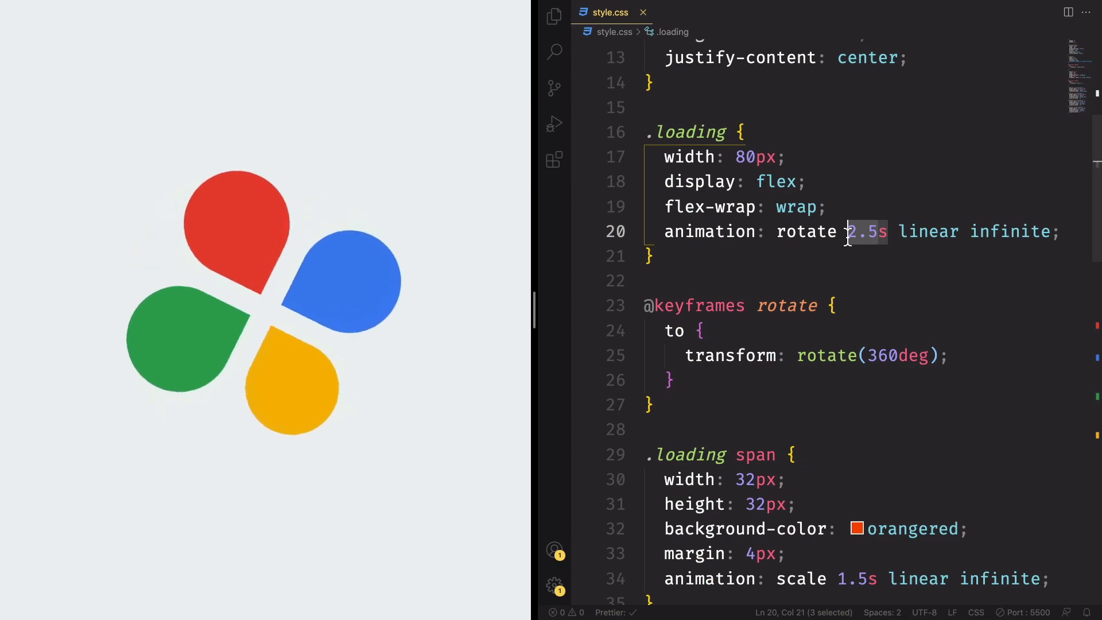
type("3s")
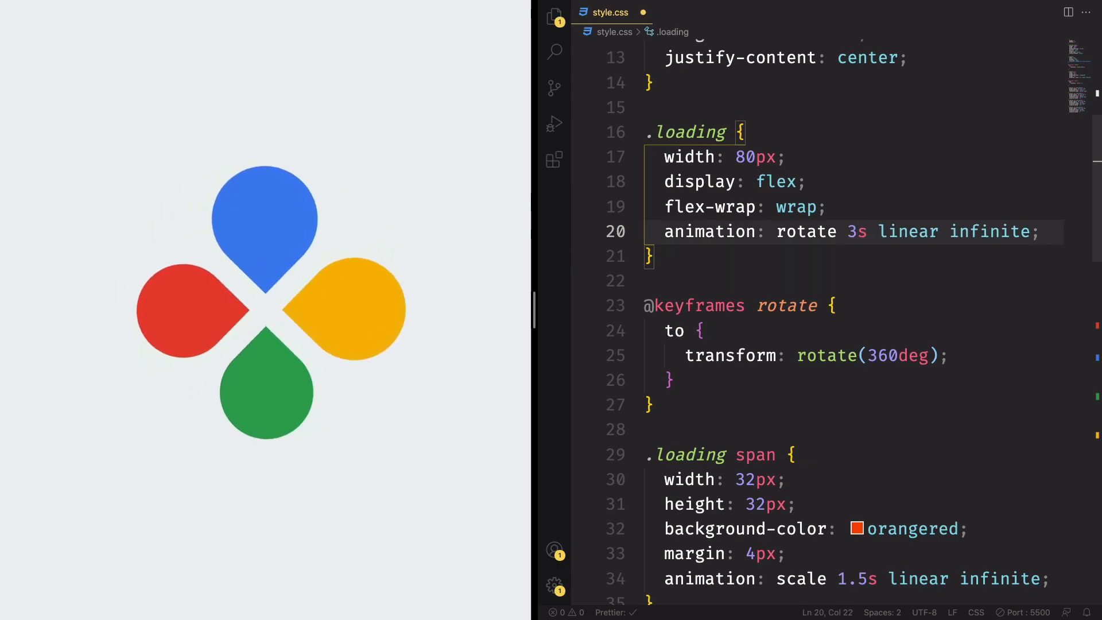